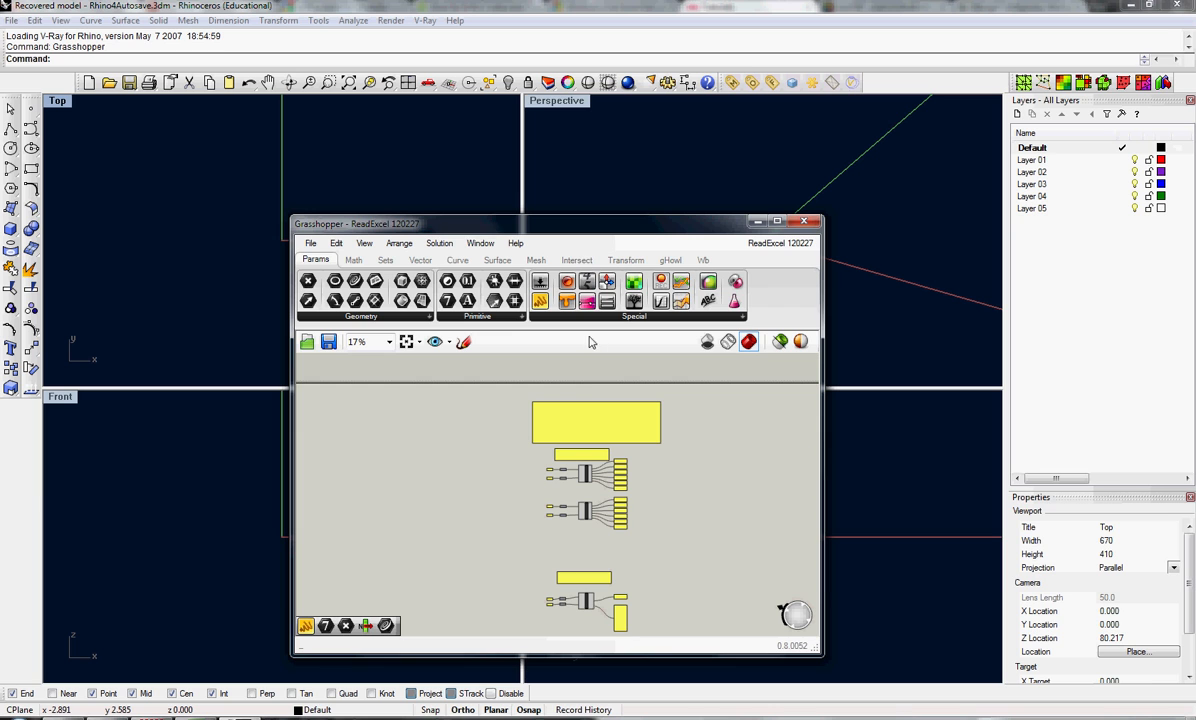
mouse_move(620, 444)
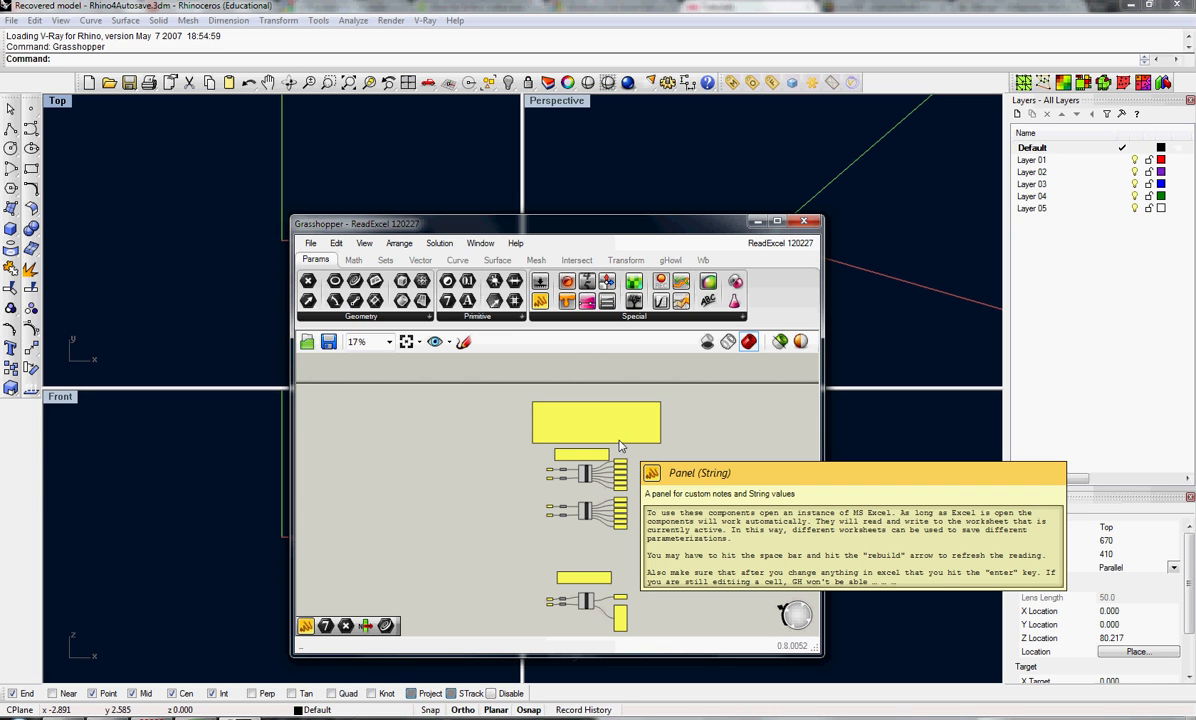
mouse_move(620, 456)
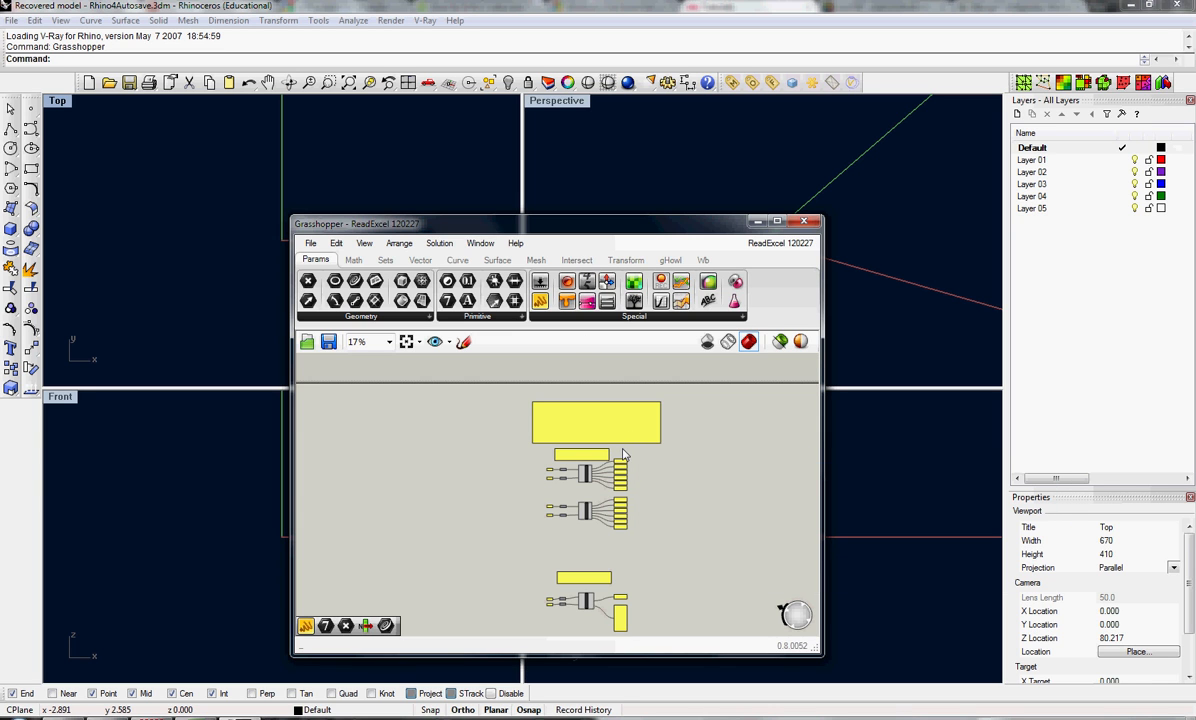
mouse_move(688, 516)
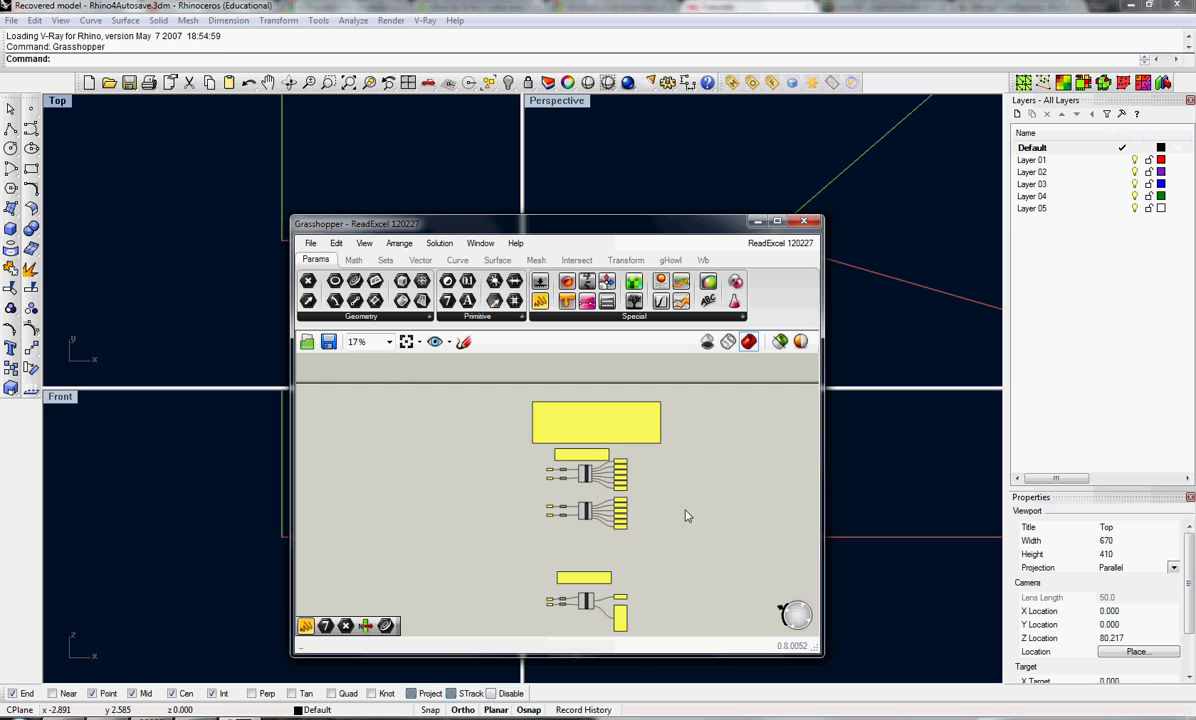
mouse_move(548, 544)
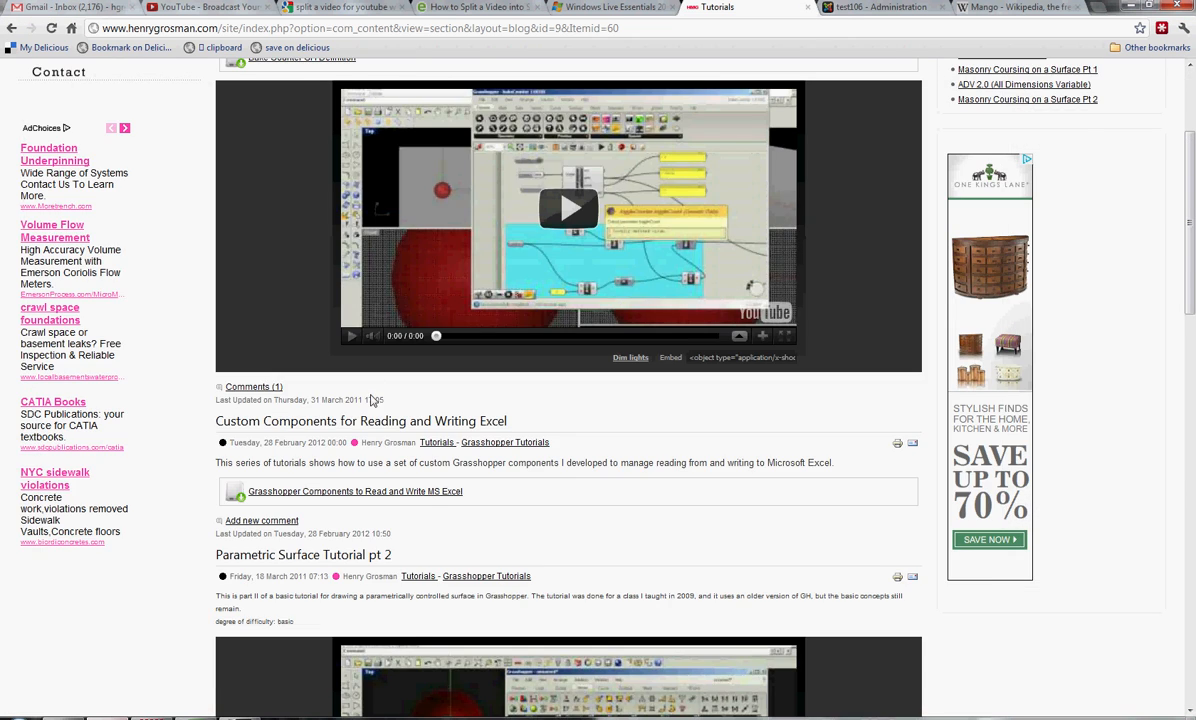
Step: Show the test workbook's worksheet1 listing fruits, animals, colours and numbers in Excel
scroll("up", 3)
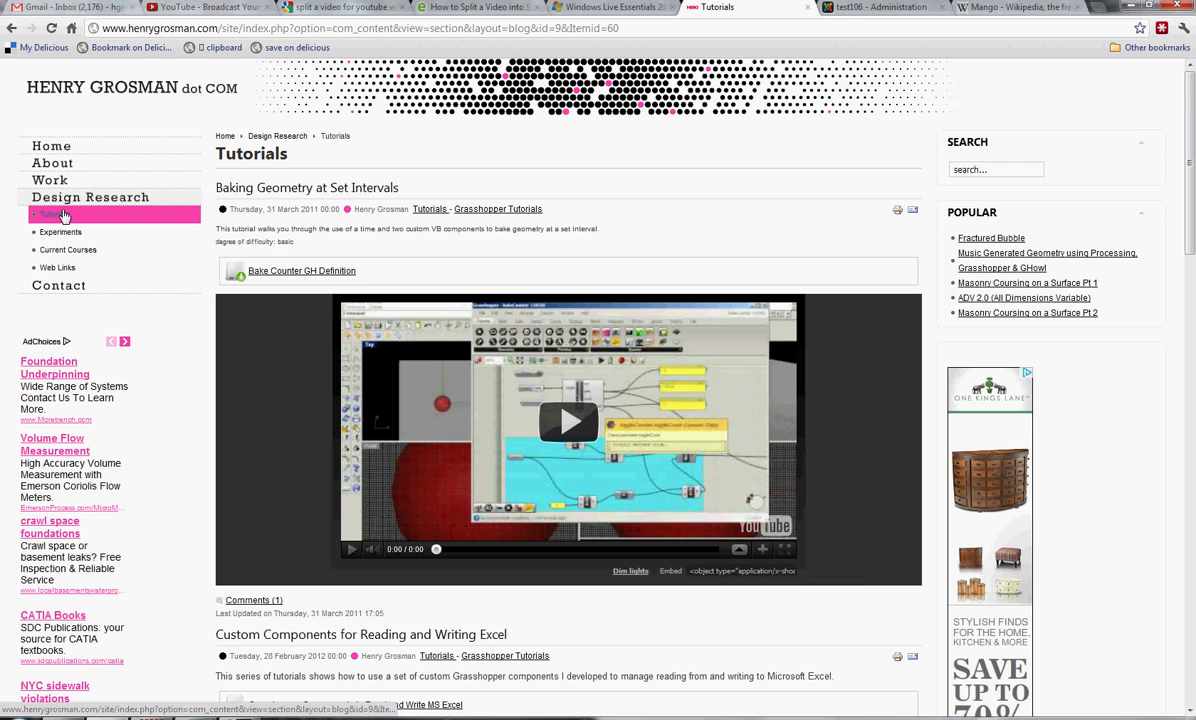
mouse_move(484, 452)
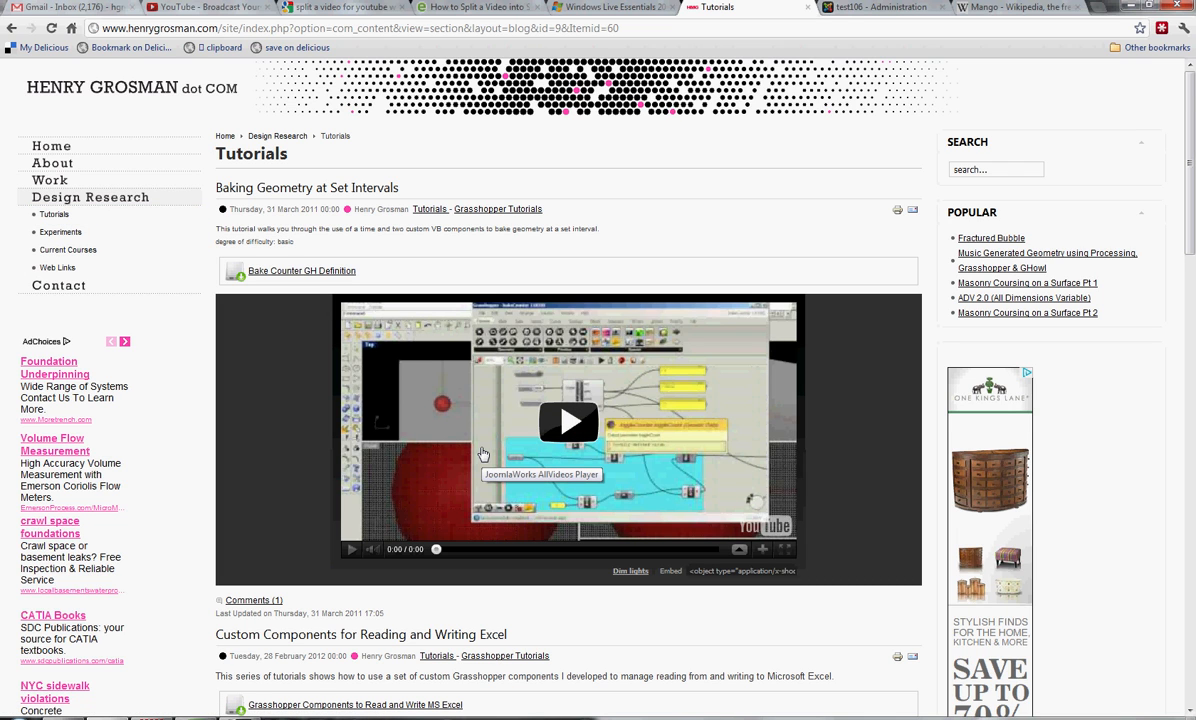
mouse_move(402, 404)
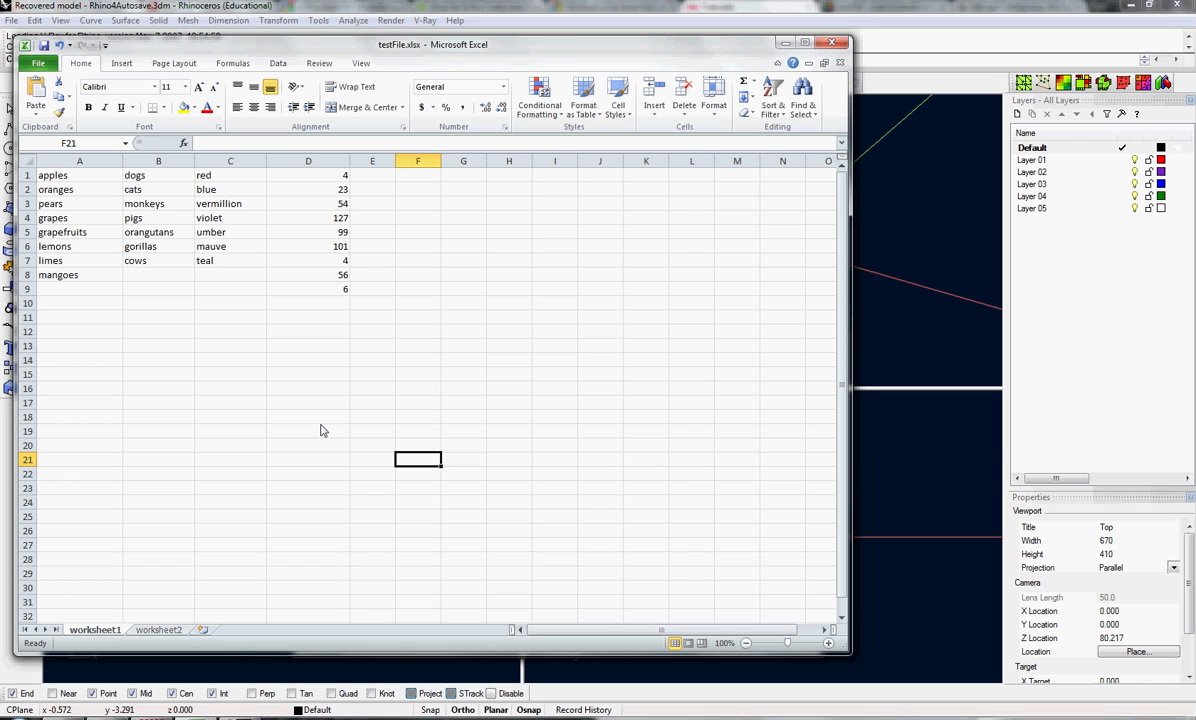
mouse_move(208, 350)
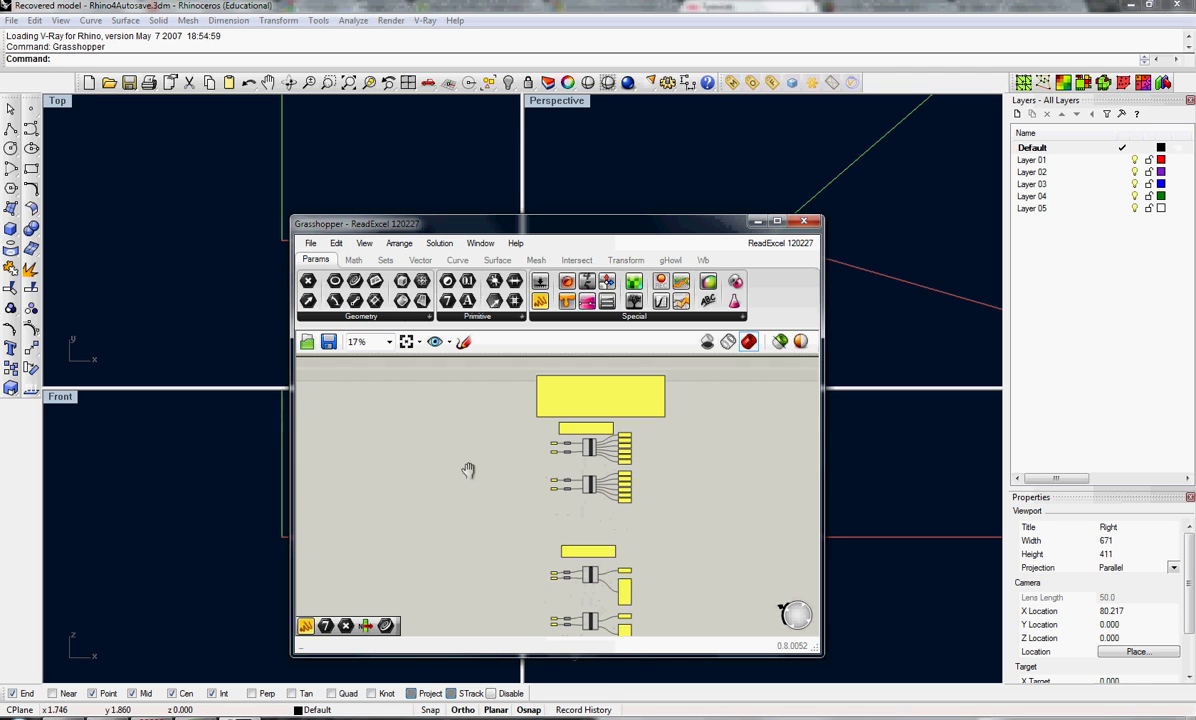
mouse_move(544, 492)
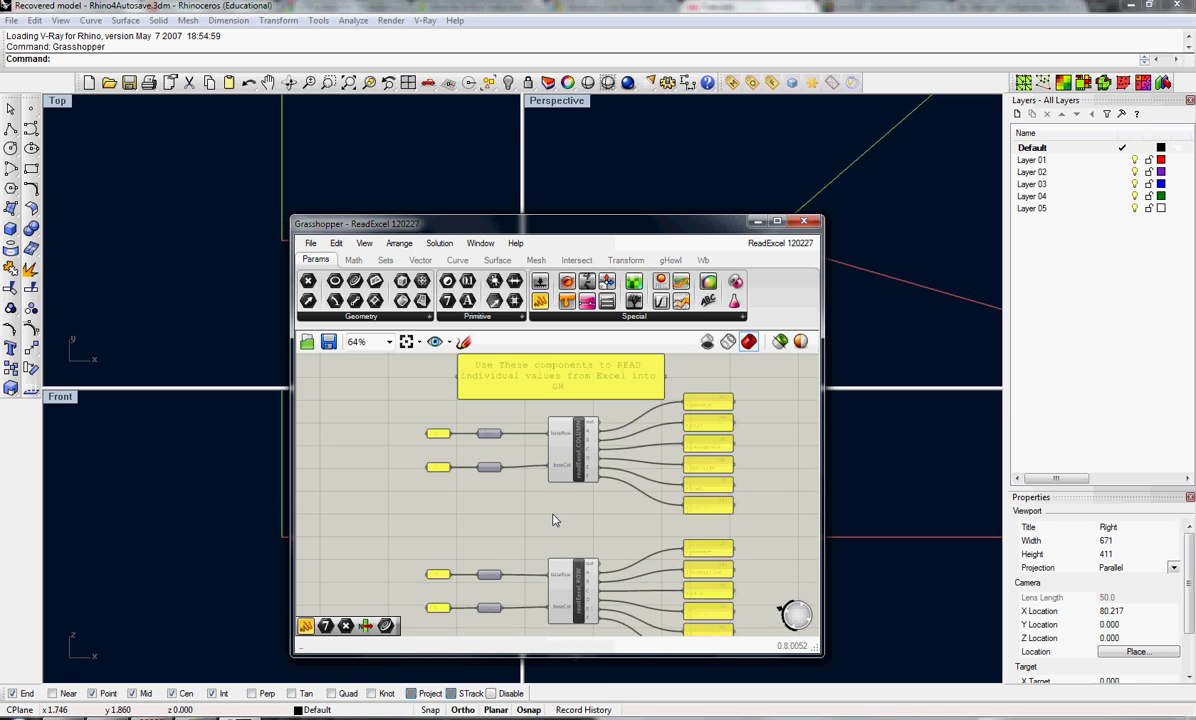
Step: Zoom the canvas in on the readExcel COLUMN component with its baseRow and baseCol panels
scroll("down", 3)
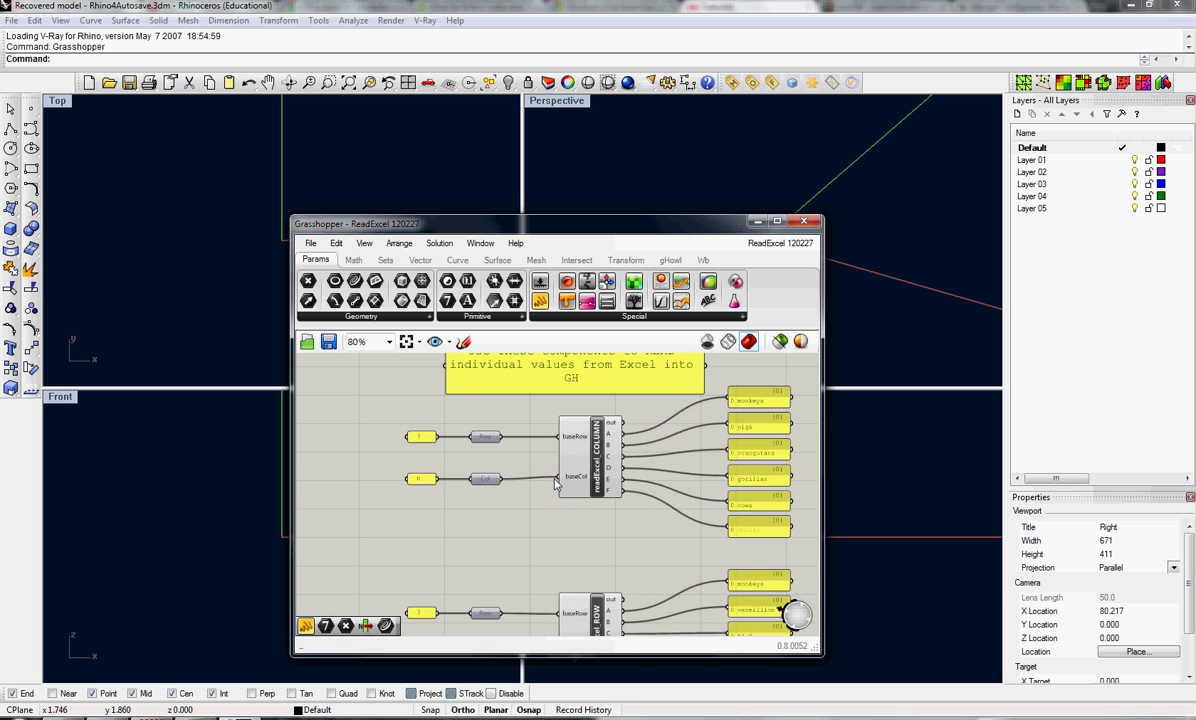
mouse_move(476, 528)
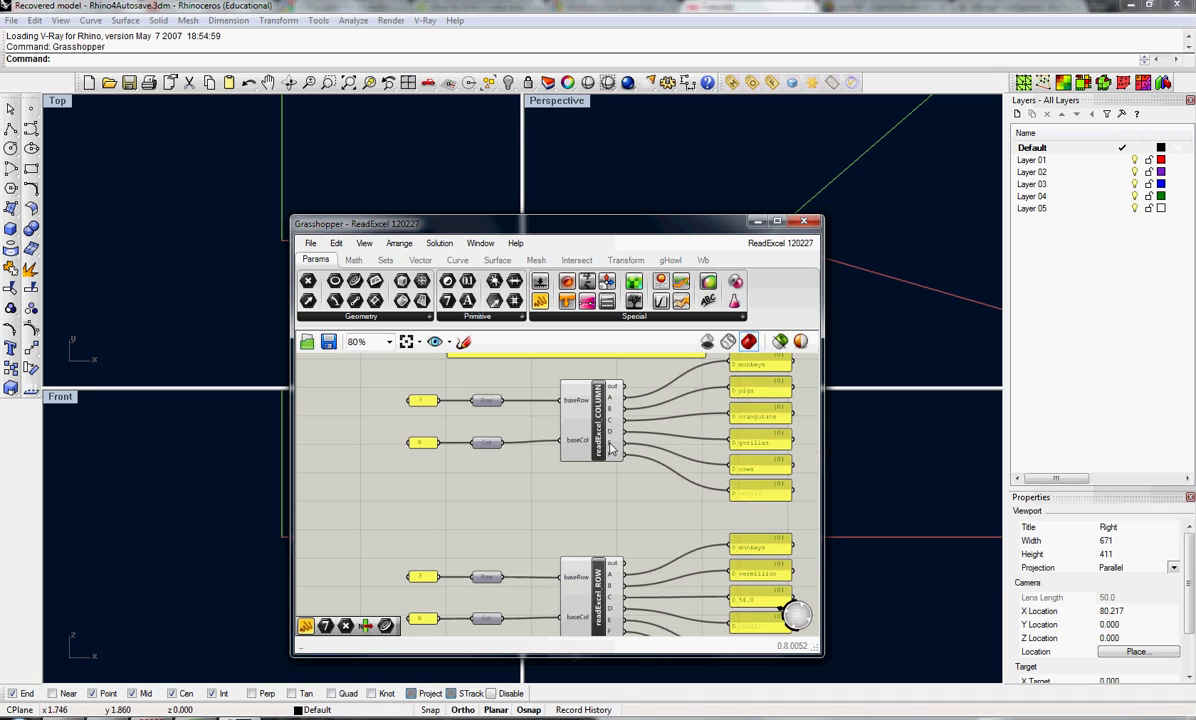
mouse_move(616, 468)
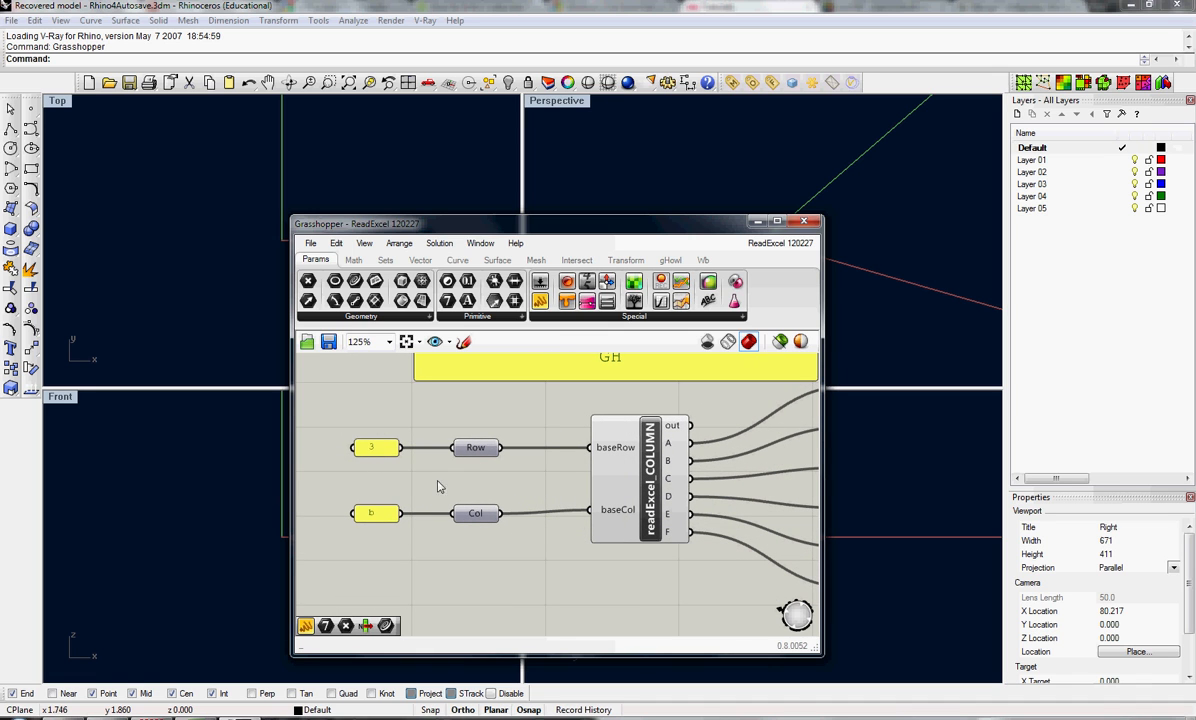
mouse_move(436, 488)
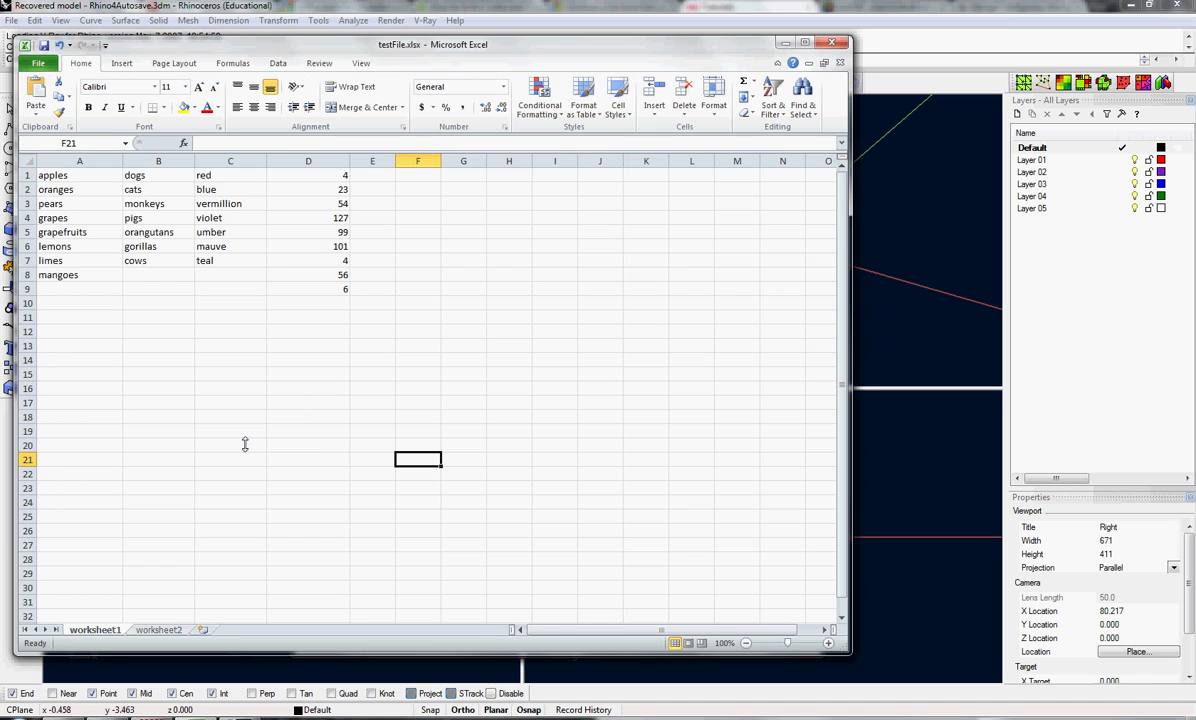
mouse_move(132, 316)
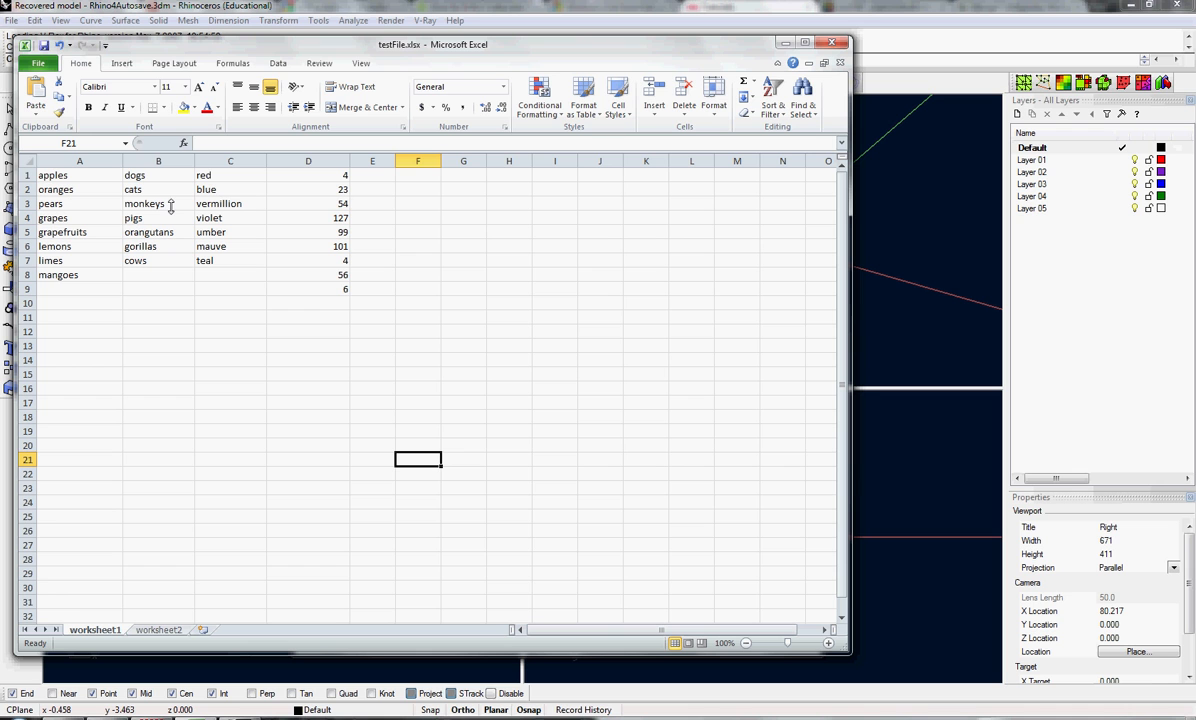
mouse_move(178, 246)
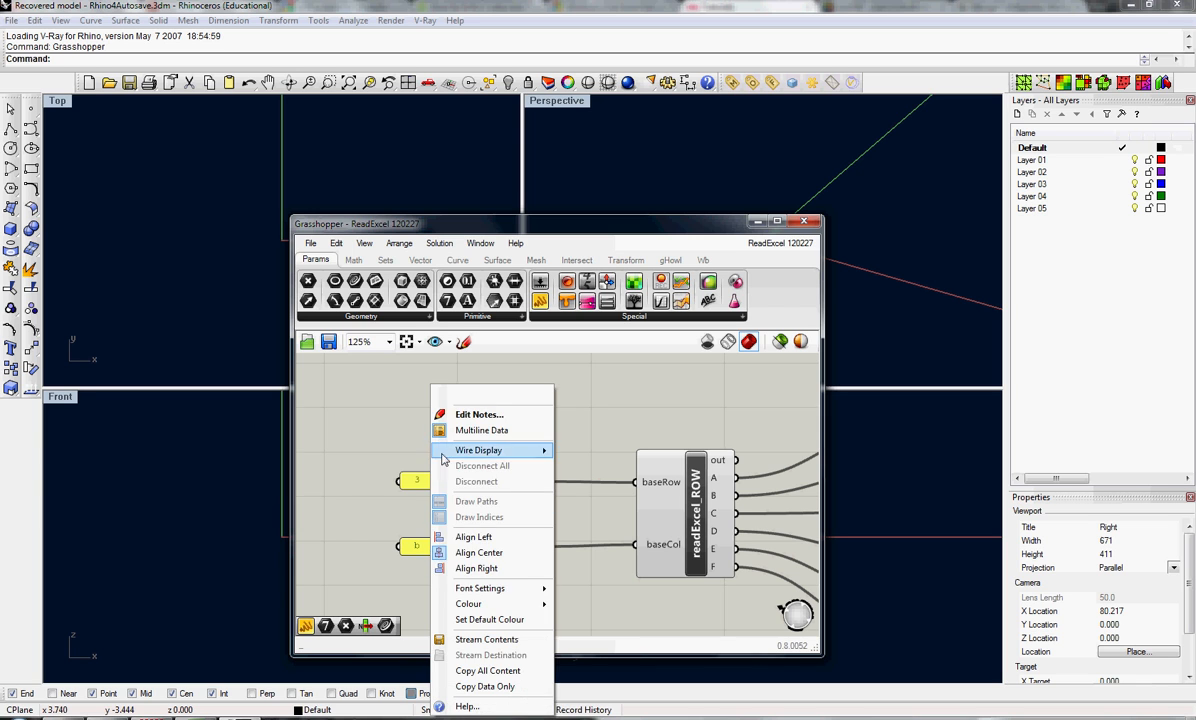
Step: Edit the baseRow panel via Edit Notes, replacing the row number feeding the ROW reader
left_click(480, 414)
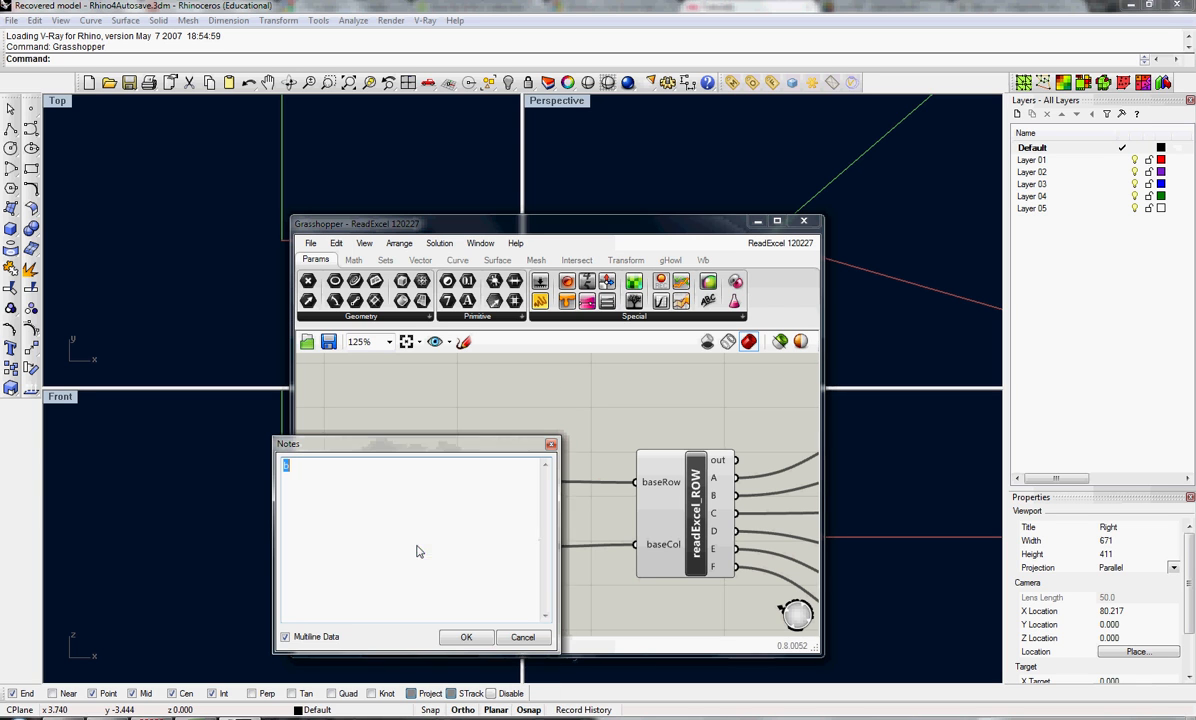
left_click(464, 636)
type("1")
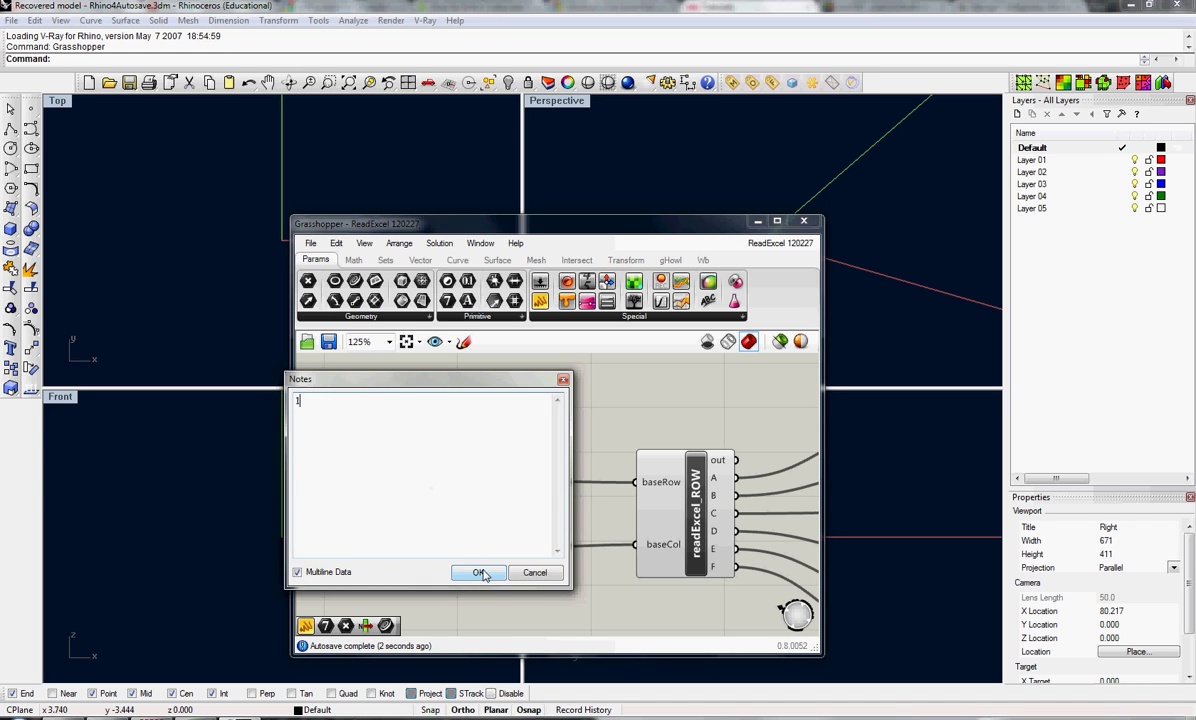
left_click(478, 572)
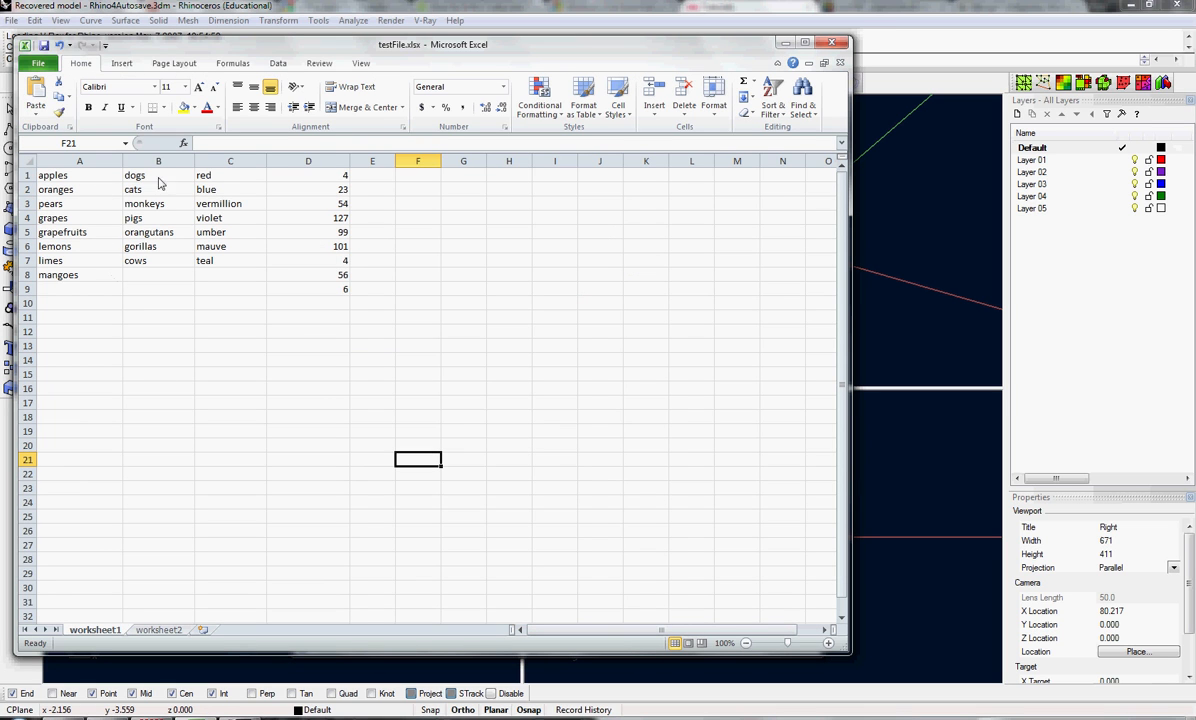
mouse_move(528, 660)
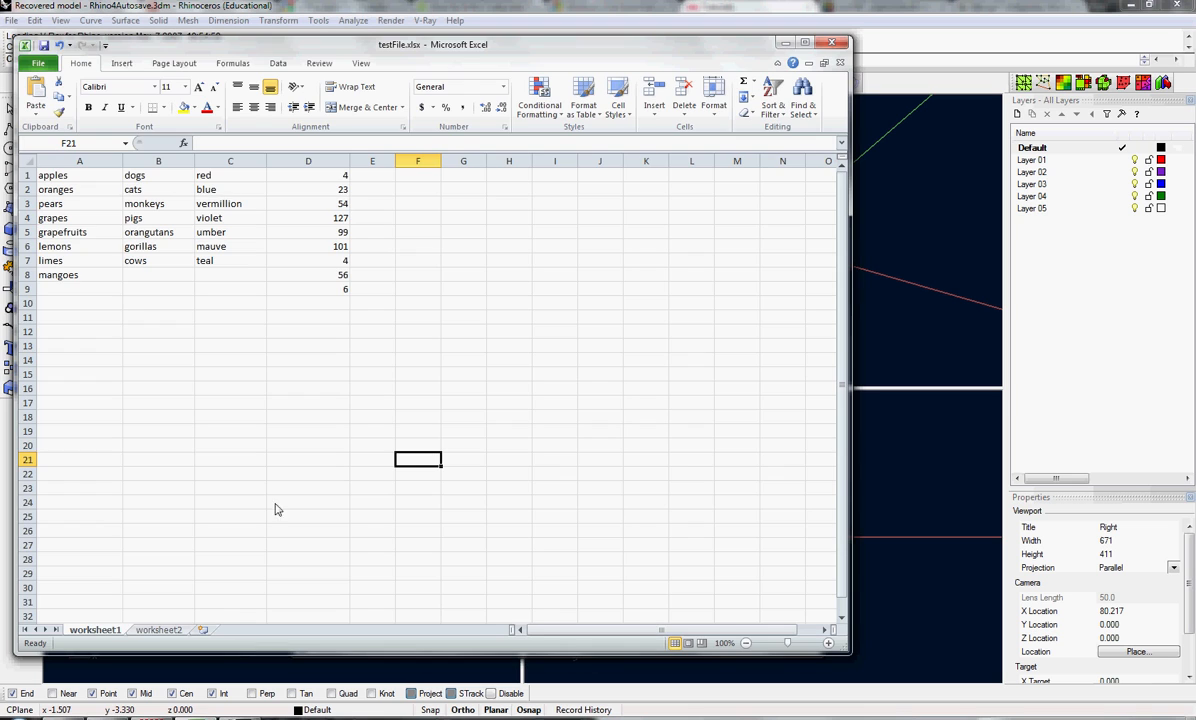
mouse_move(84, 532)
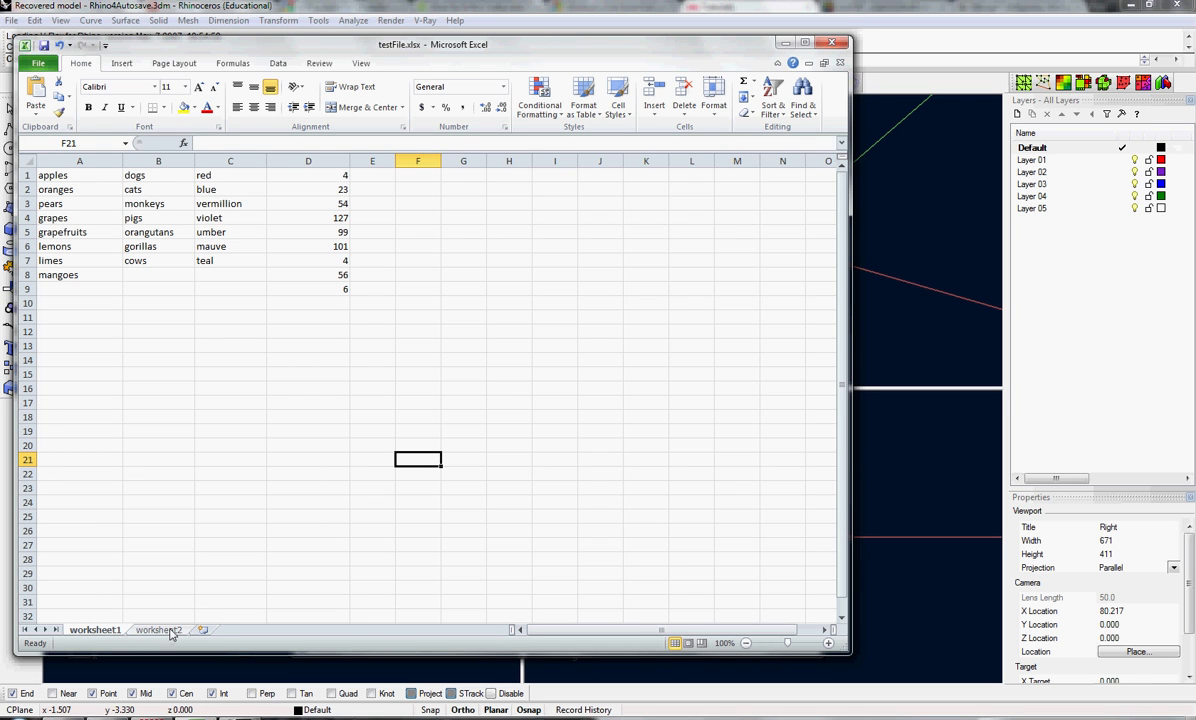
Step: Switch the Excel workbook to the worksheet2 tab with prickly pear, tigers, green and 83
left_click(158, 628)
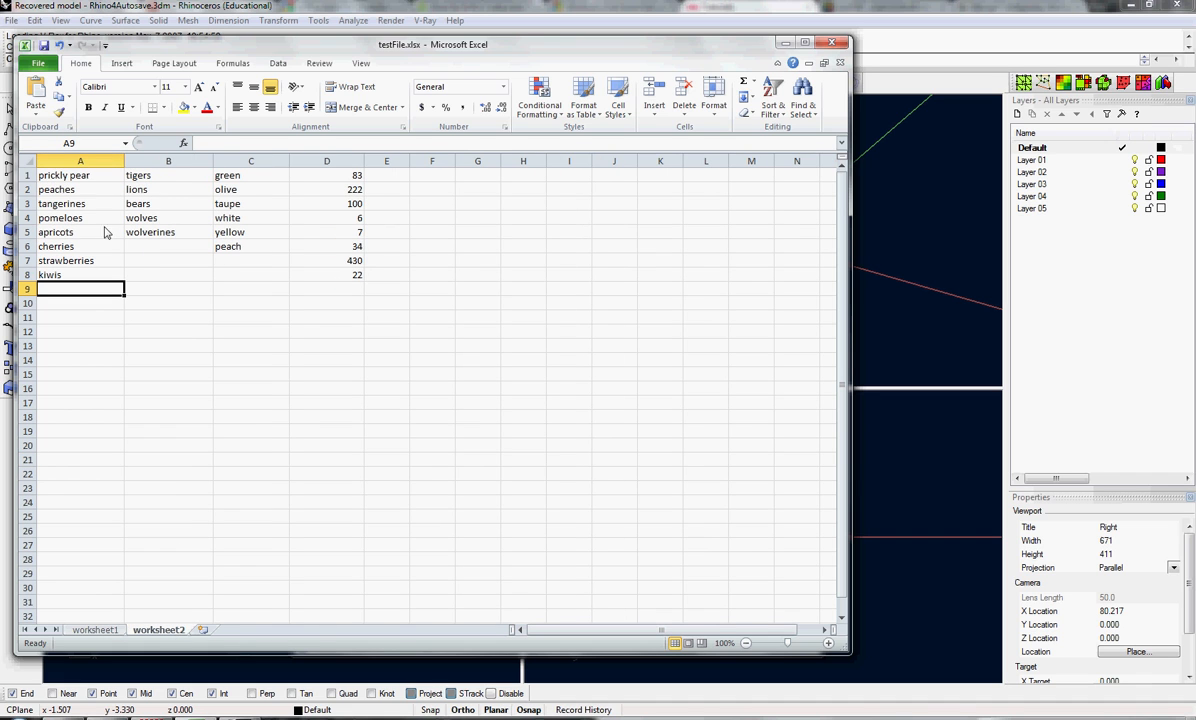
mouse_move(92, 188)
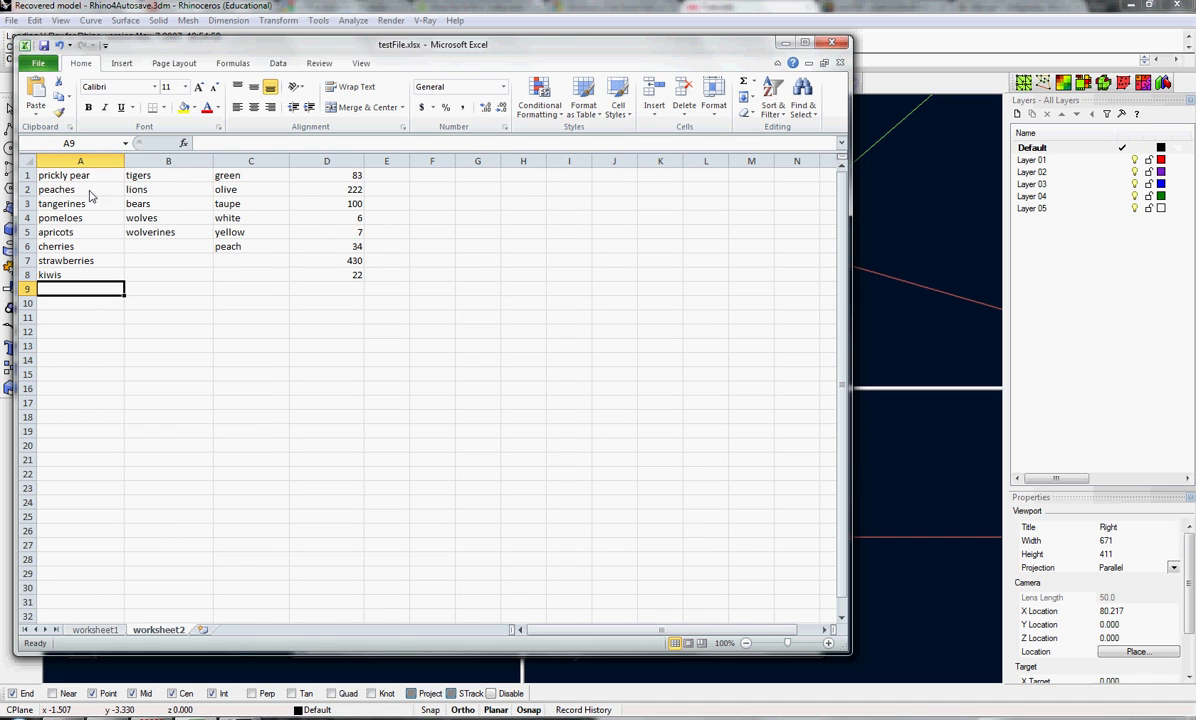
mouse_move(210, 612)
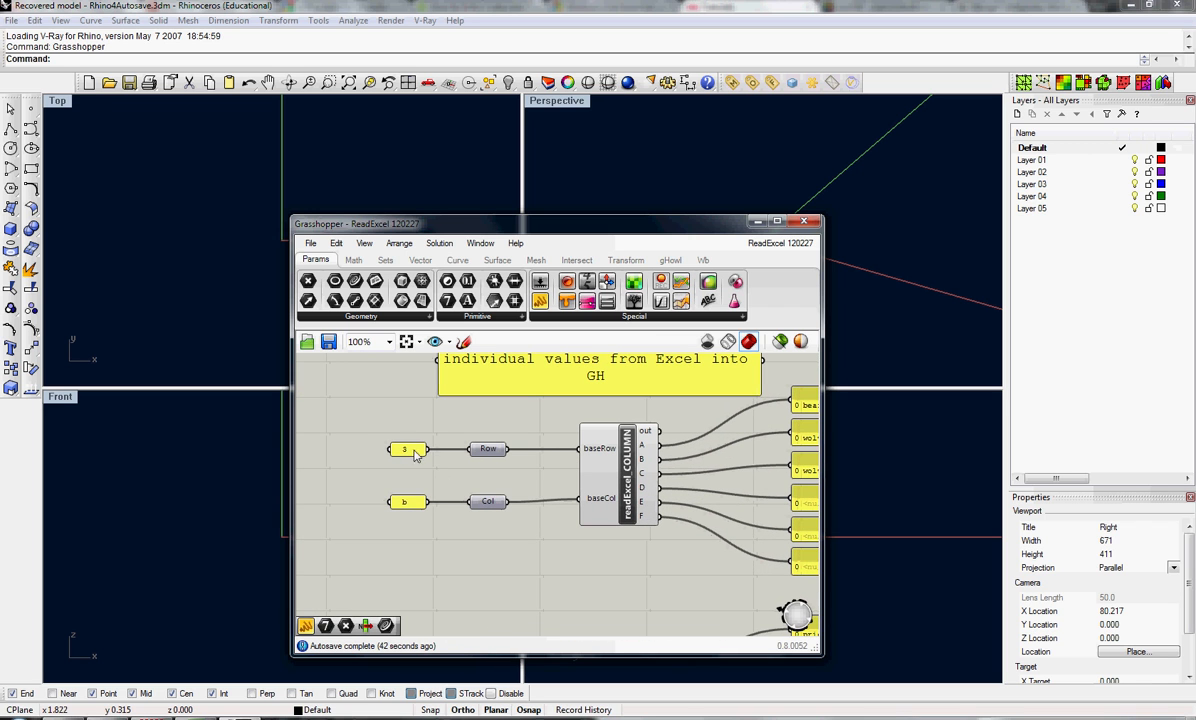
Step: Edit the baseRow panel value feeding the COLUMN reader and confirm it
left_click(404, 502)
type("c")
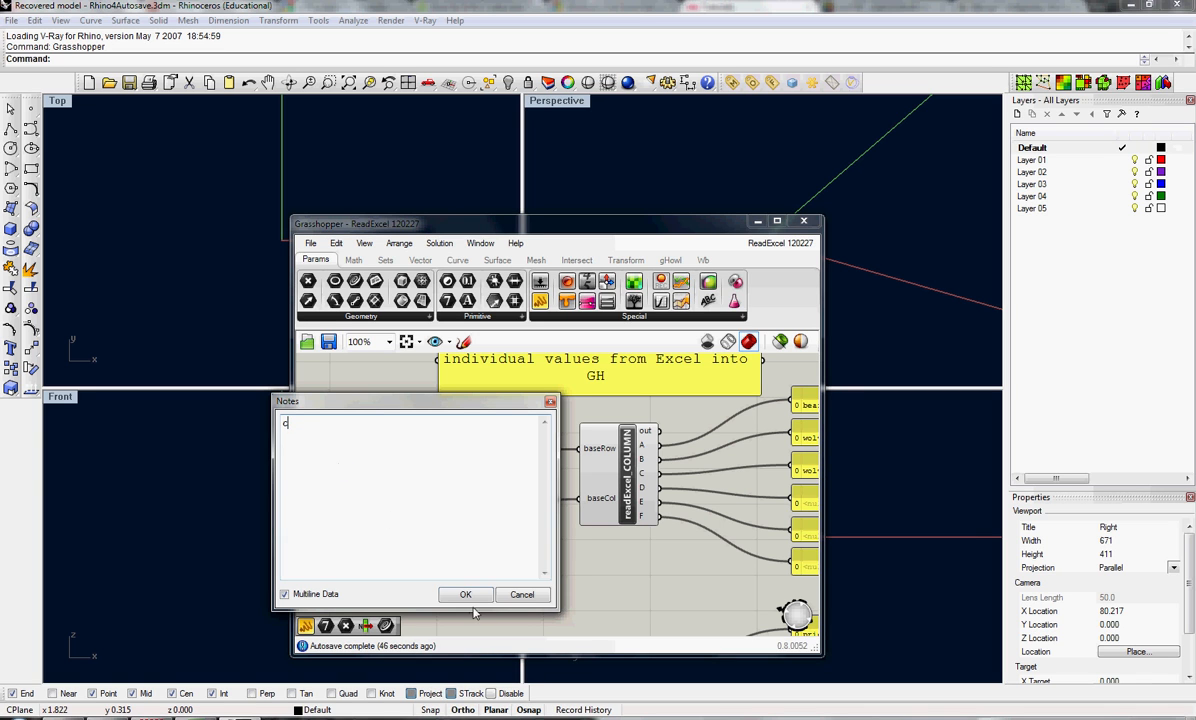
left_click(464, 594)
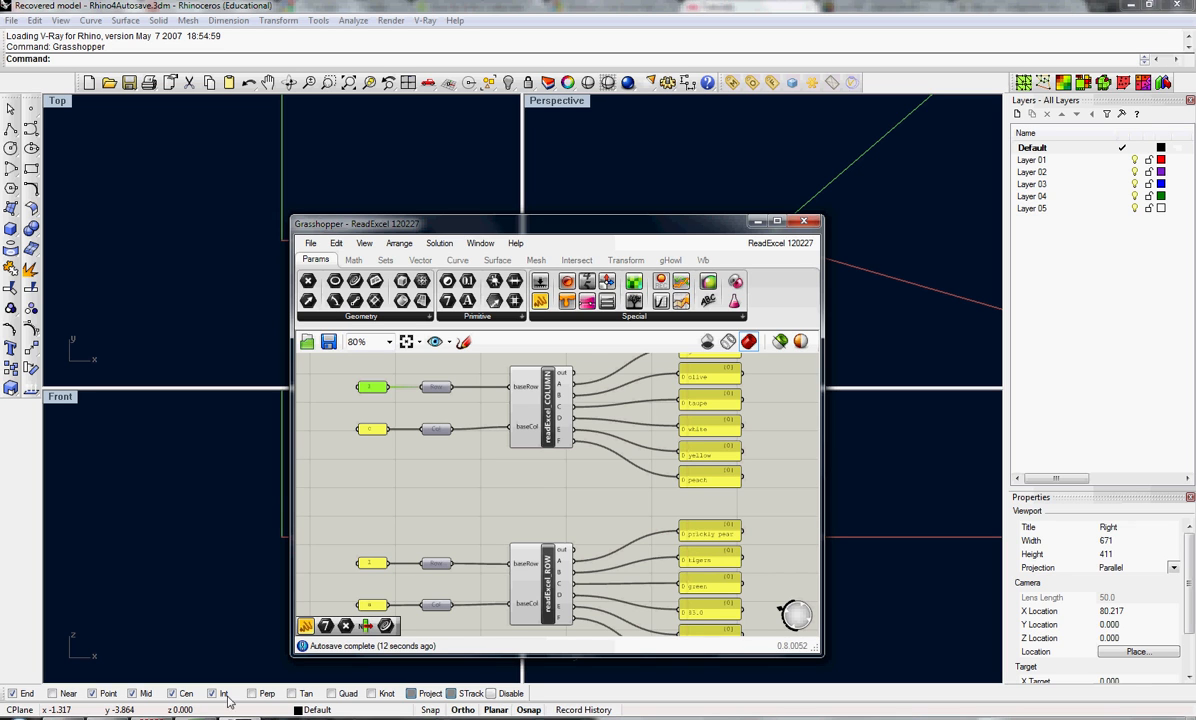
mouse_move(324, 670)
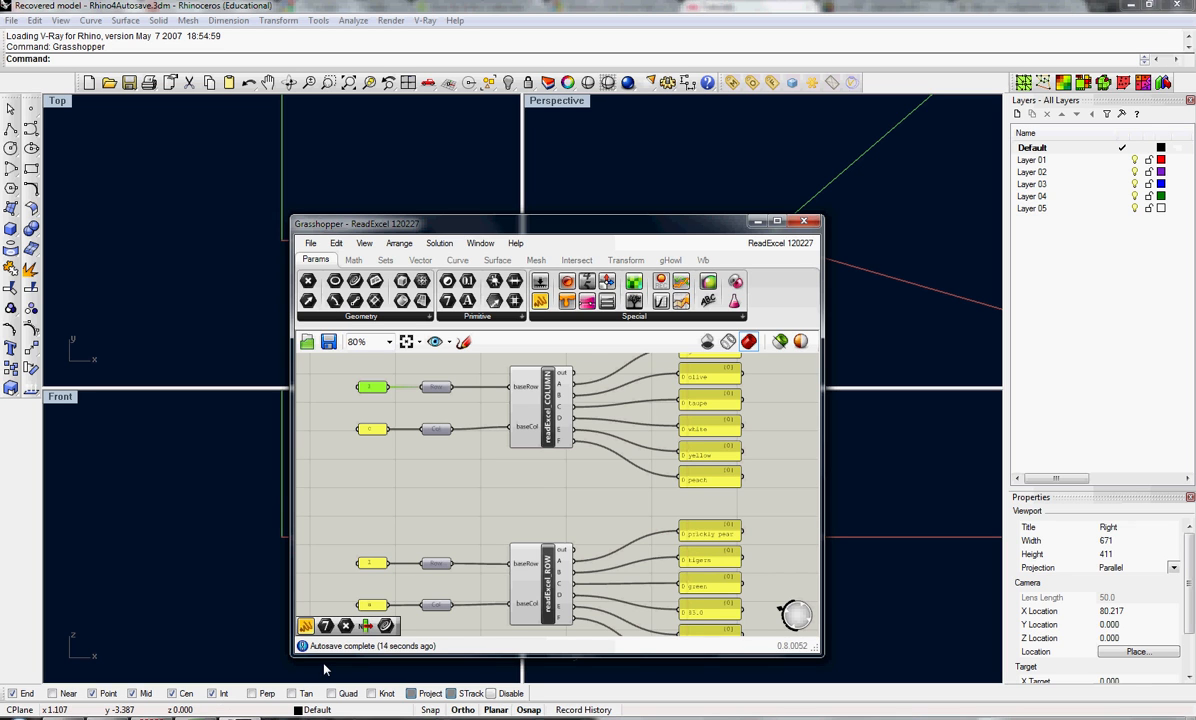
mouse_move(476, 584)
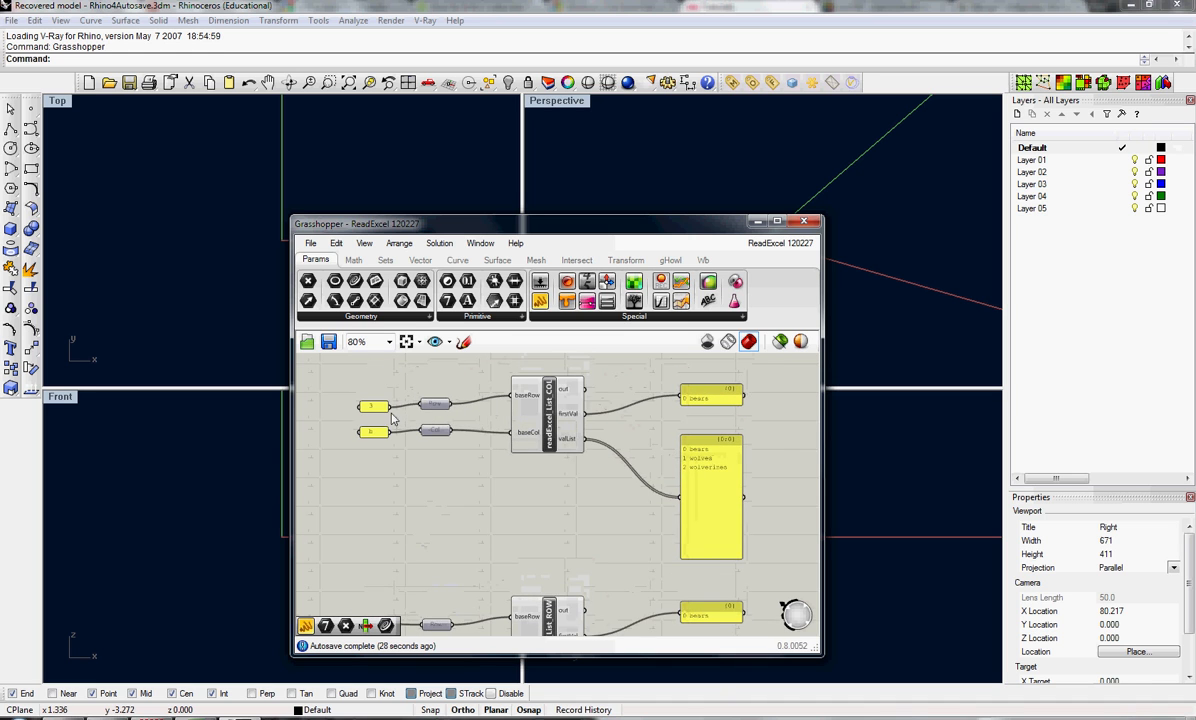
scroll("up", 3)
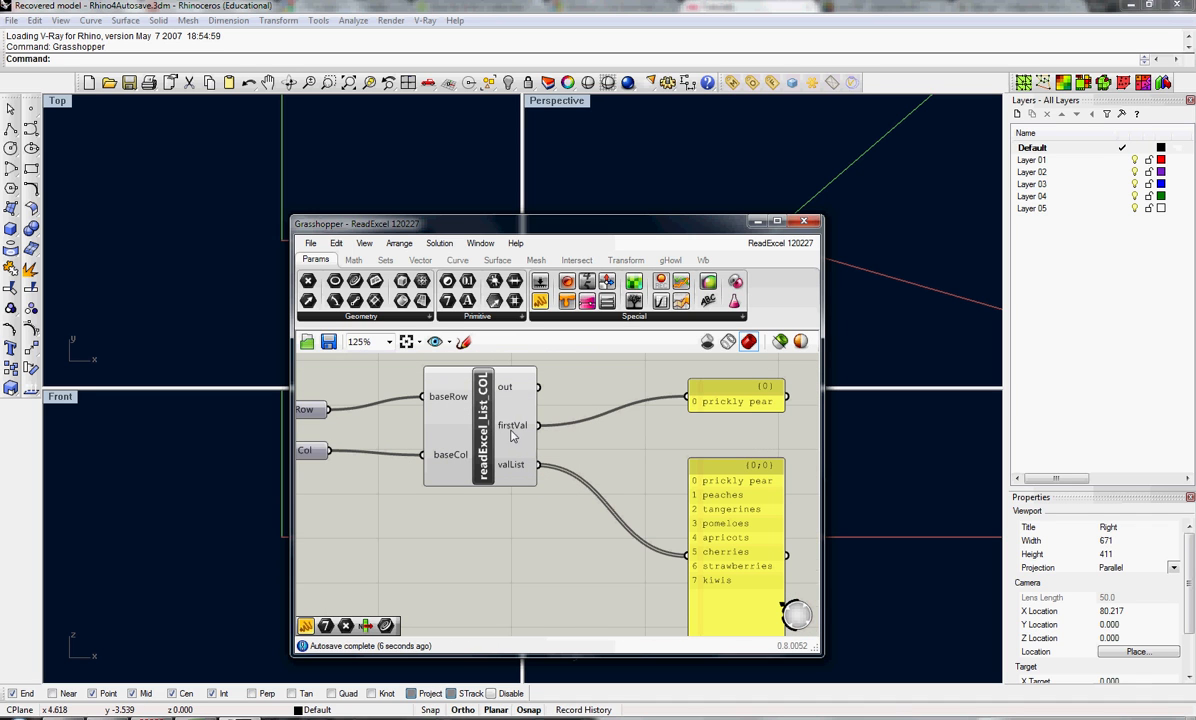
mouse_move(704, 486)
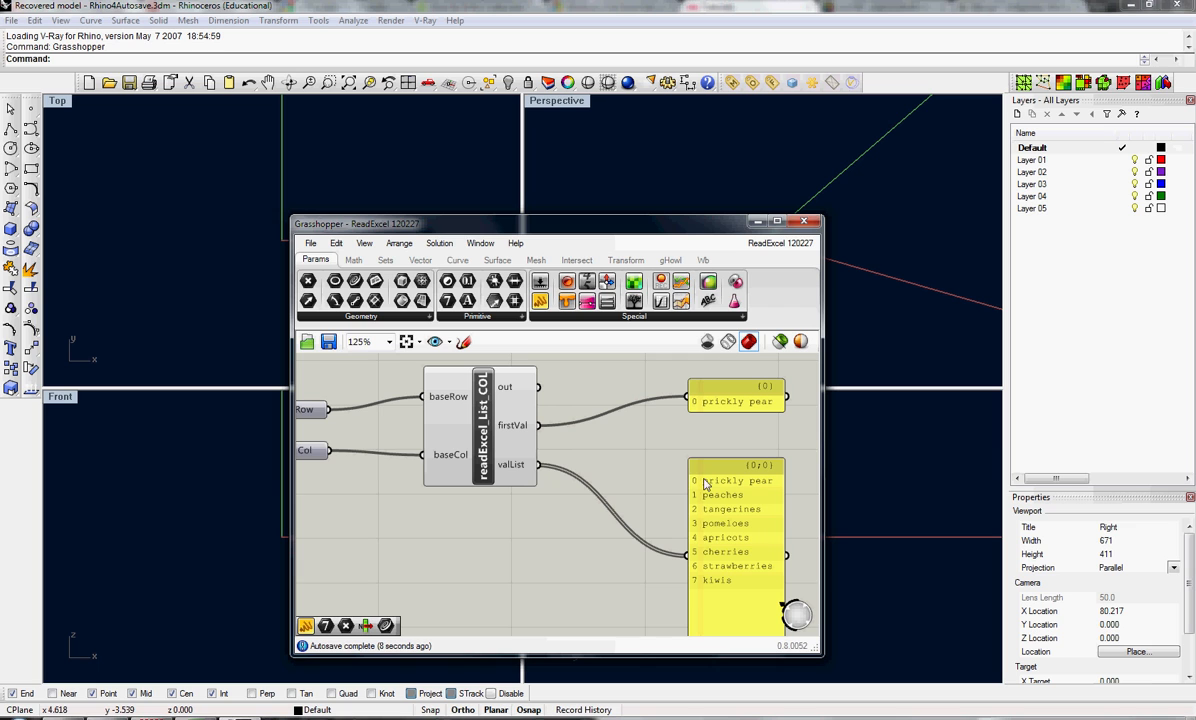
mouse_move(756, 514)
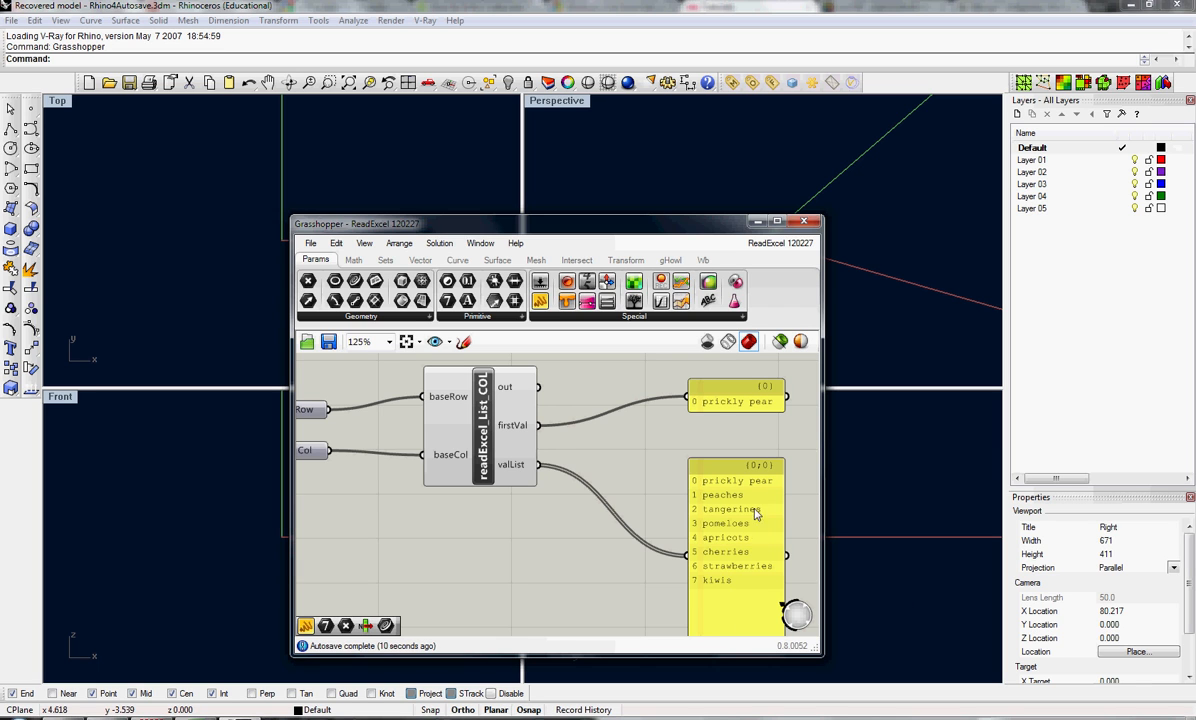
mouse_move(590, 578)
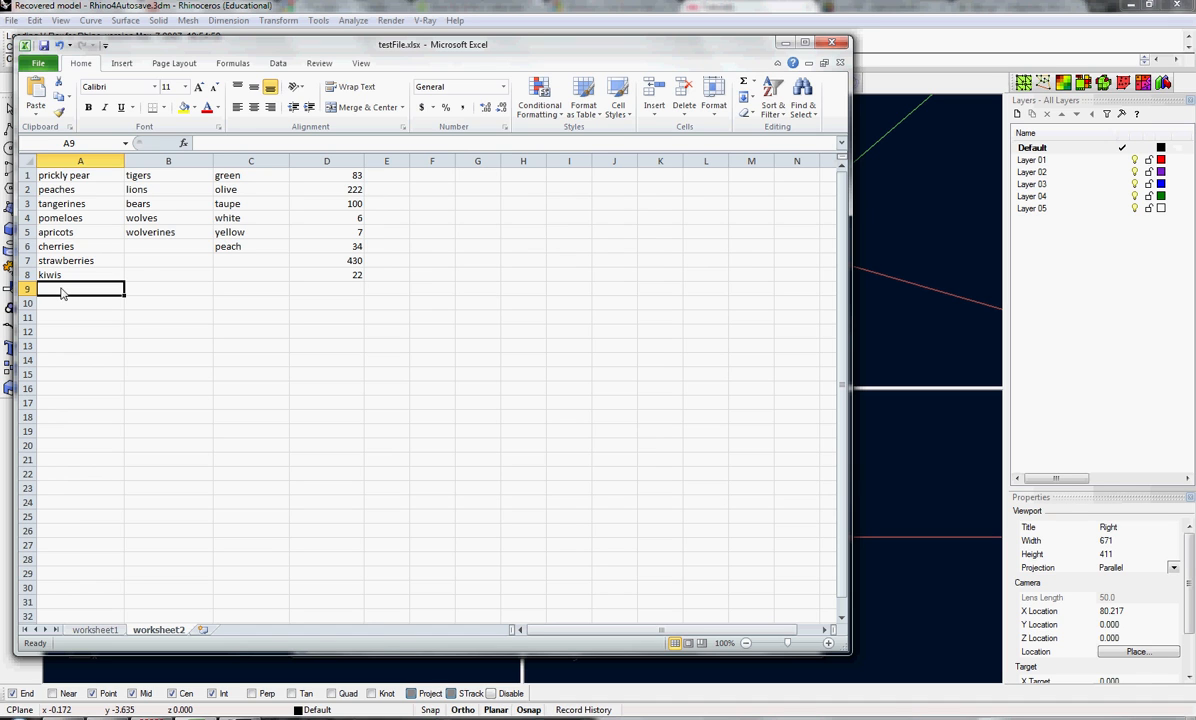
Step: Enter apples in A9 and blueberries in A10 below kiwis on worksheet2
type("apples")
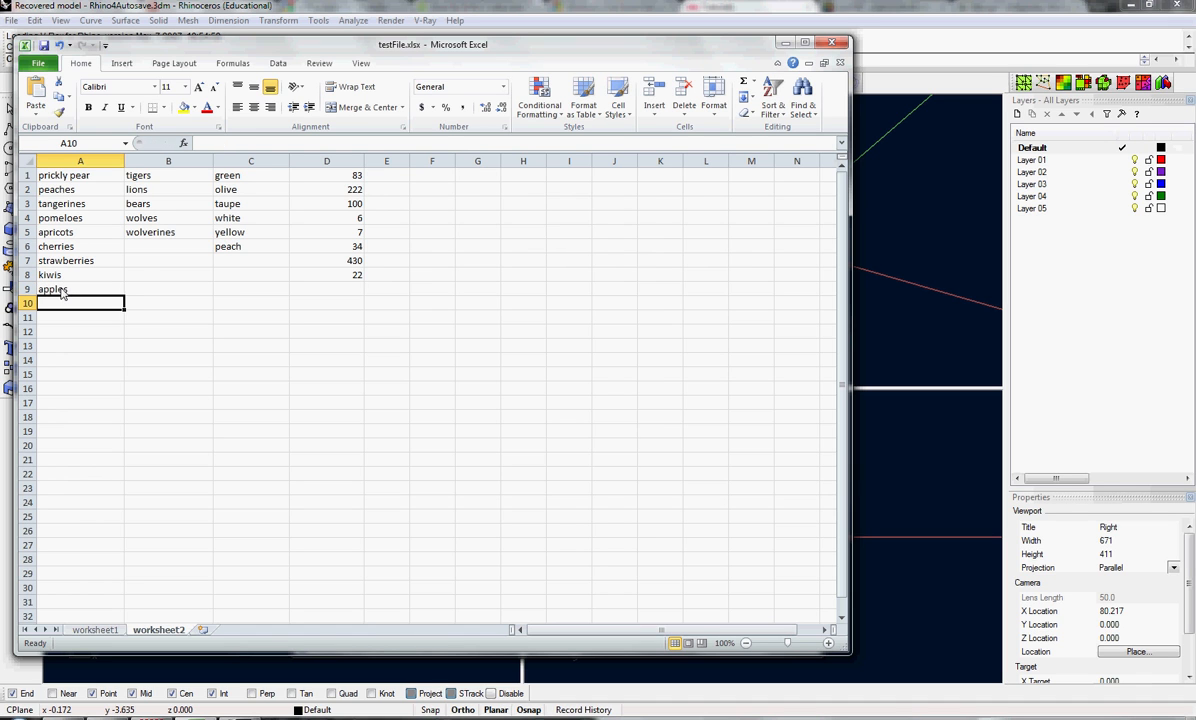
mouse_move(96, 302)
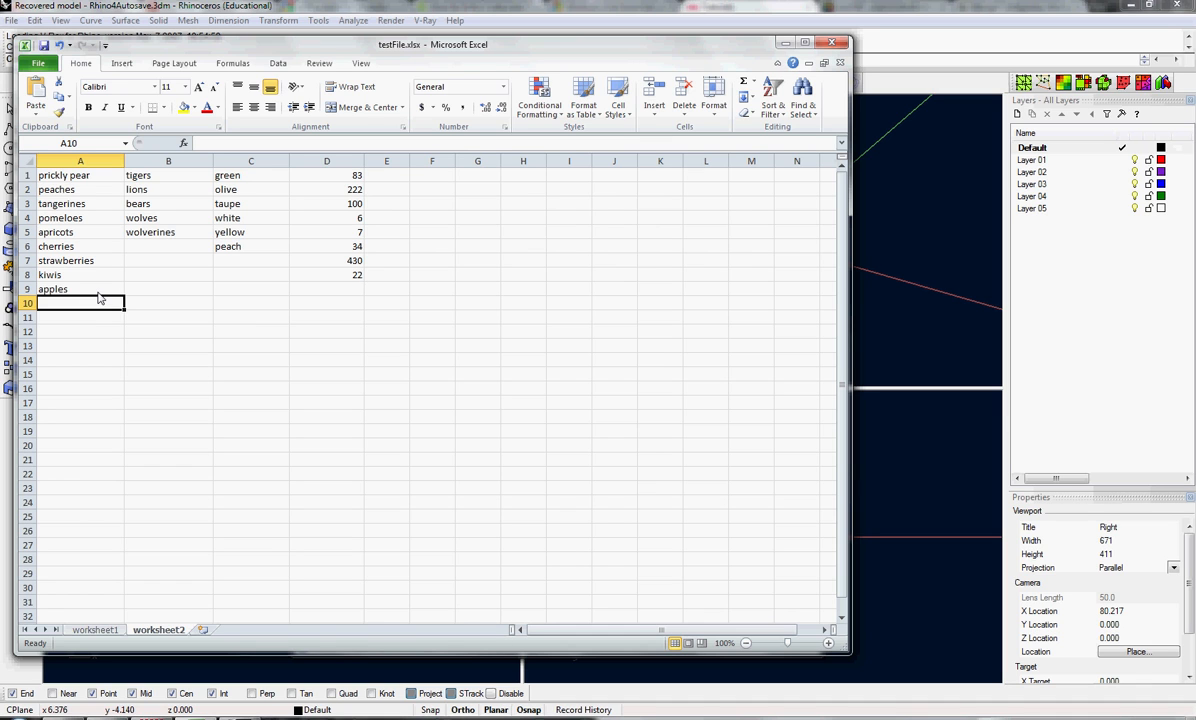
type("blueberries")
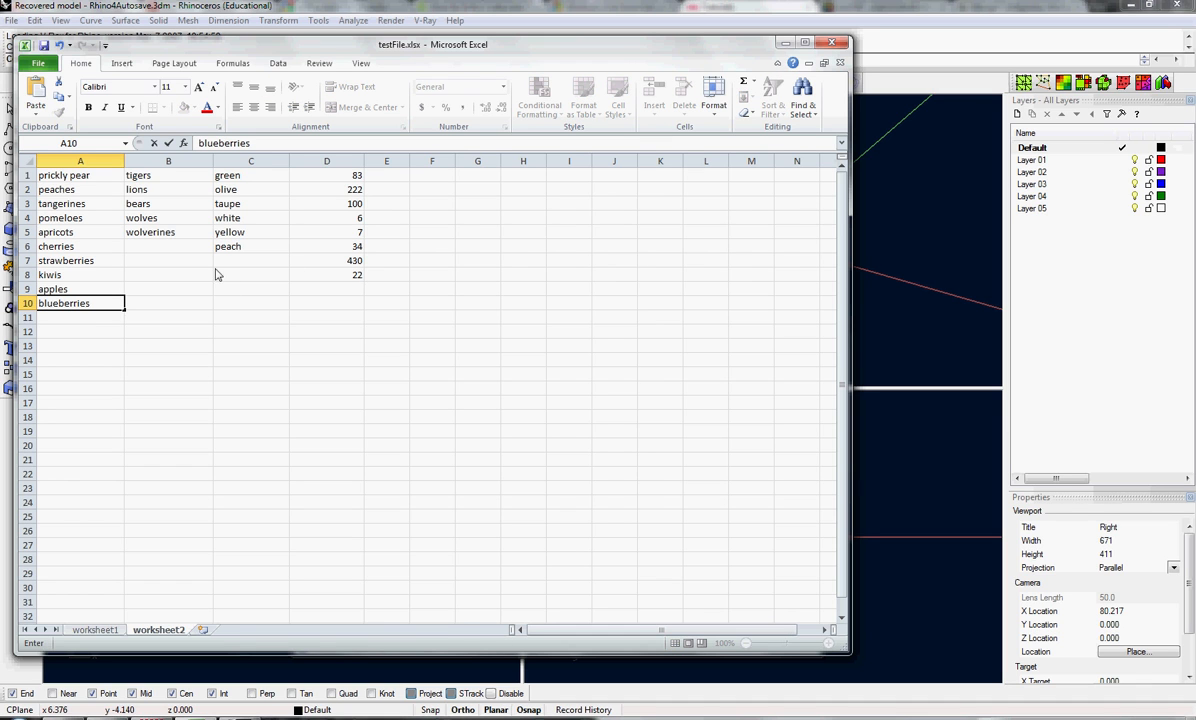
mouse_move(456, 364)
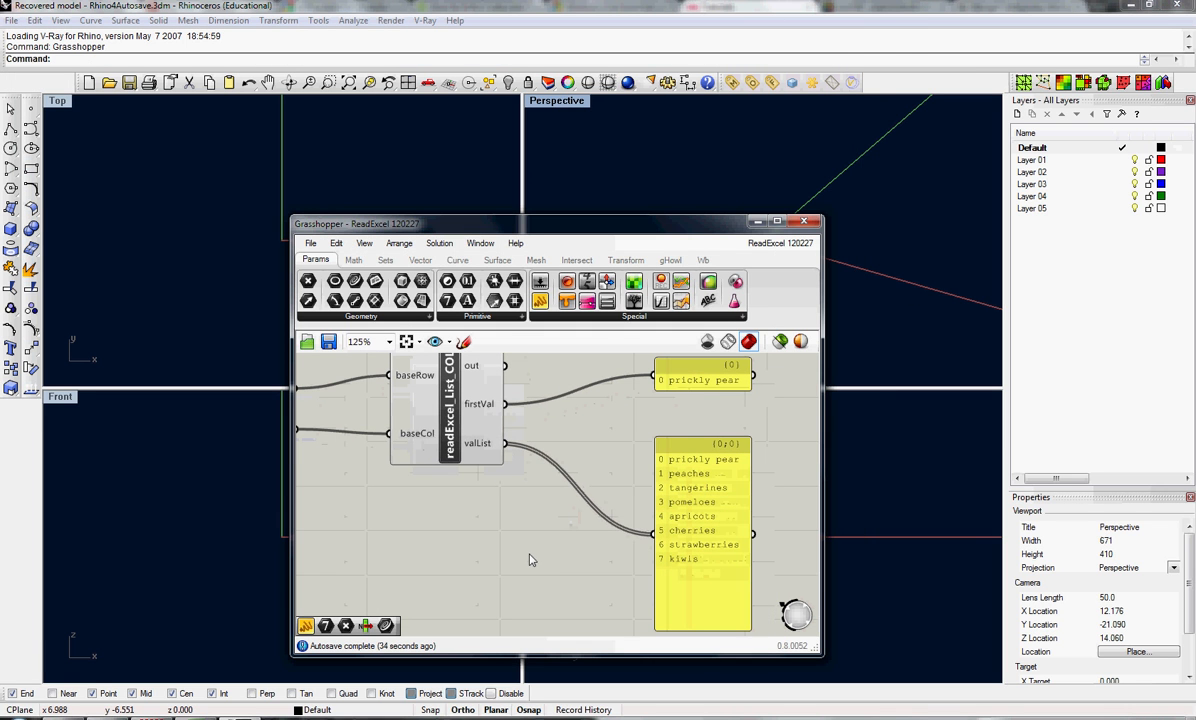
Step: Recompute the canvas so the LIST output gains apples and blueberries, then return to worksheet1
right_click(532, 558)
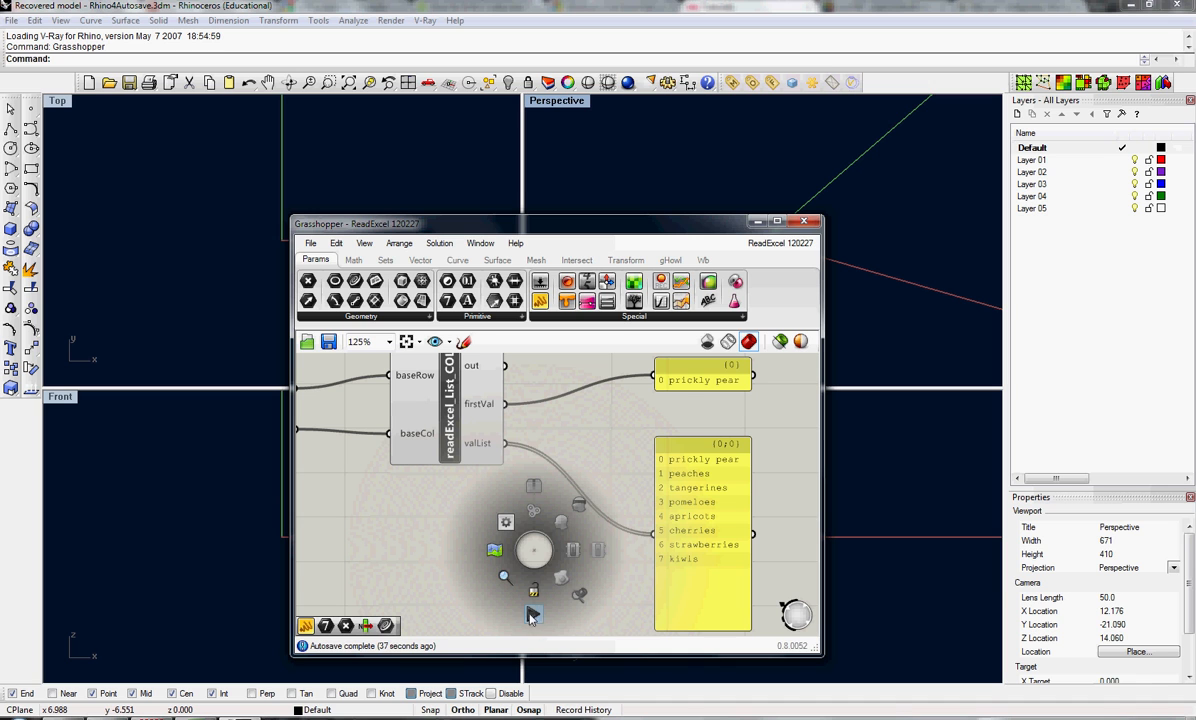
mouse_move(532, 612)
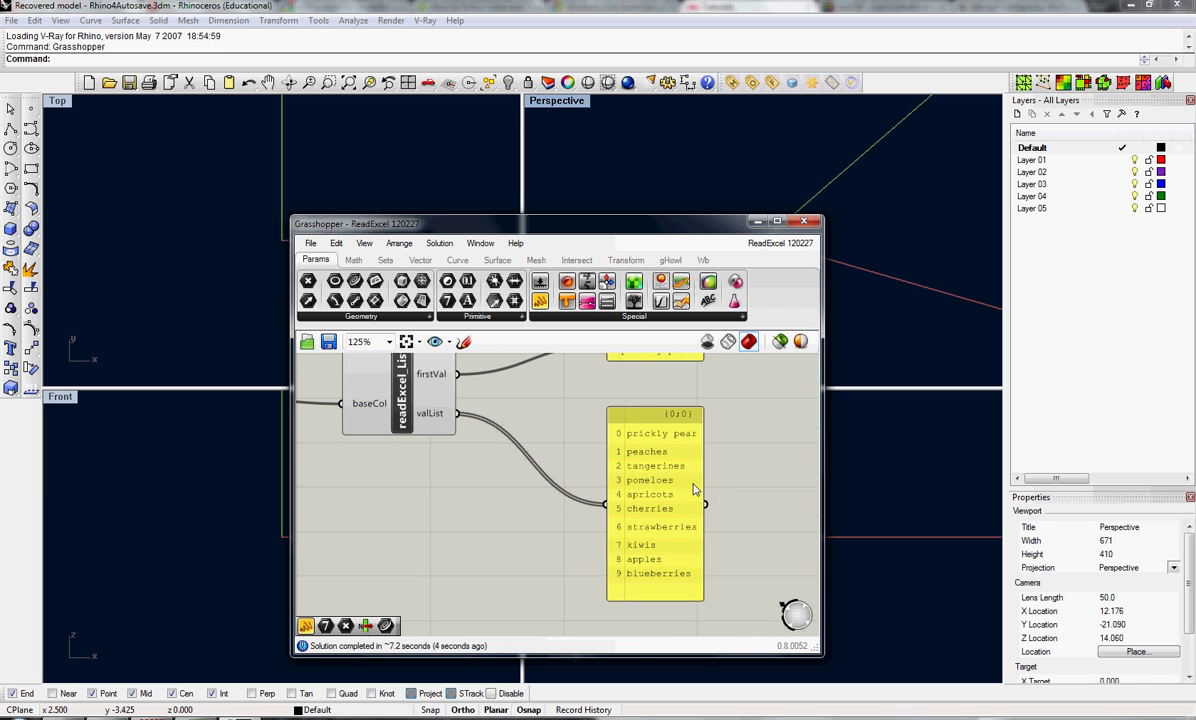
mouse_move(664, 588)
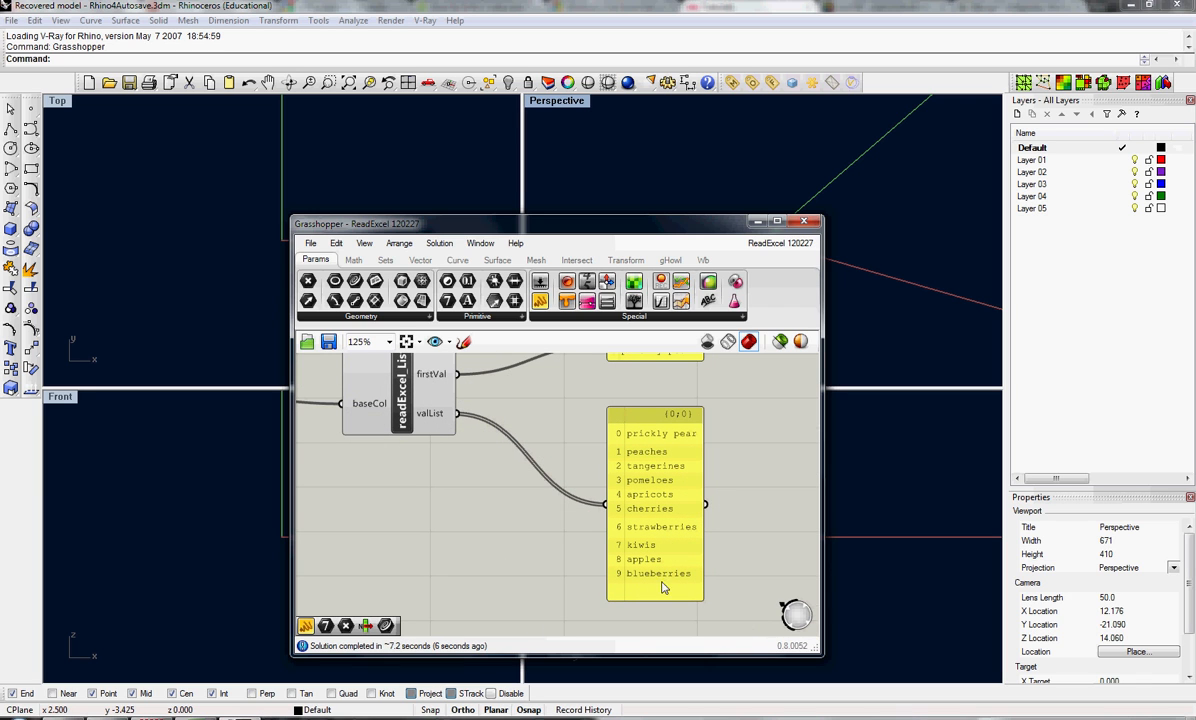
mouse_move(666, 592)
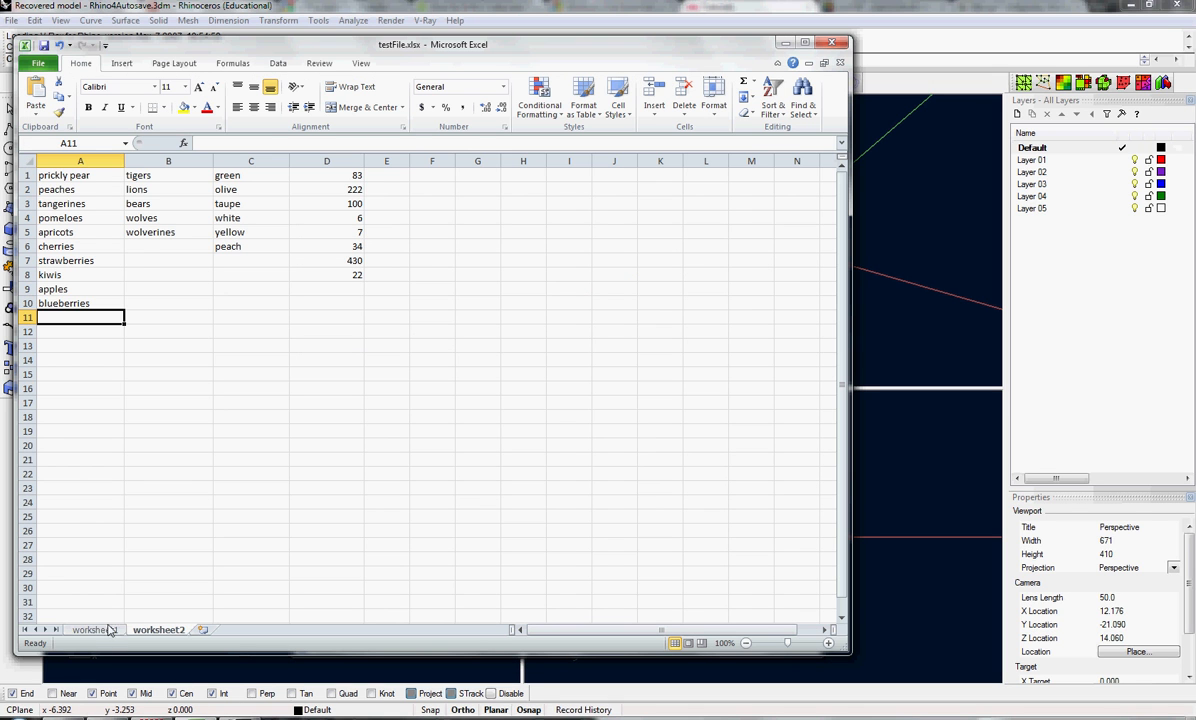
left_click(96, 628)
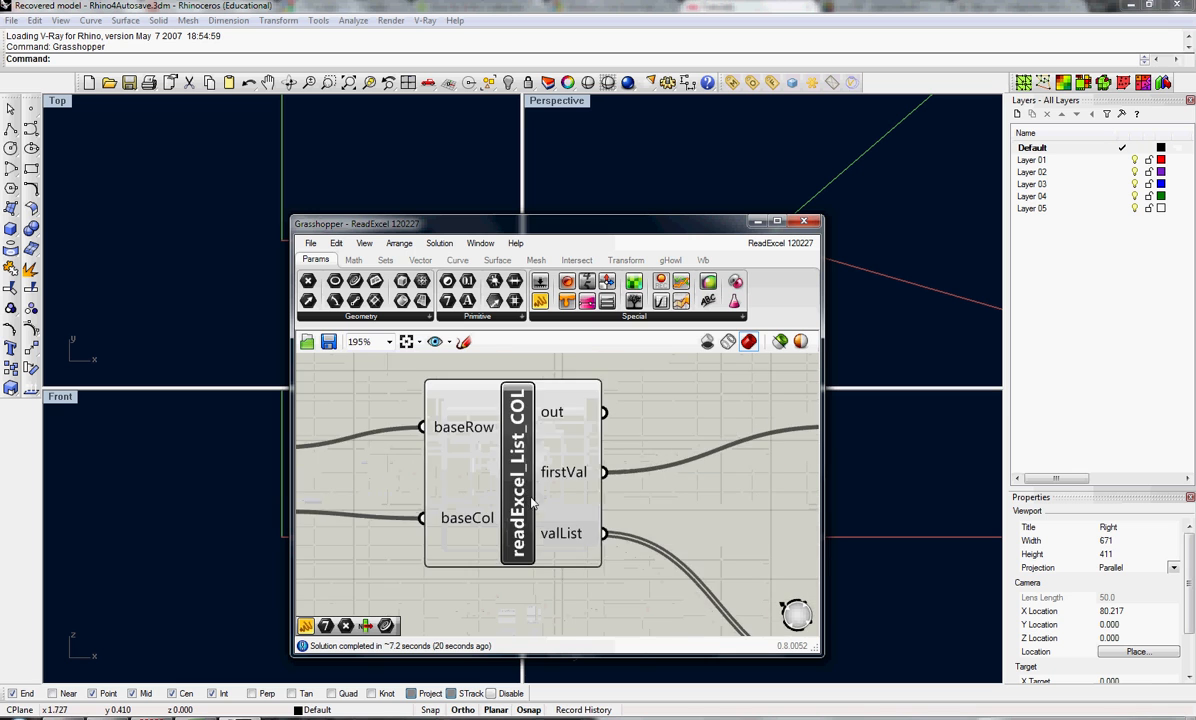
Step: Zoom to the readExcel_List_ROW component and edit its row number panel
scroll("down", 3)
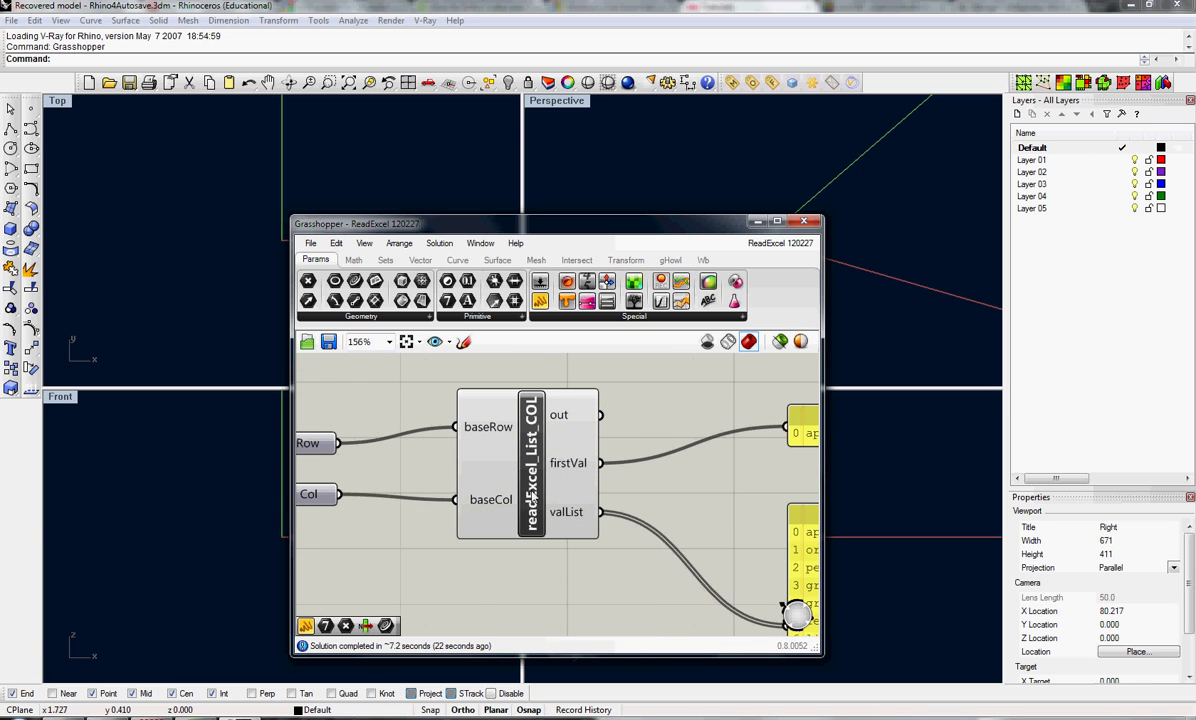
scroll("down", 3)
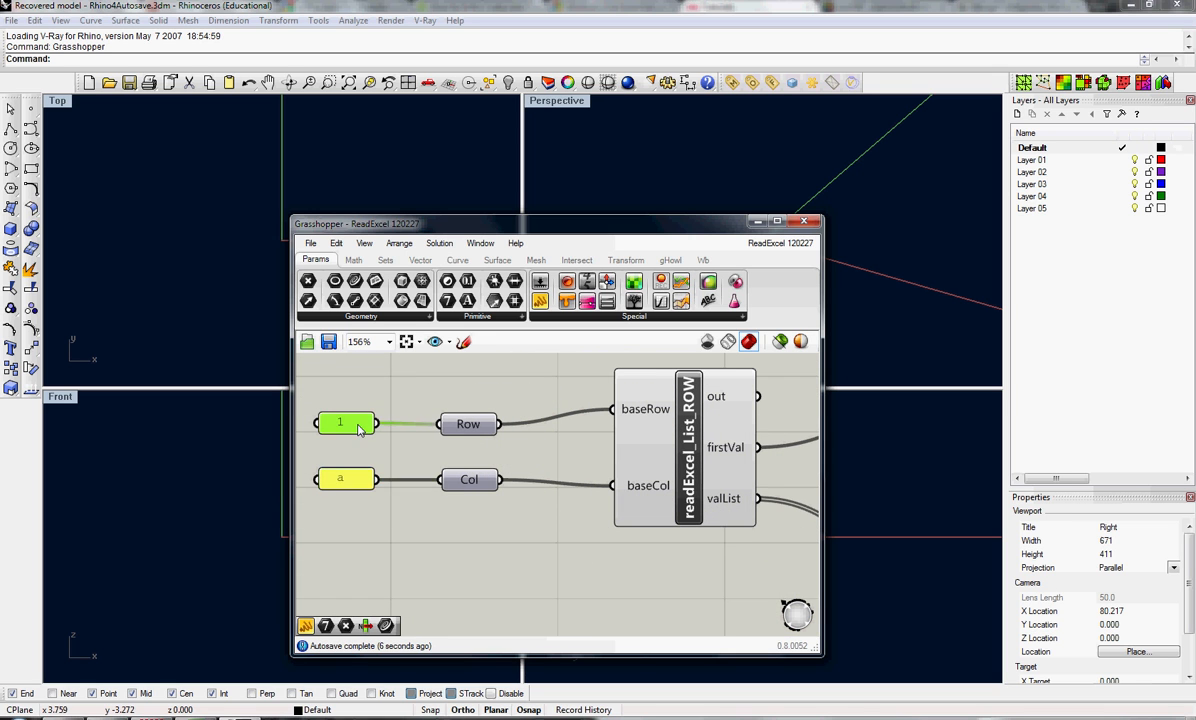
double_click(340, 424)
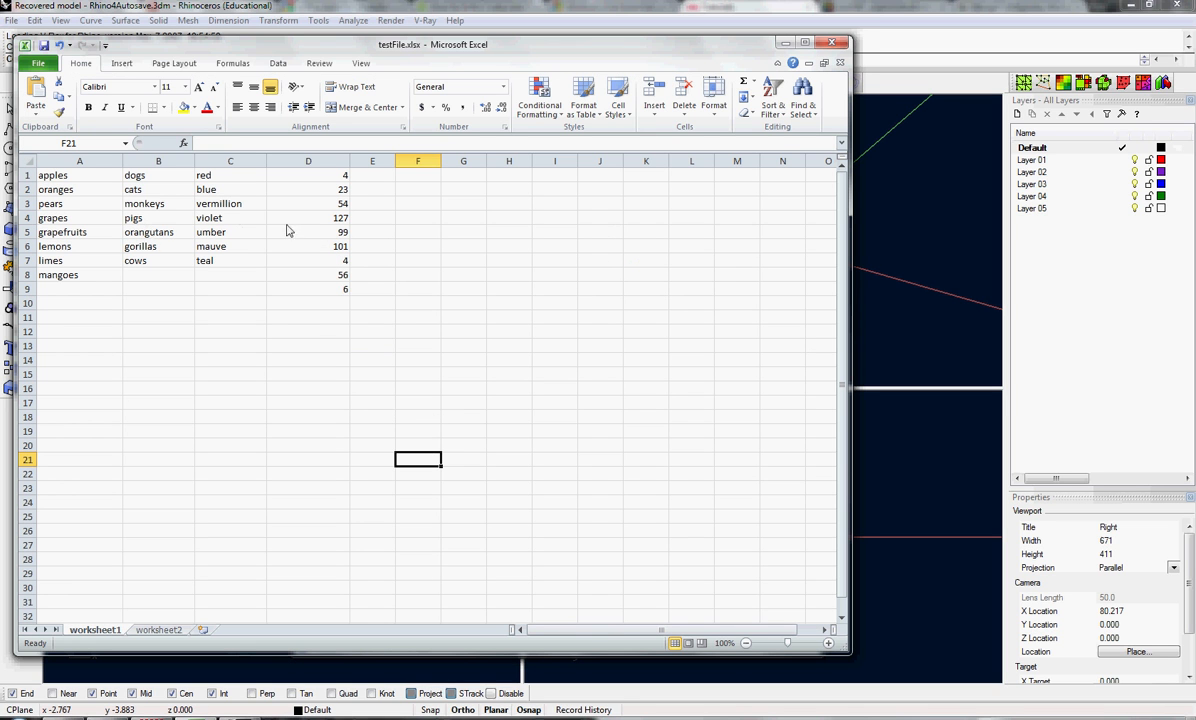
Step: Enter 'two' into cell E4 on worksheet1 of the test file
left_click(372, 216)
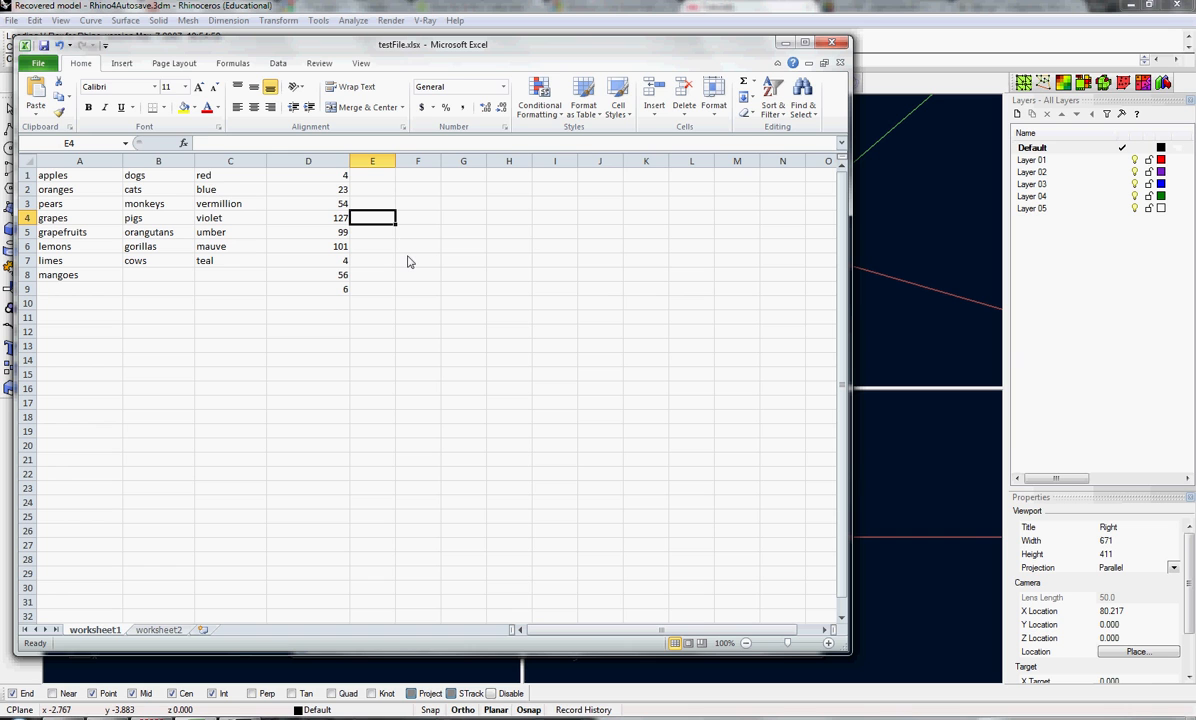
type("two")
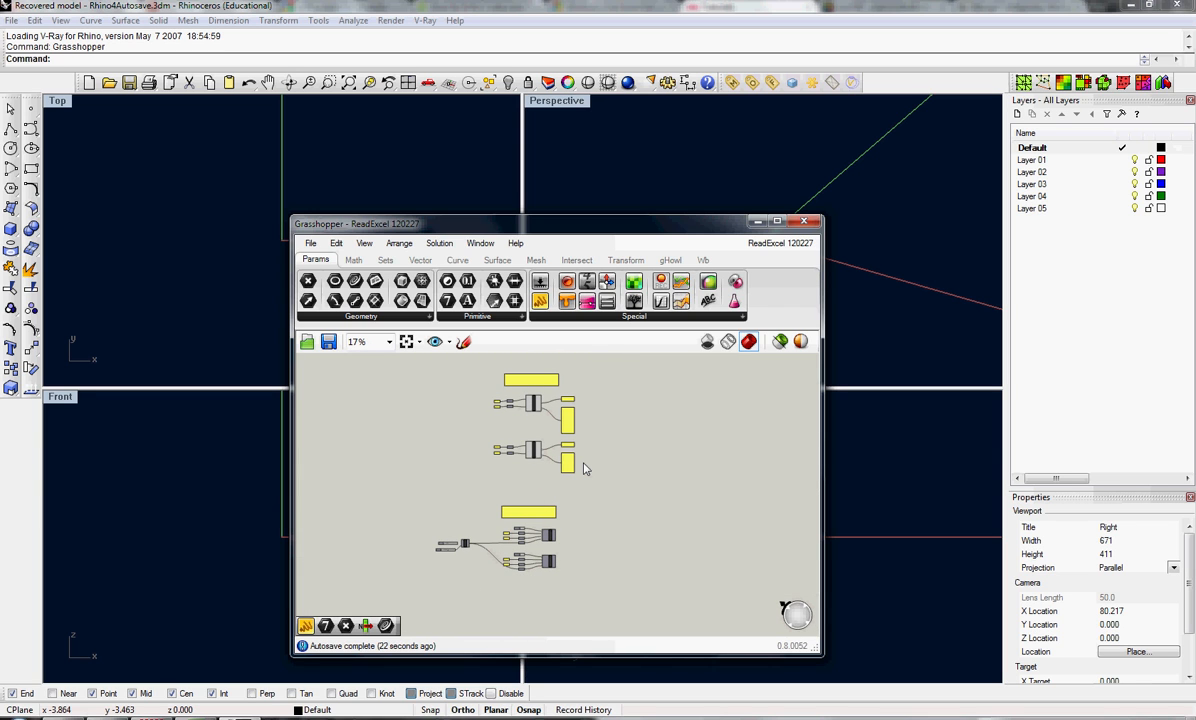
mouse_move(592, 488)
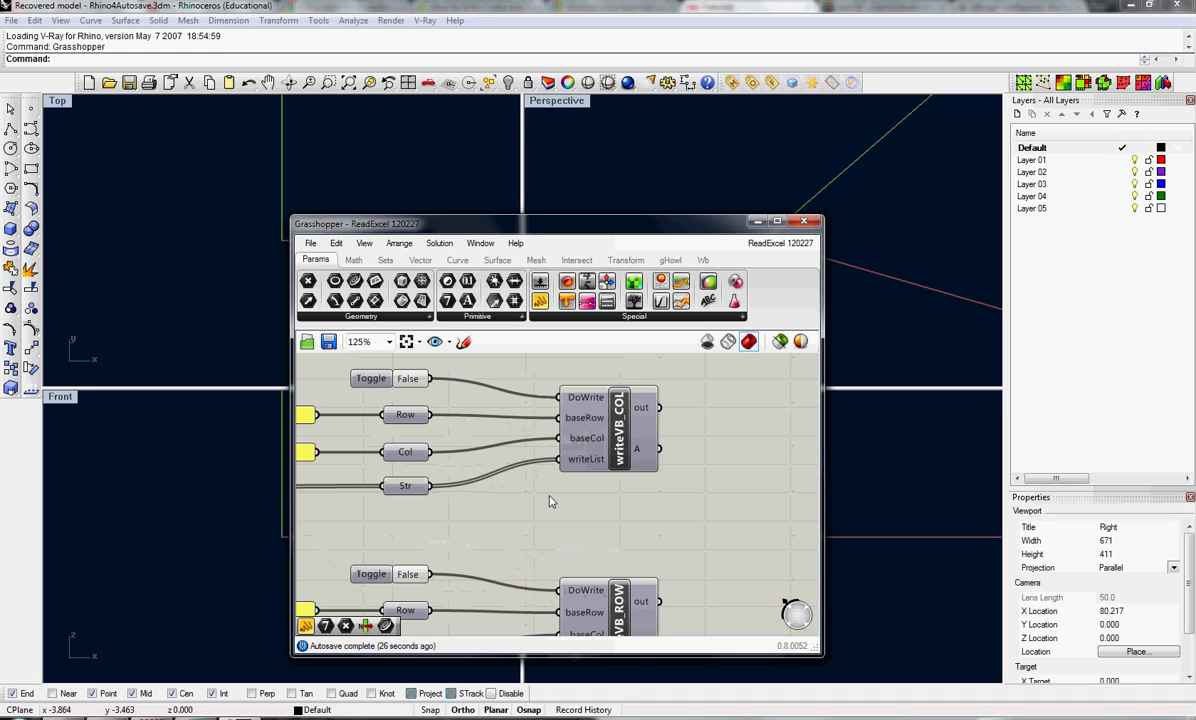
mouse_move(520, 528)
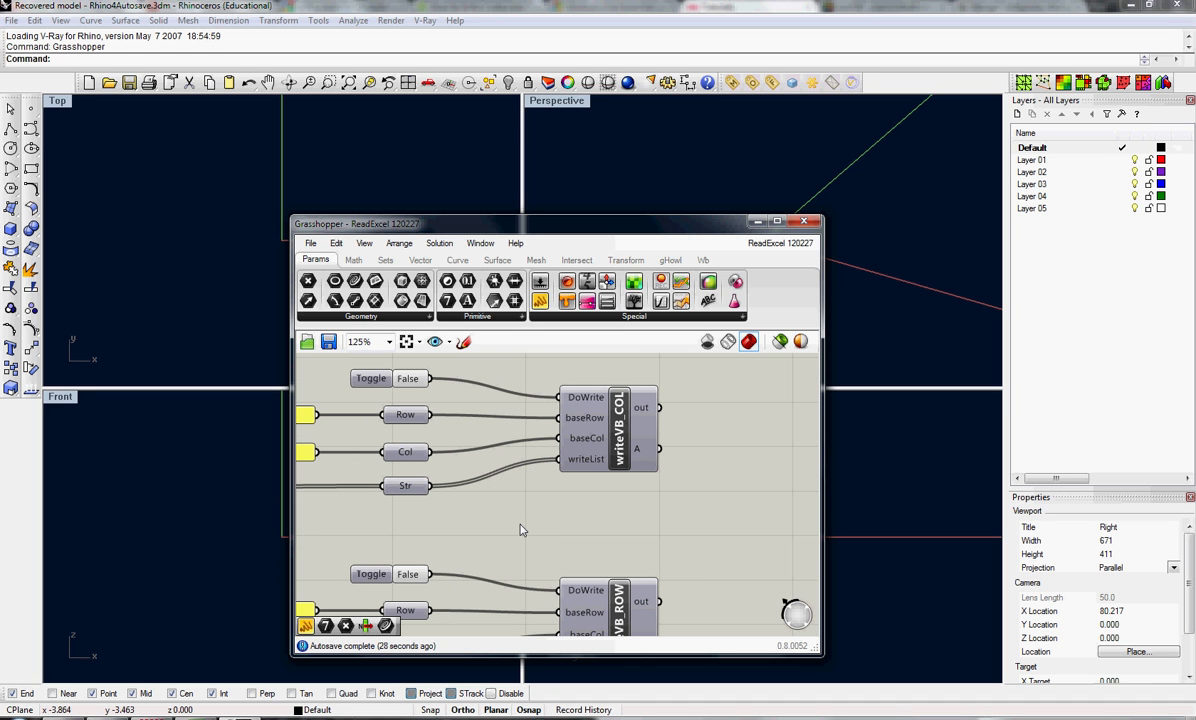
mouse_move(546, 522)
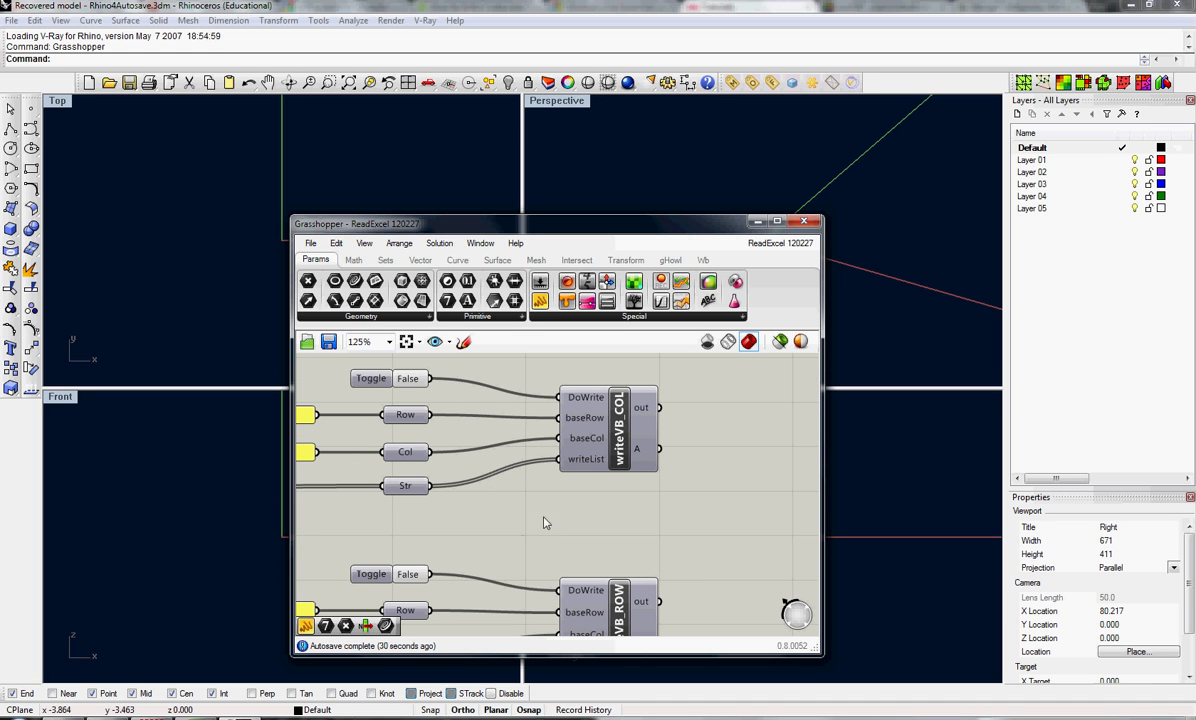
mouse_move(578, 520)
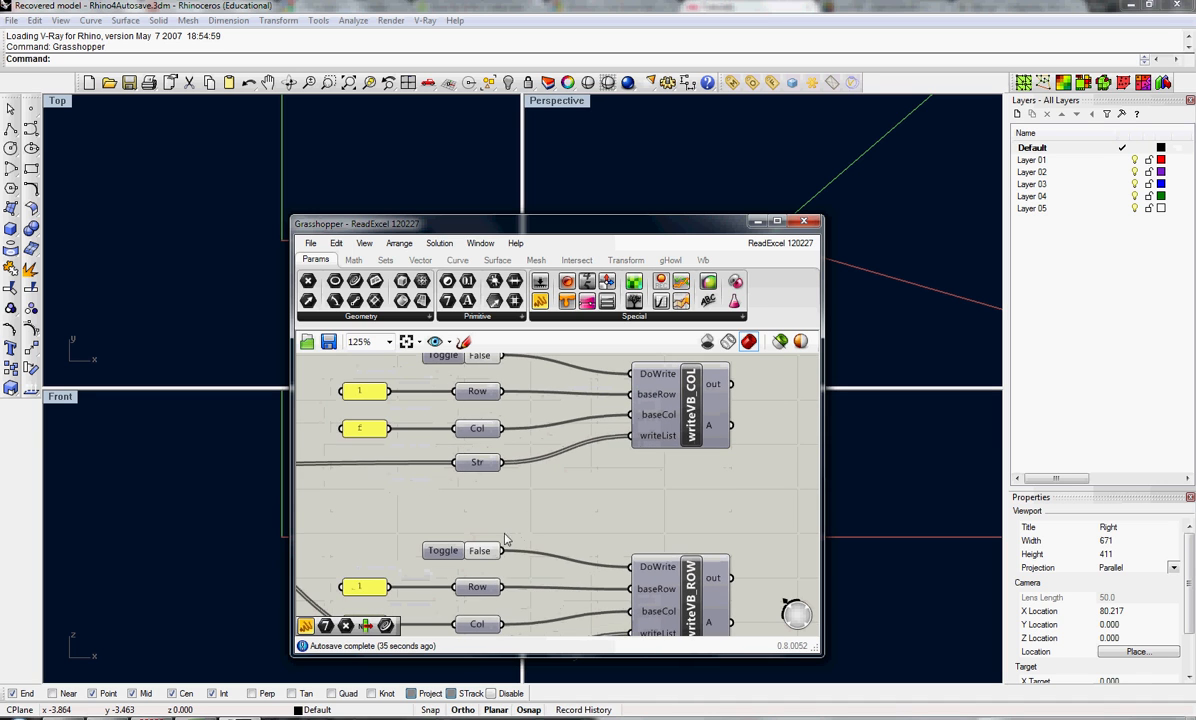
scroll("down", 3)
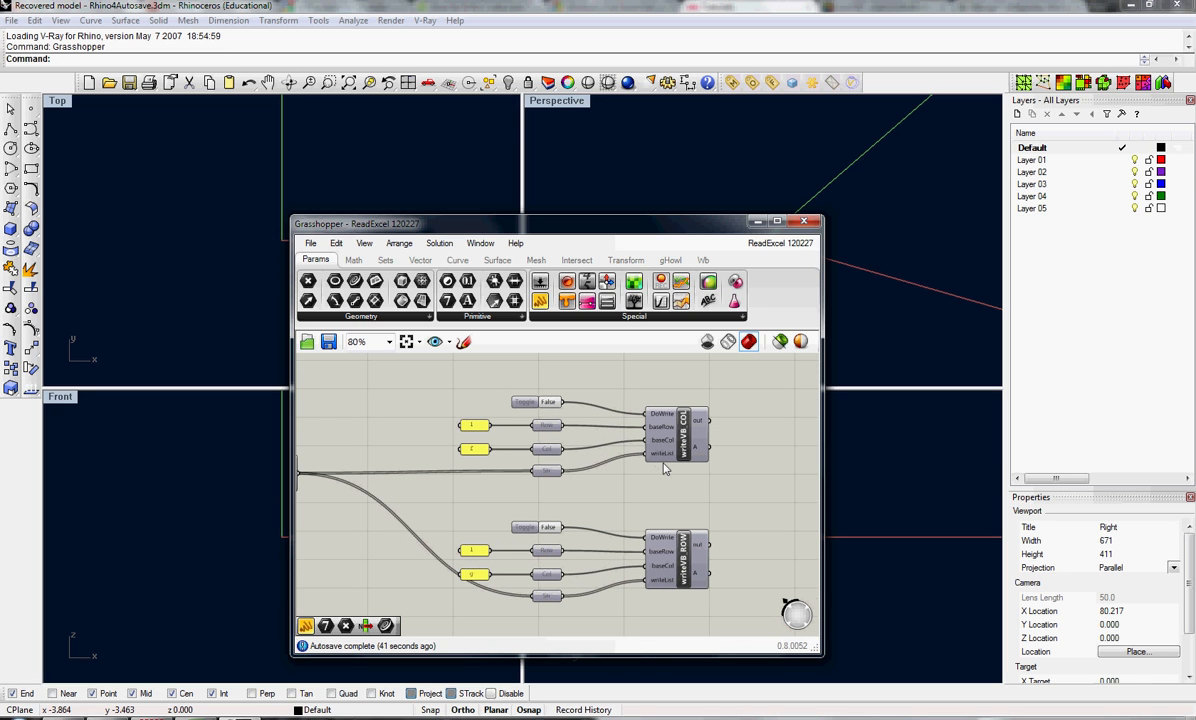
mouse_move(540, 446)
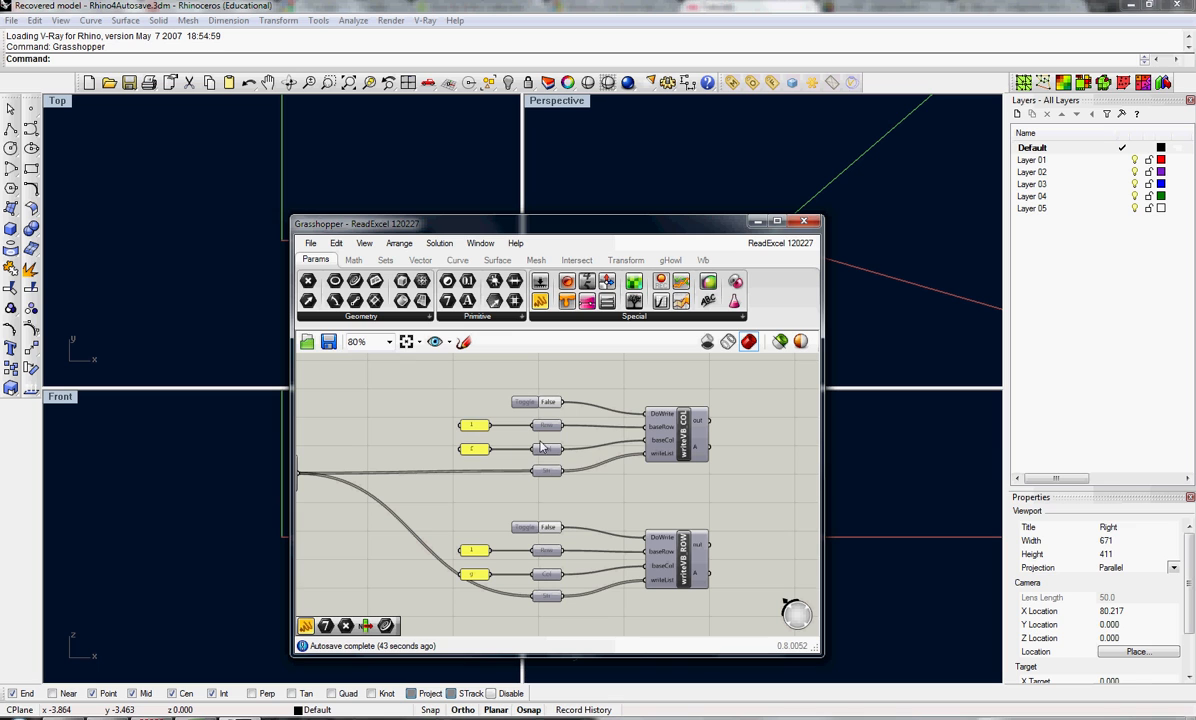
mouse_move(692, 448)
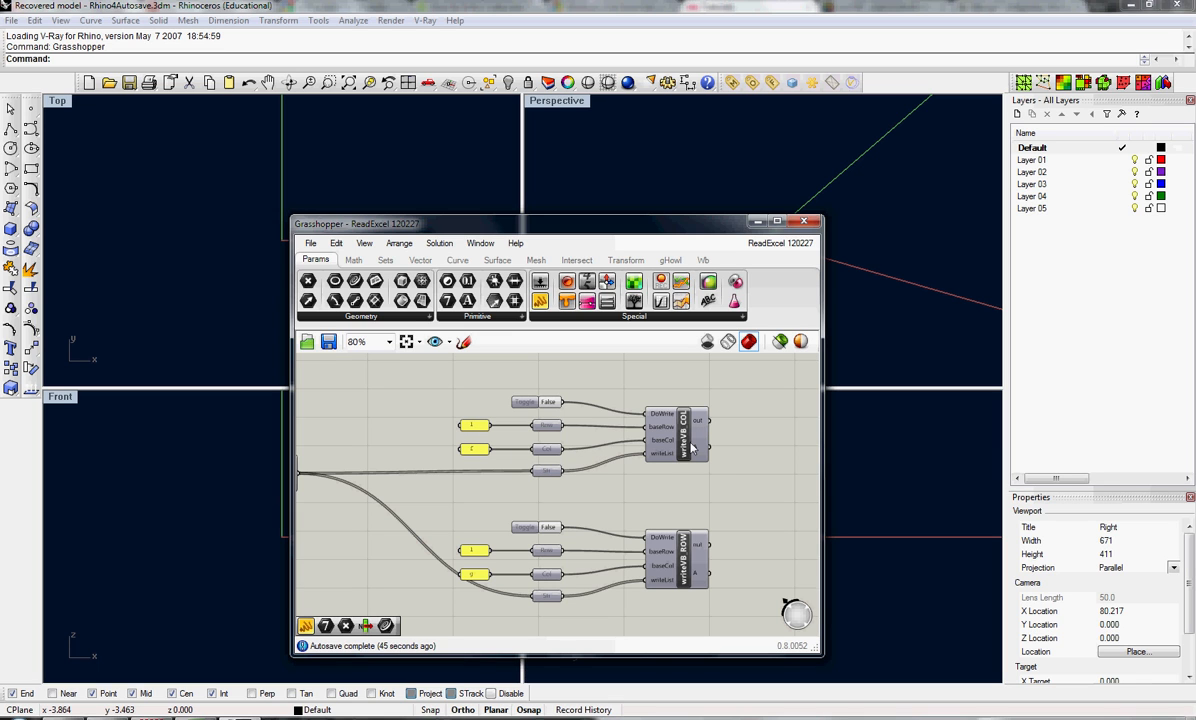
mouse_move(692, 552)
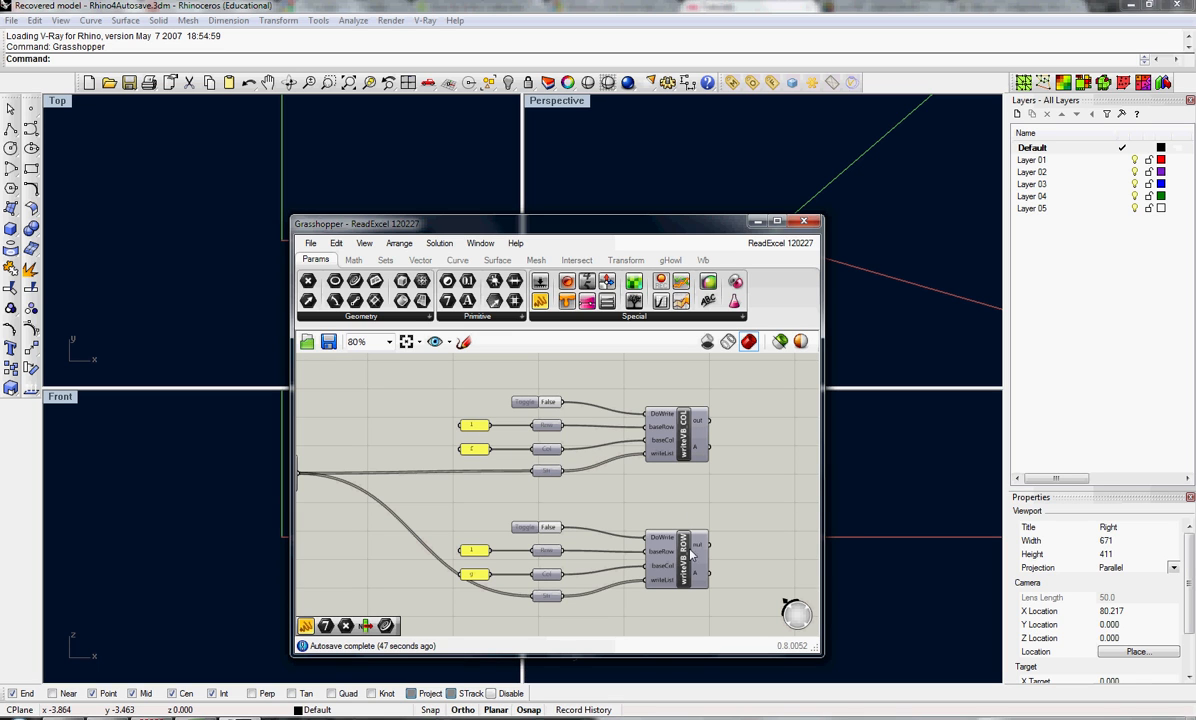
mouse_move(528, 520)
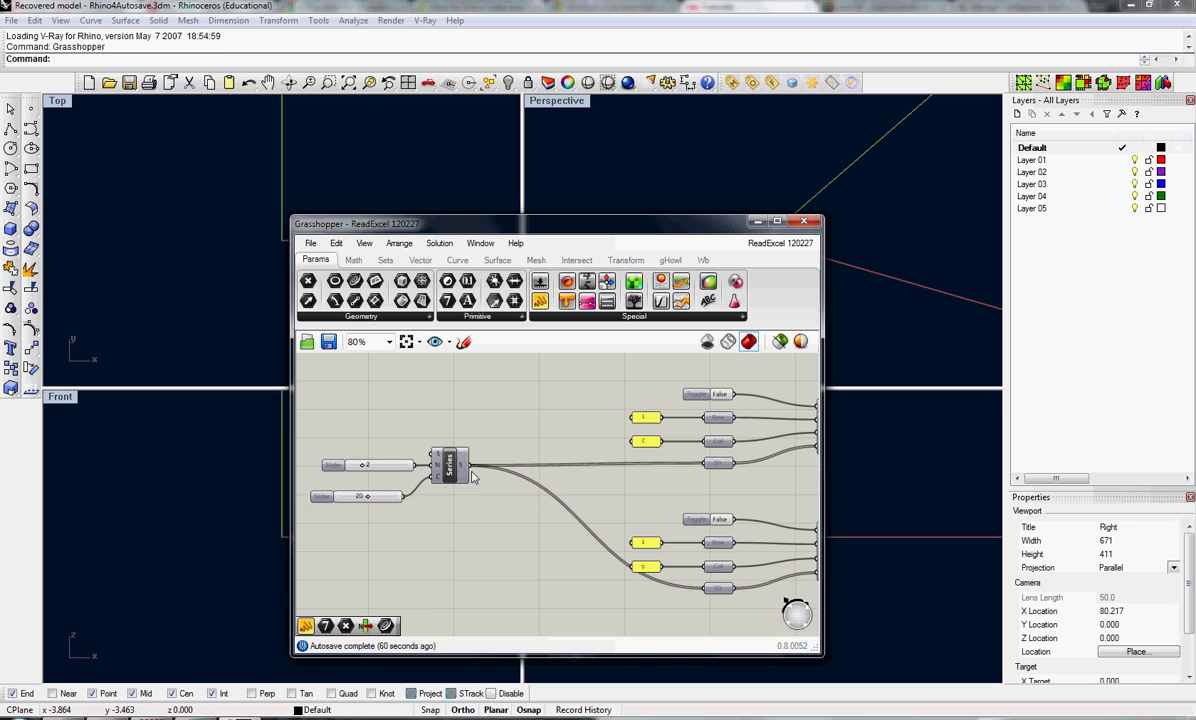
mouse_move(450, 470)
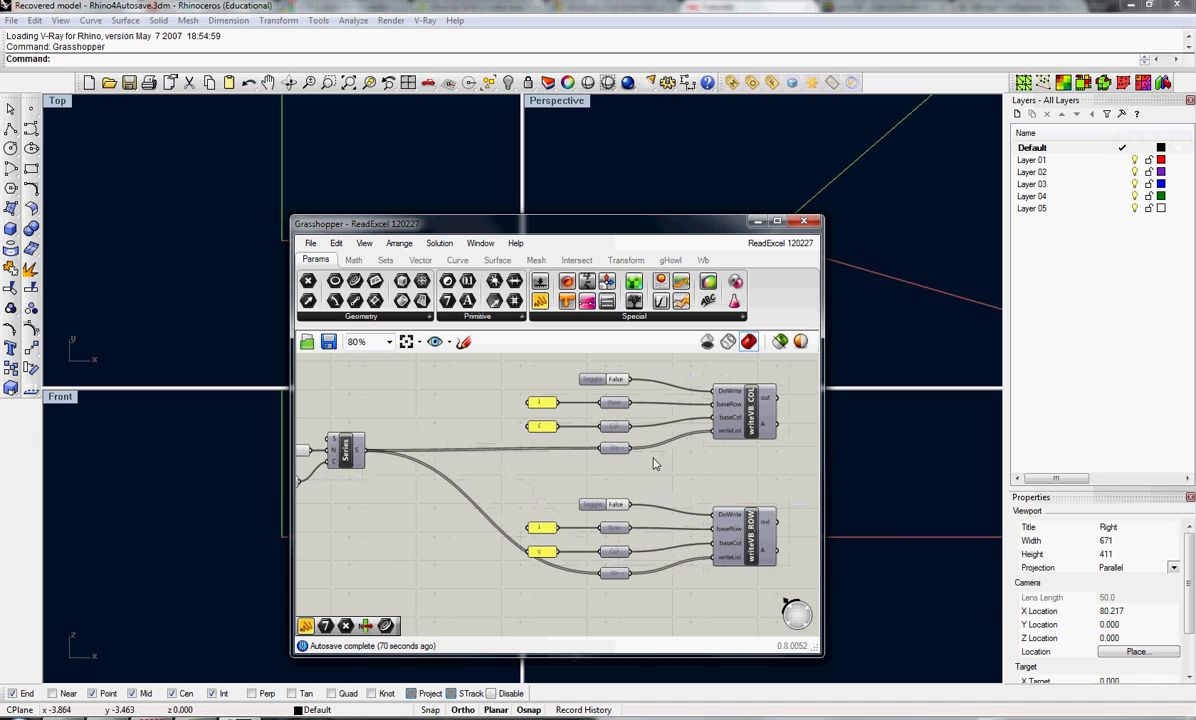
mouse_move(728, 436)
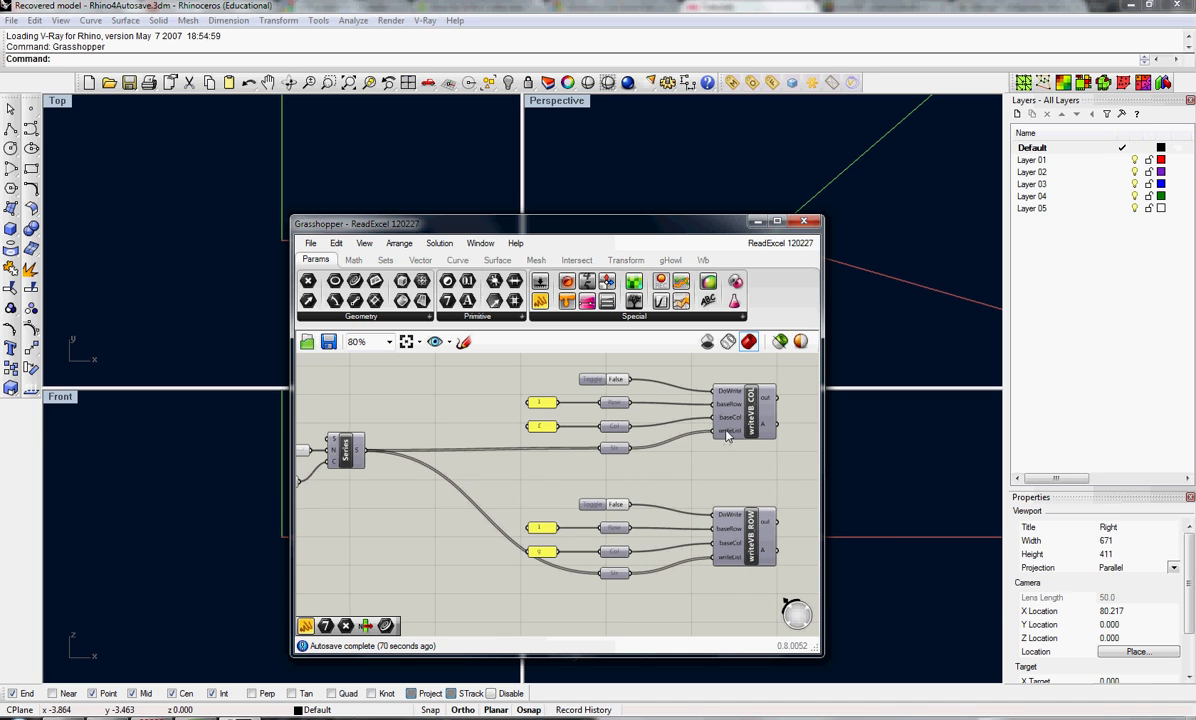
mouse_move(540, 402)
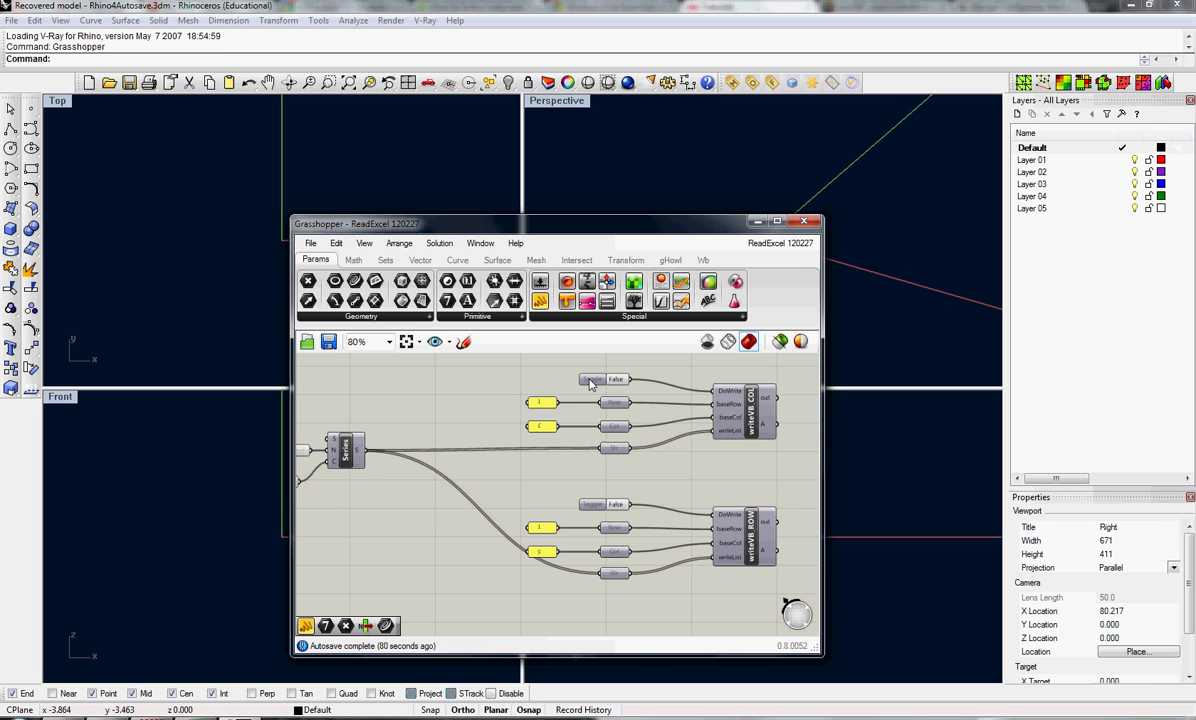
Step: Set the column writer's DoWrite toggle to False and the row writer's to True
left_click(592, 380)
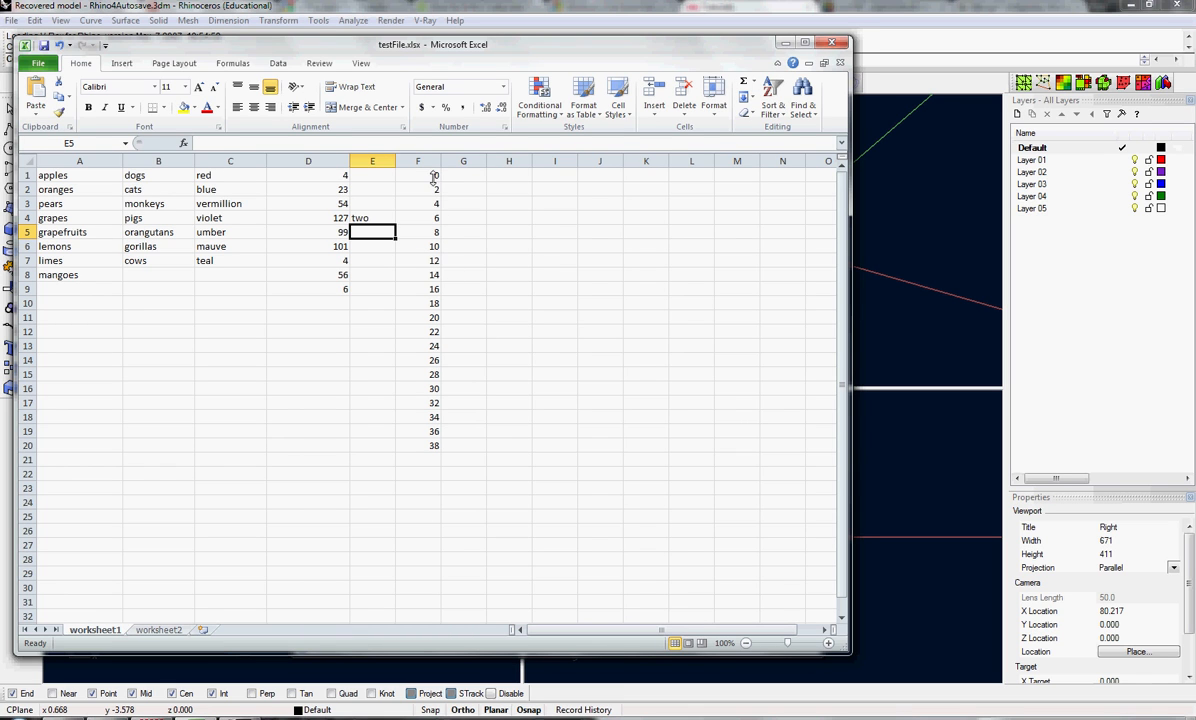
mouse_move(428, 404)
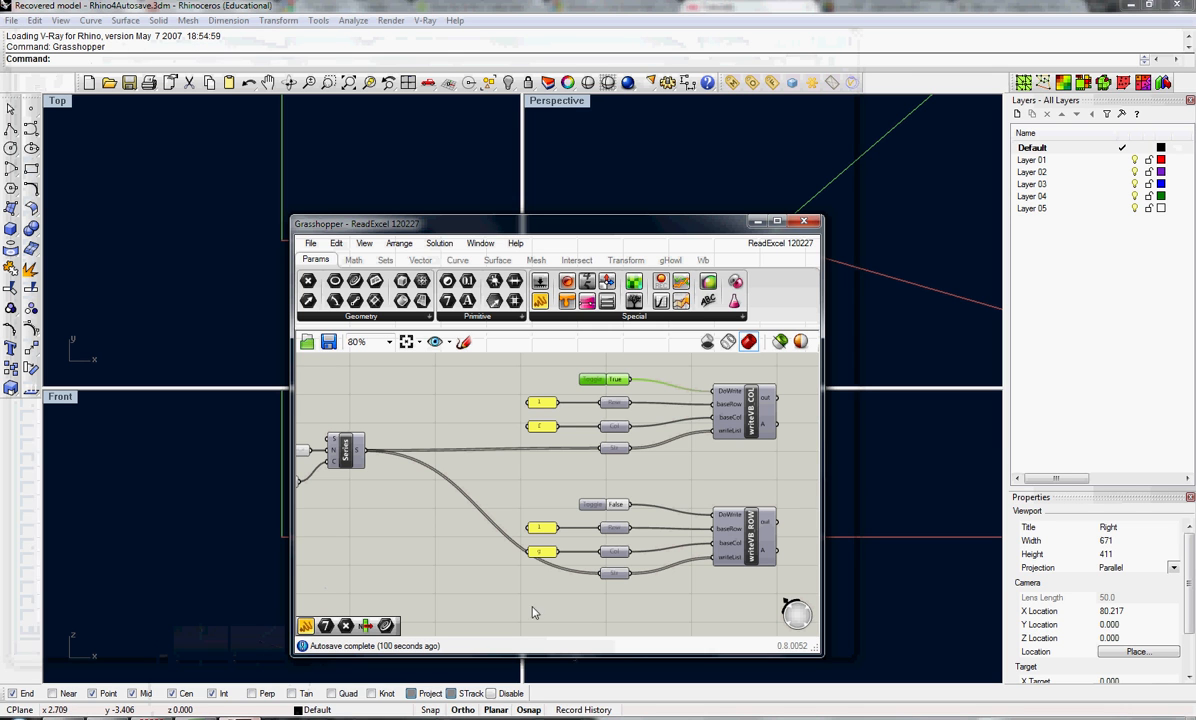
left_click(592, 380)
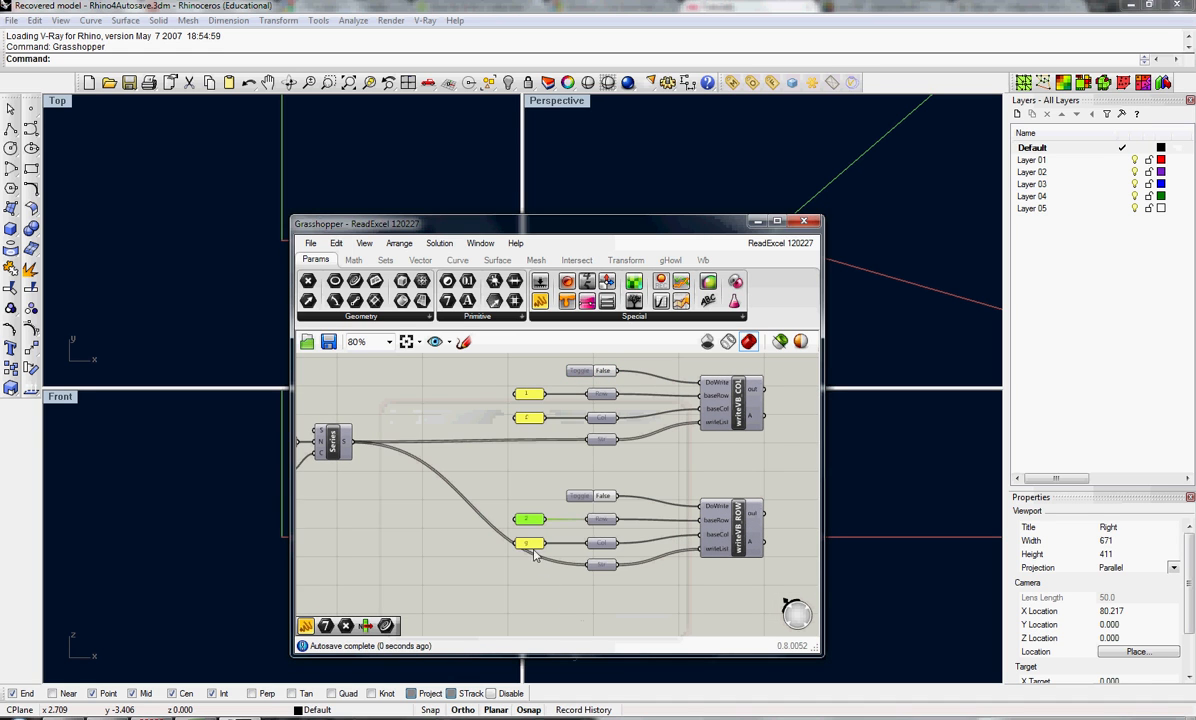
left_click(584, 496)
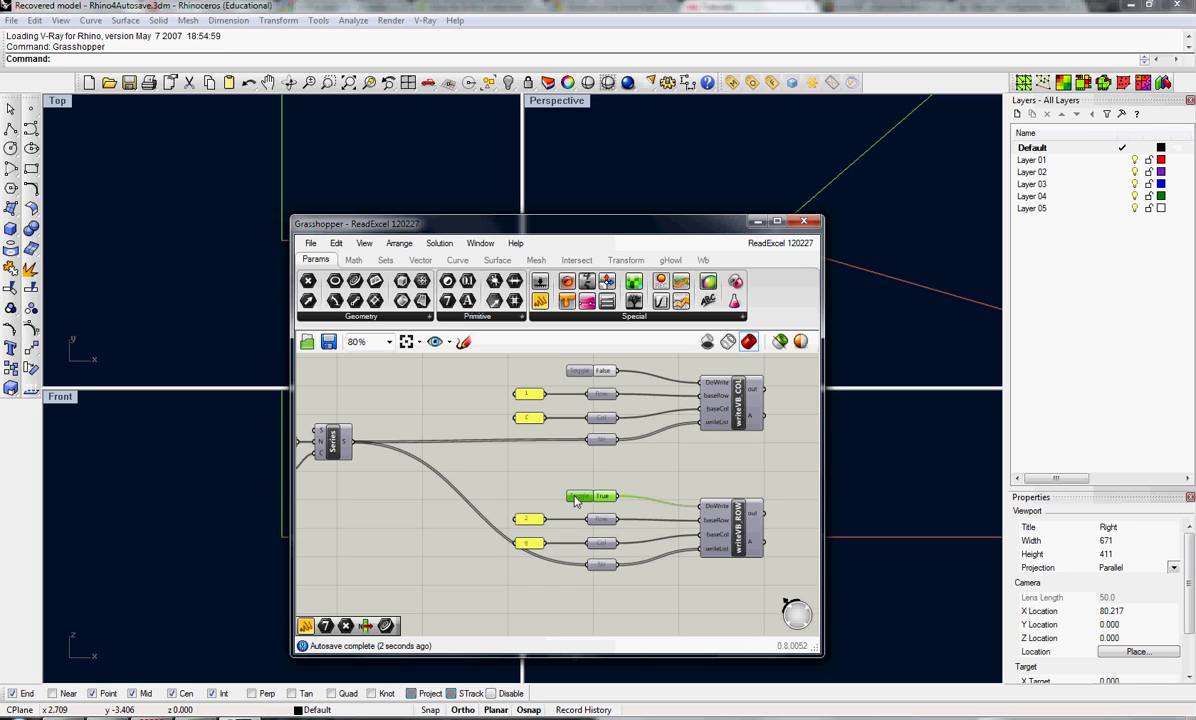
left_click(584, 496)
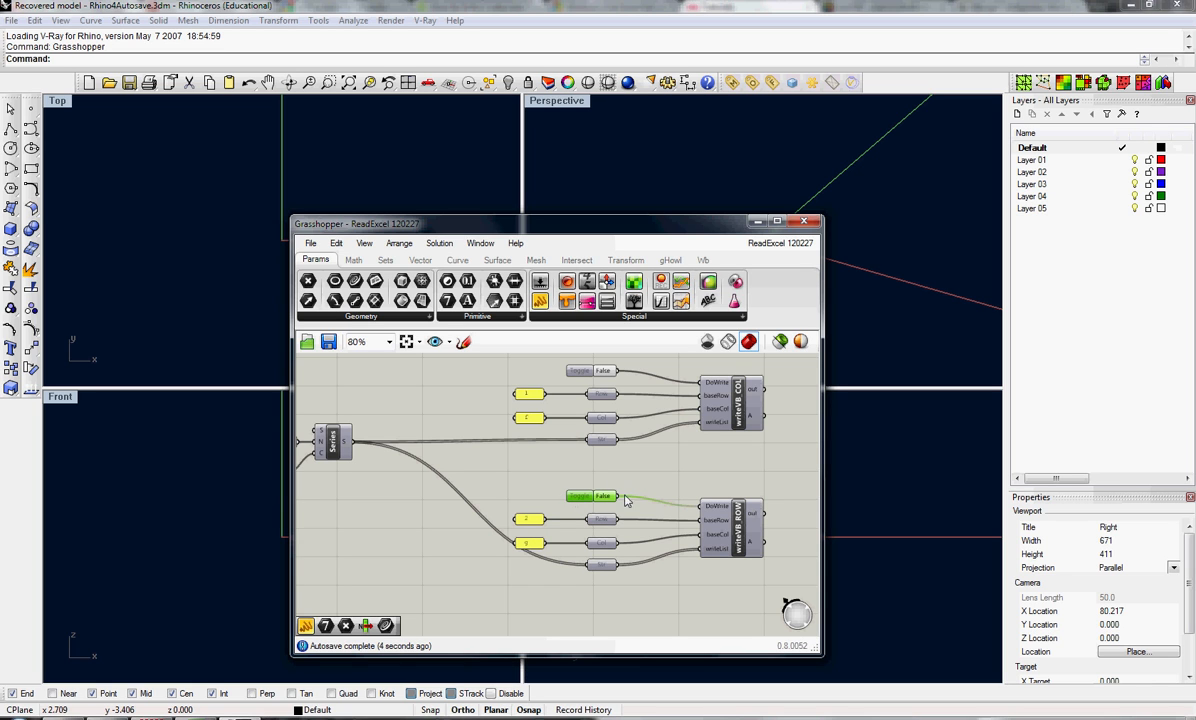
mouse_move(492, 572)
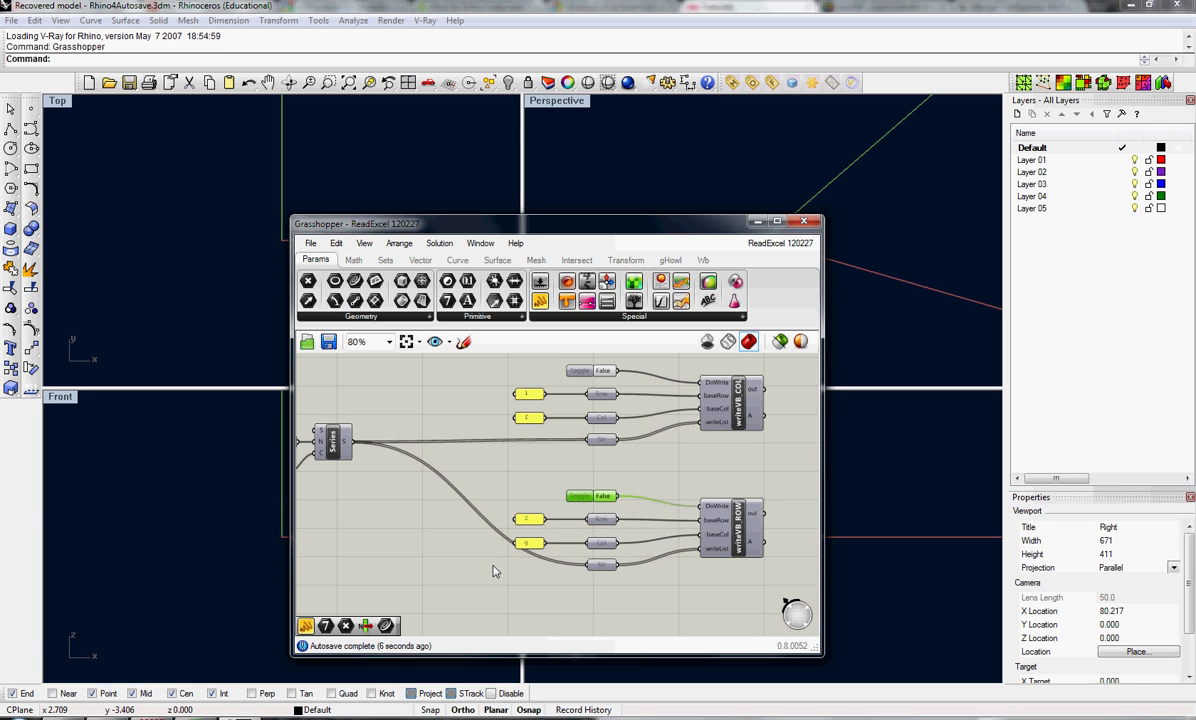
mouse_move(392, 568)
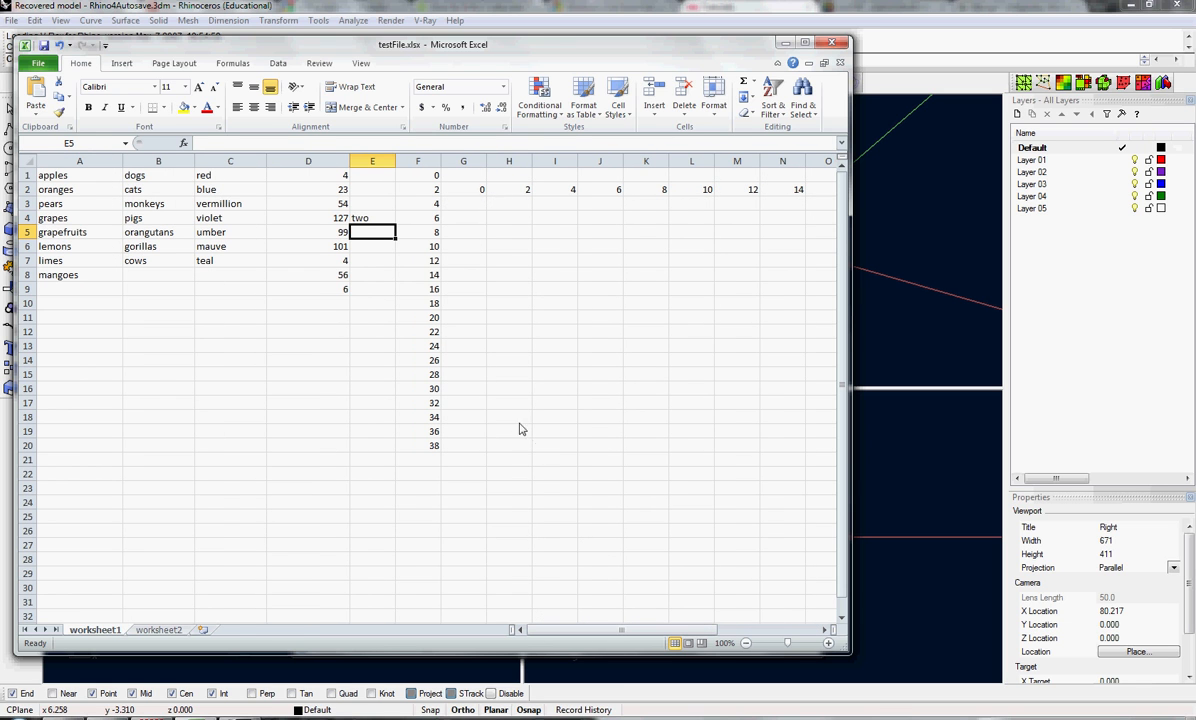
mouse_move(520, 428)
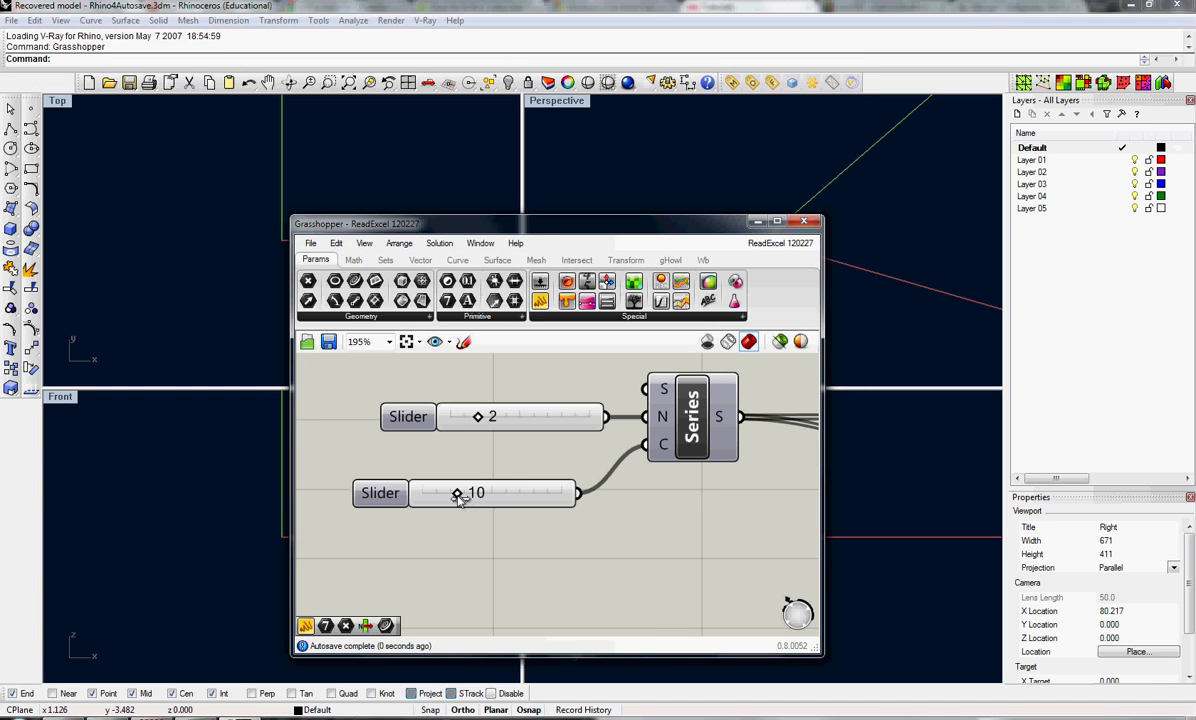
Step: Set the Series step slider to 5, column writer toggle True and row writer False
left_click_drag(478, 416, 520, 416)
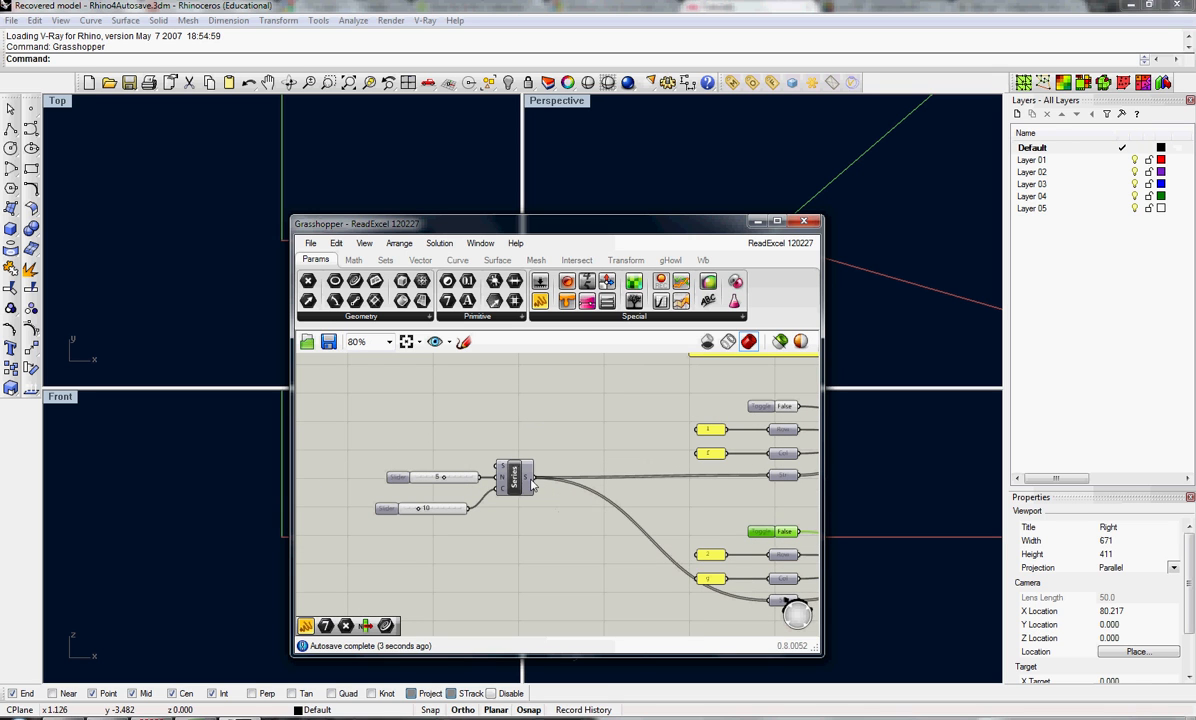
mouse_move(528, 480)
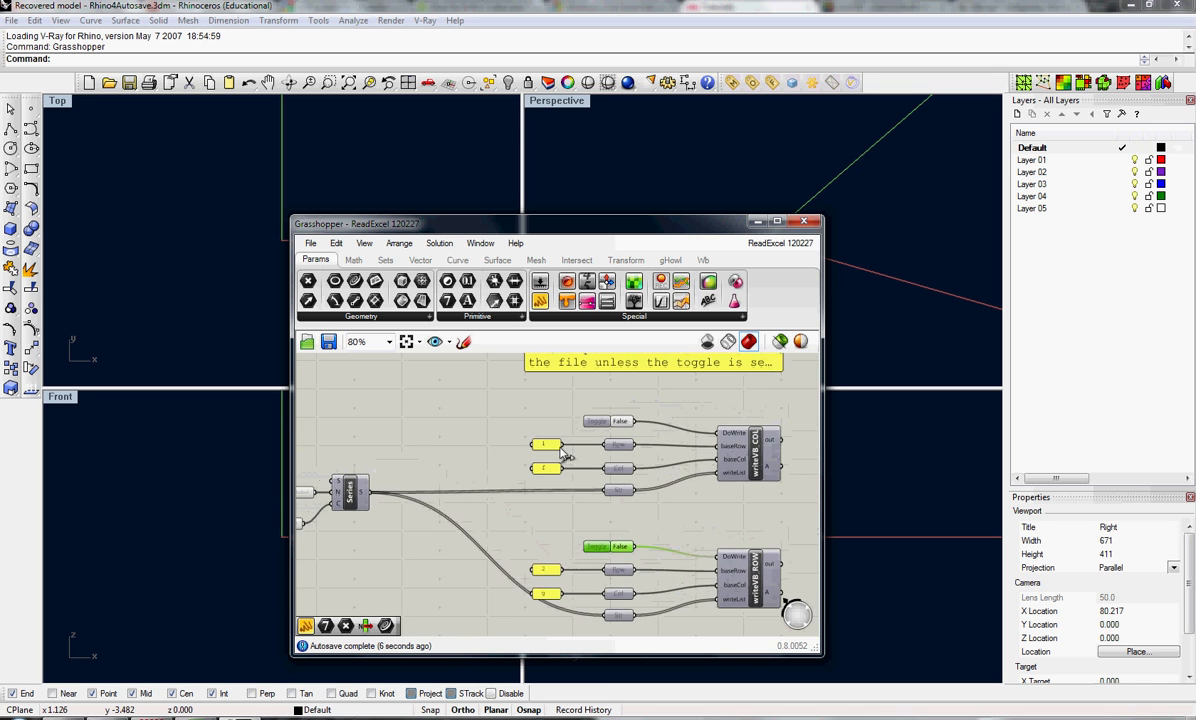
left_click(608, 420)
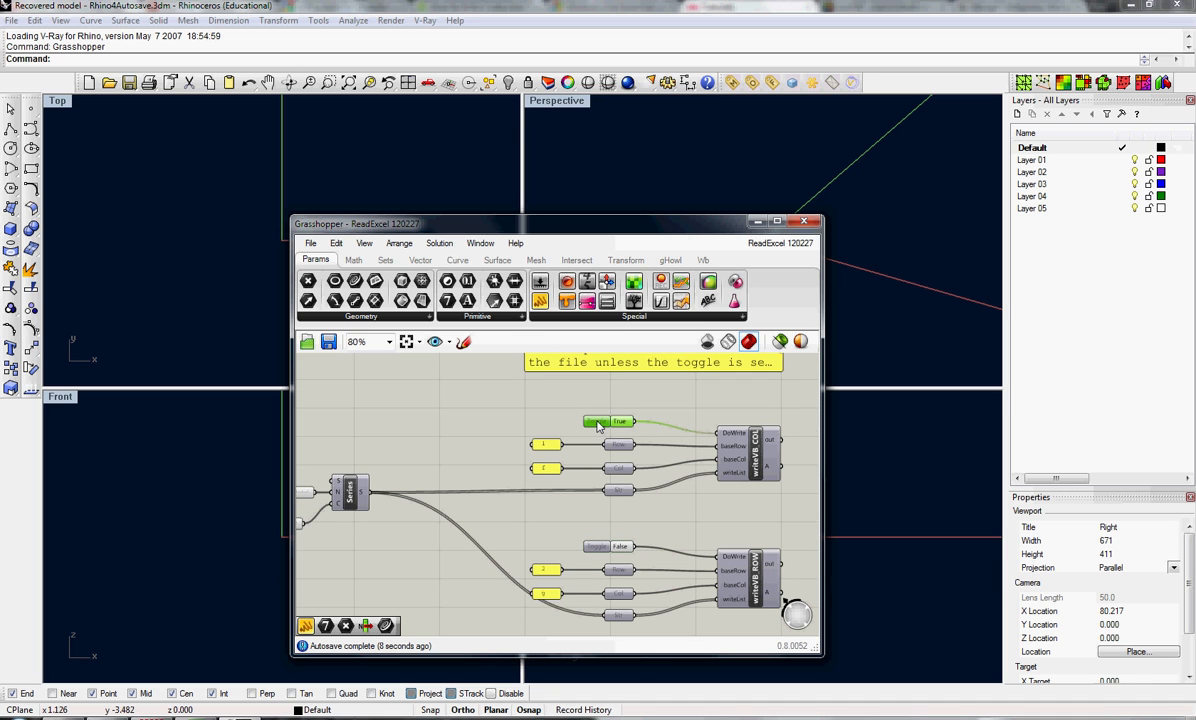
left_click(600, 420)
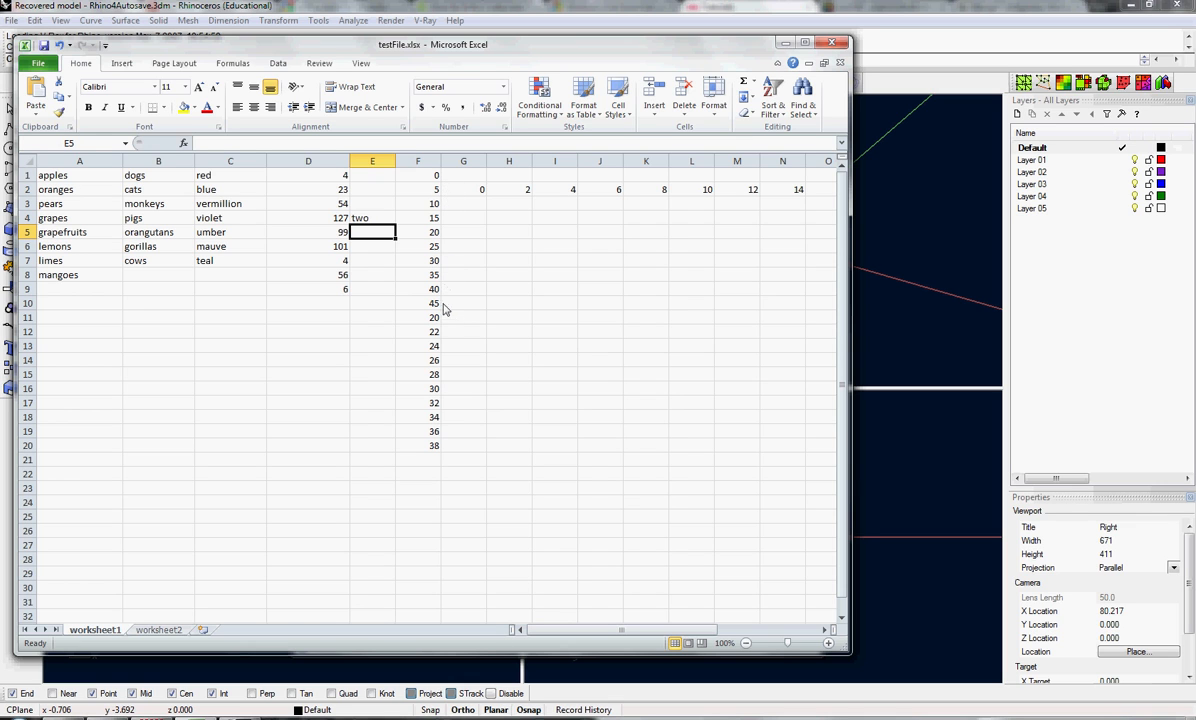
mouse_move(444, 312)
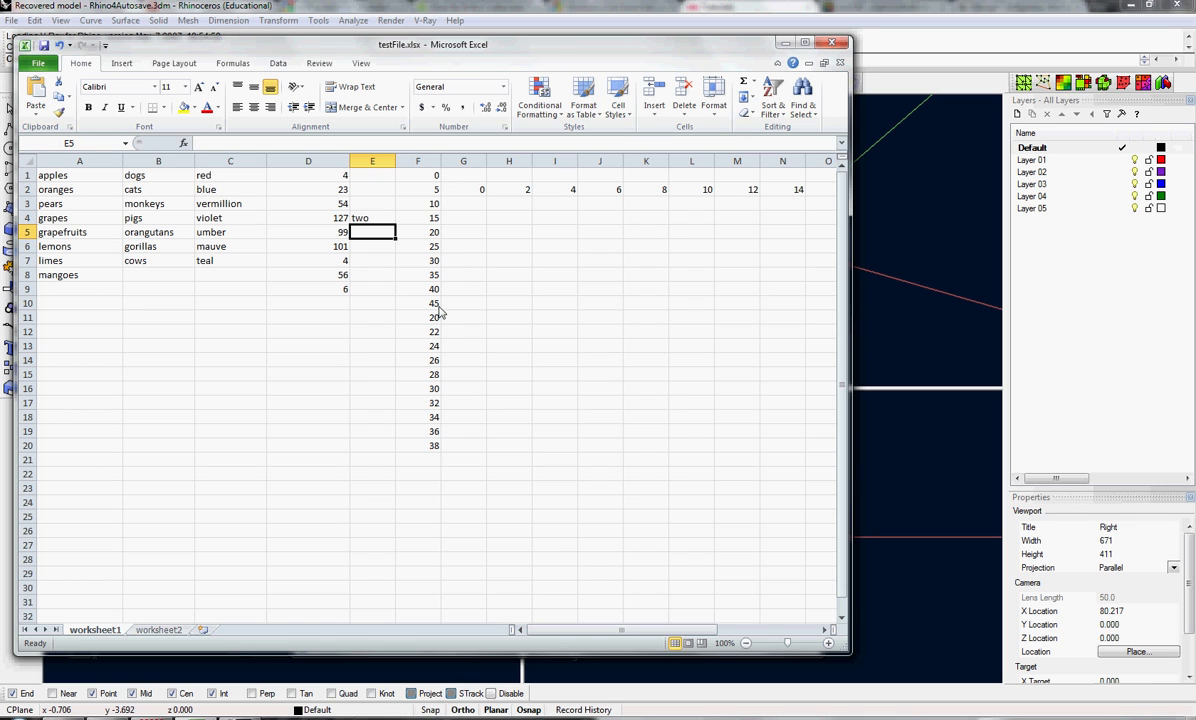
left_click_drag(416, 374, 416, 444)
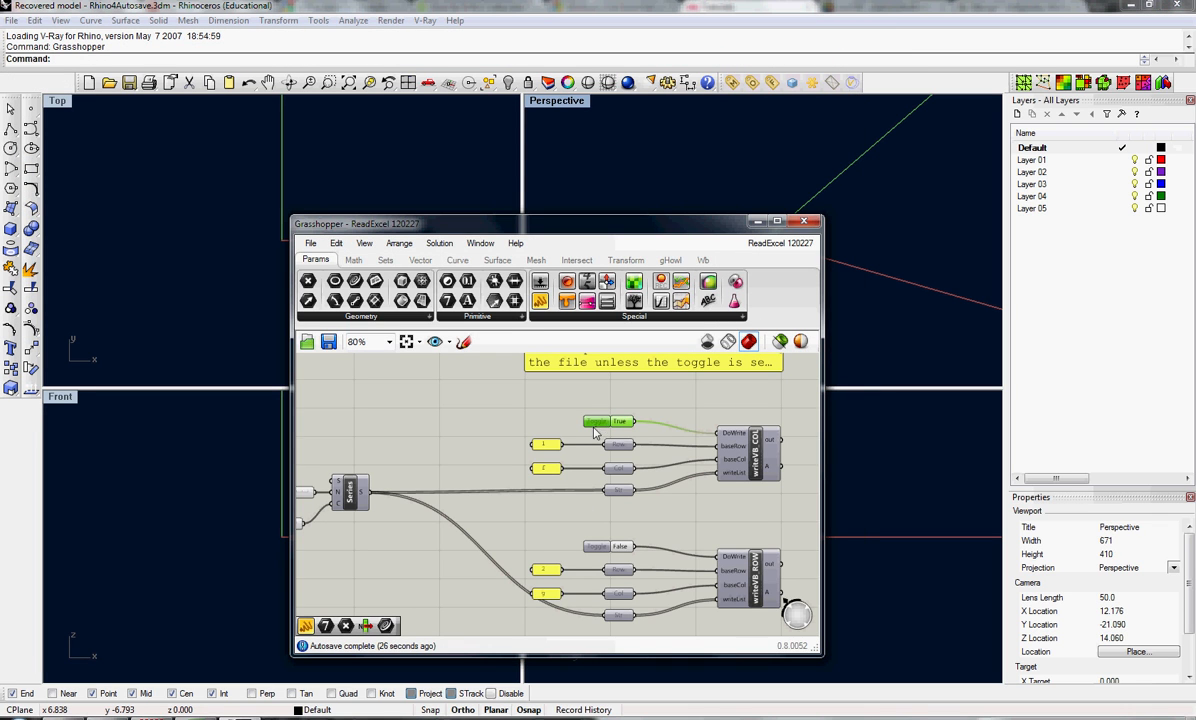
Step: Review testFile.xlsx in Excel, confirming column F lists only 0 to 45 in fives
left_click(612, 420)
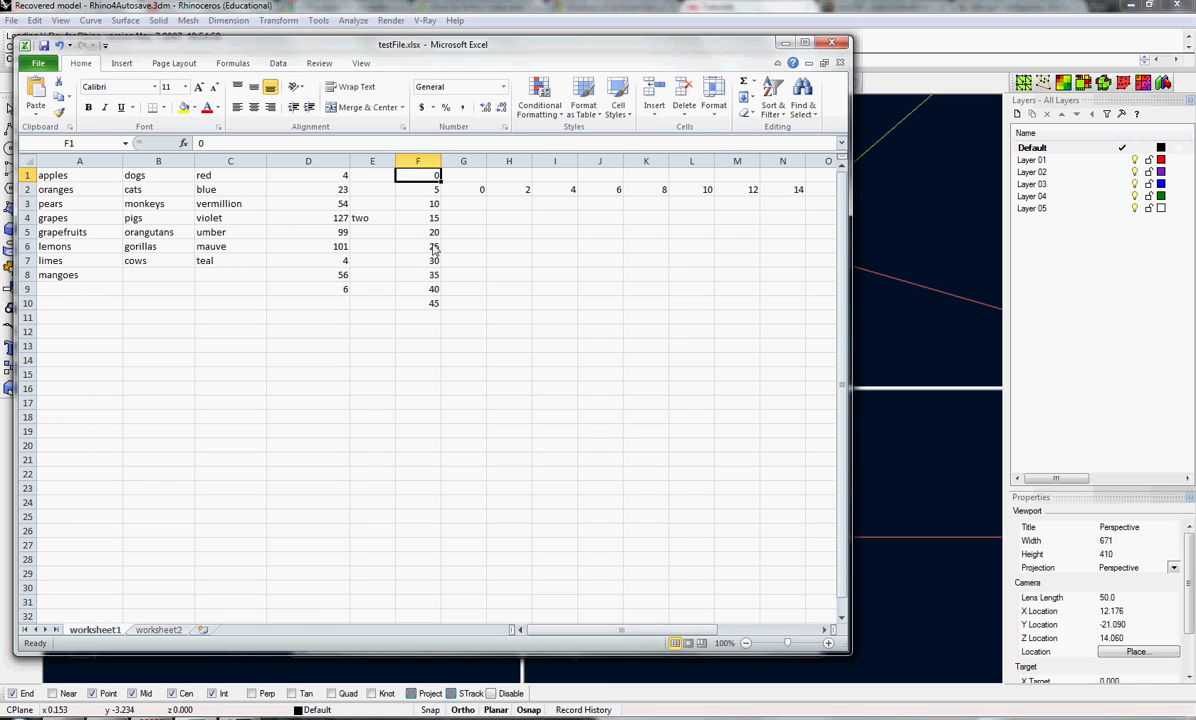
mouse_move(436, 312)
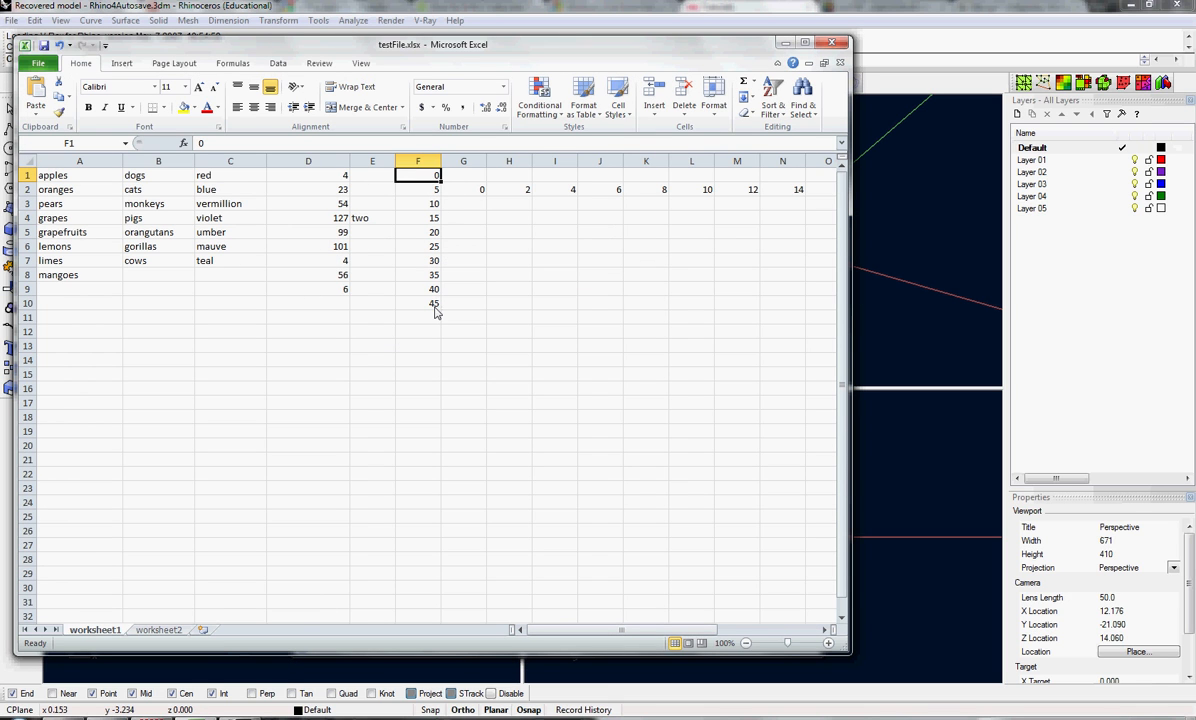
mouse_move(498, 360)
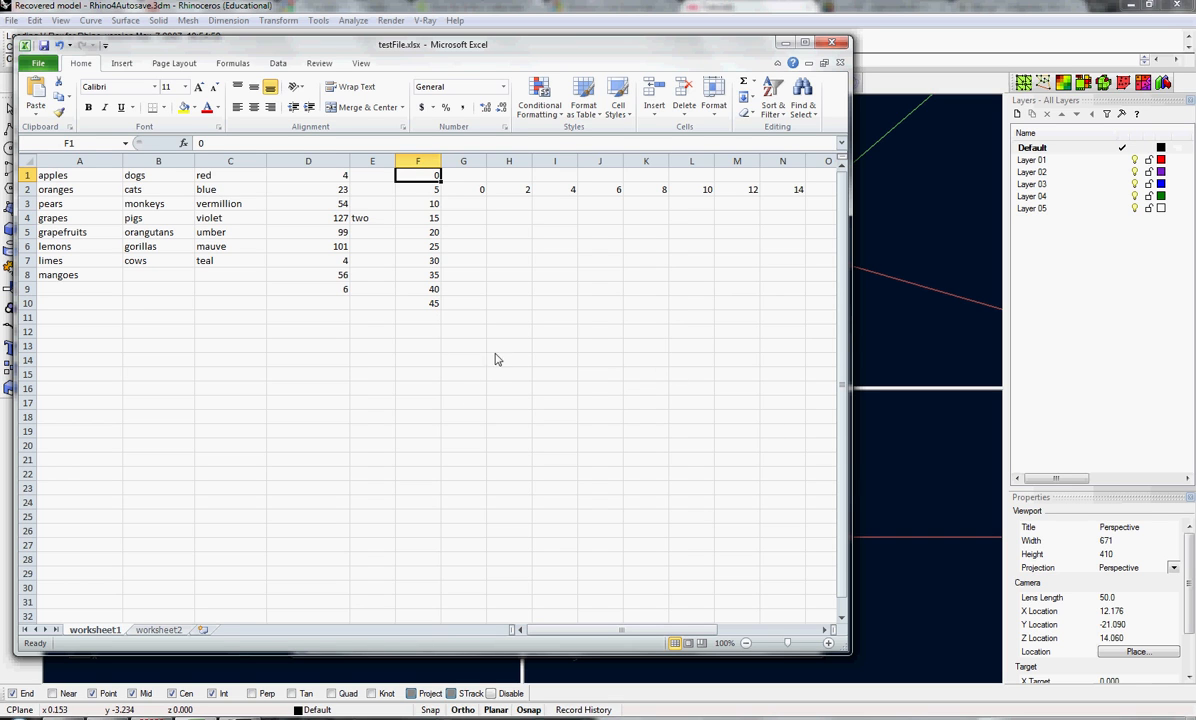
mouse_move(434, 264)
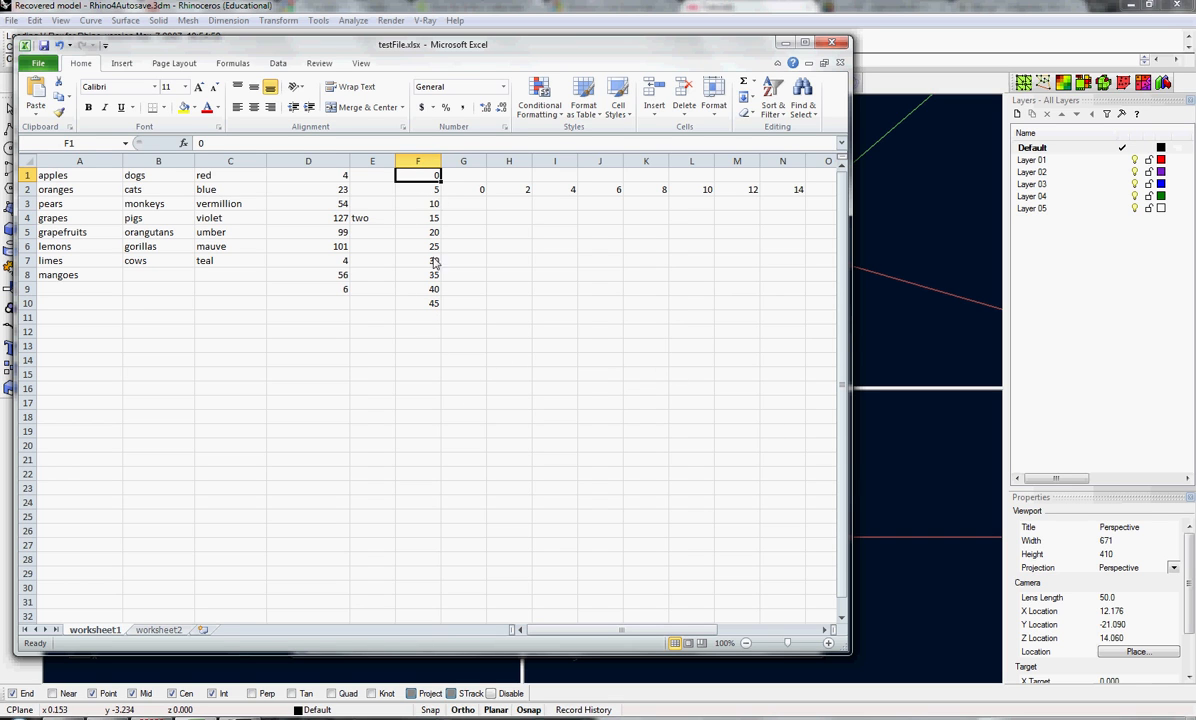
mouse_move(564, 270)
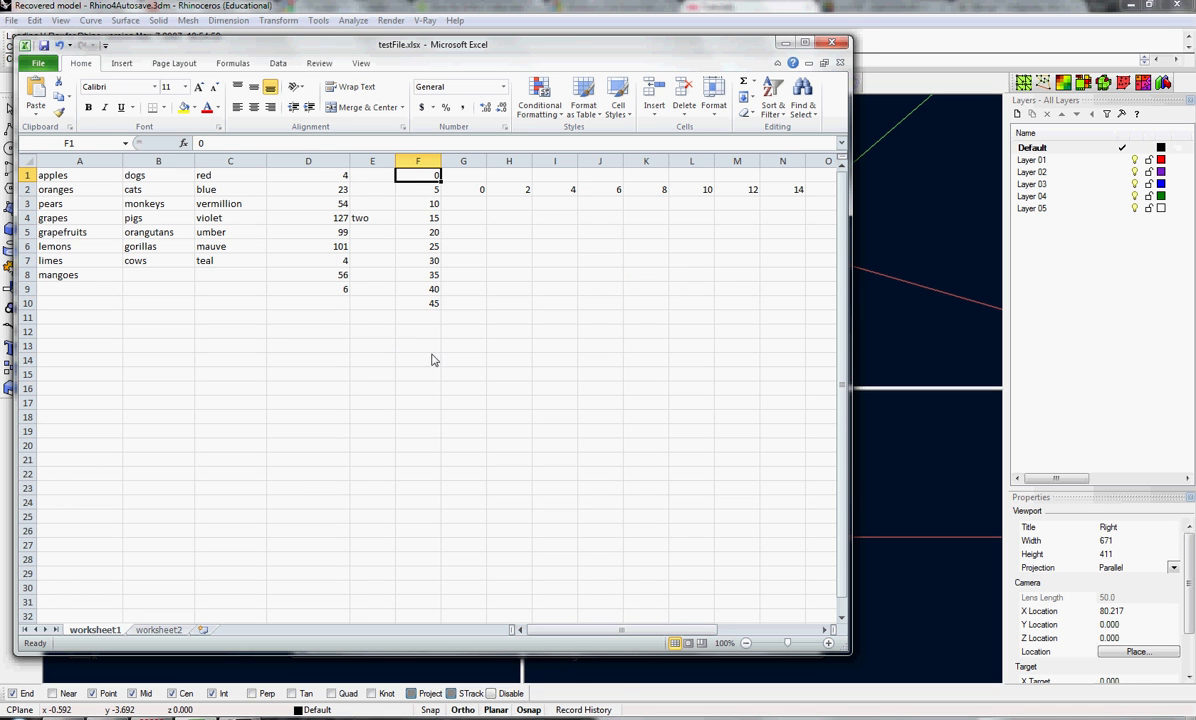
mouse_move(364, 196)
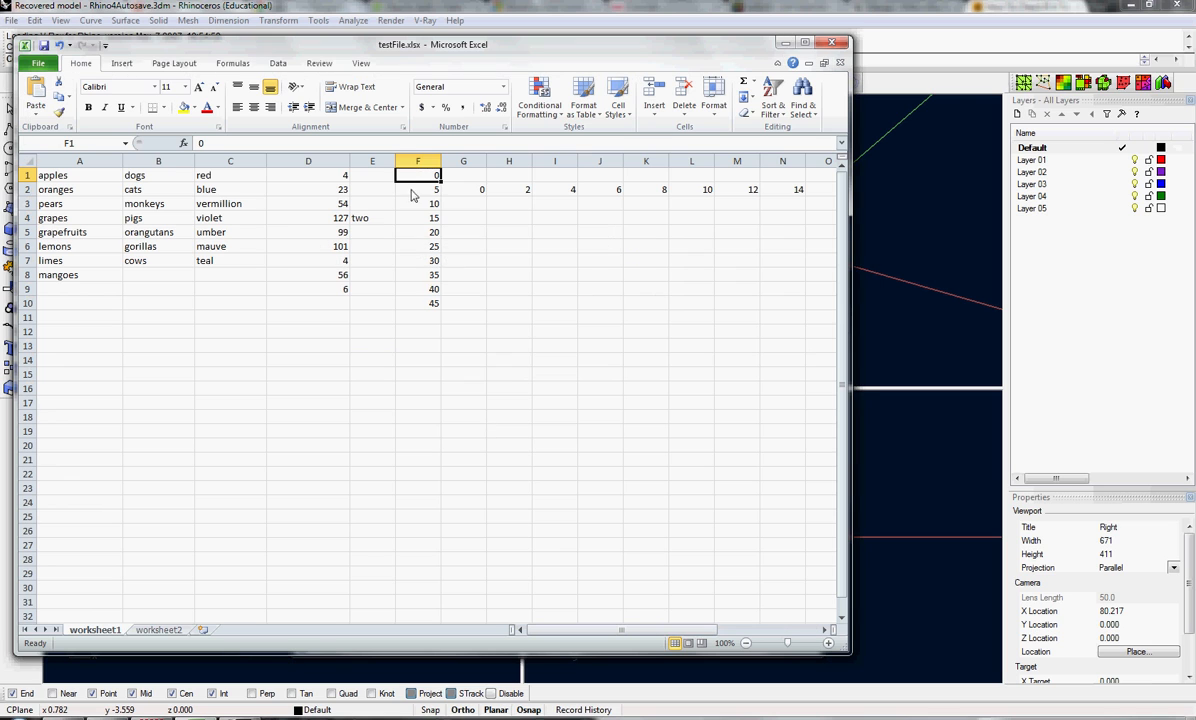
mouse_move(424, 260)
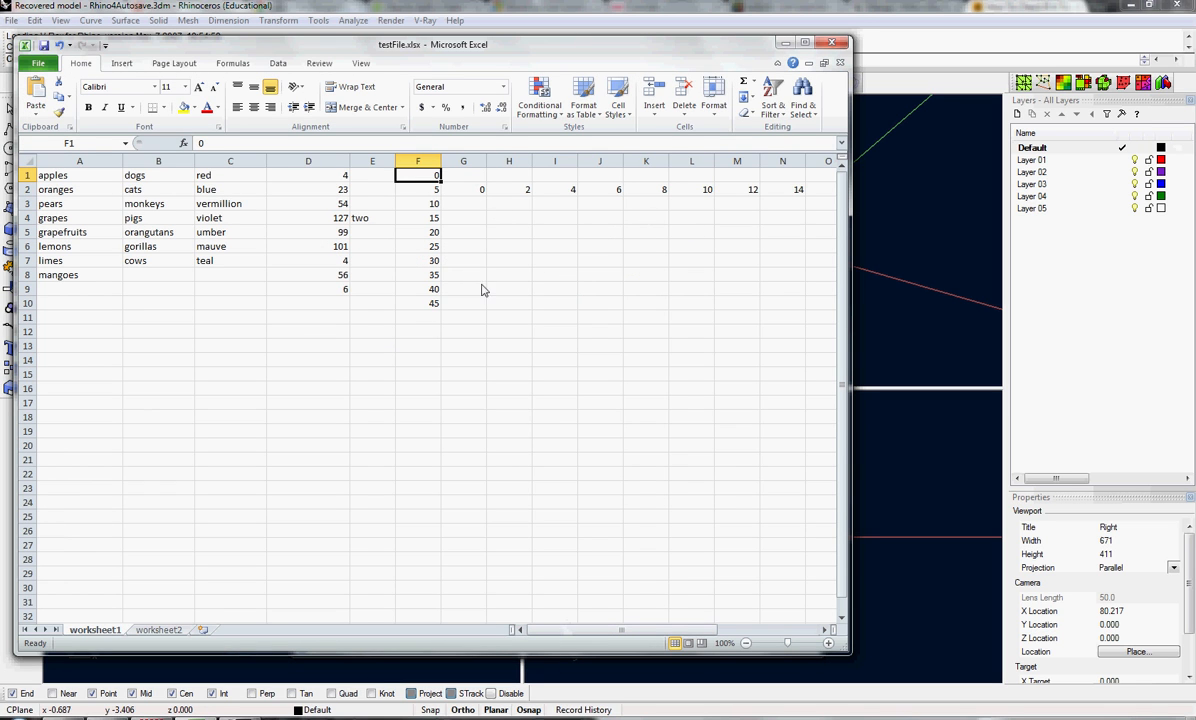
mouse_move(474, 196)
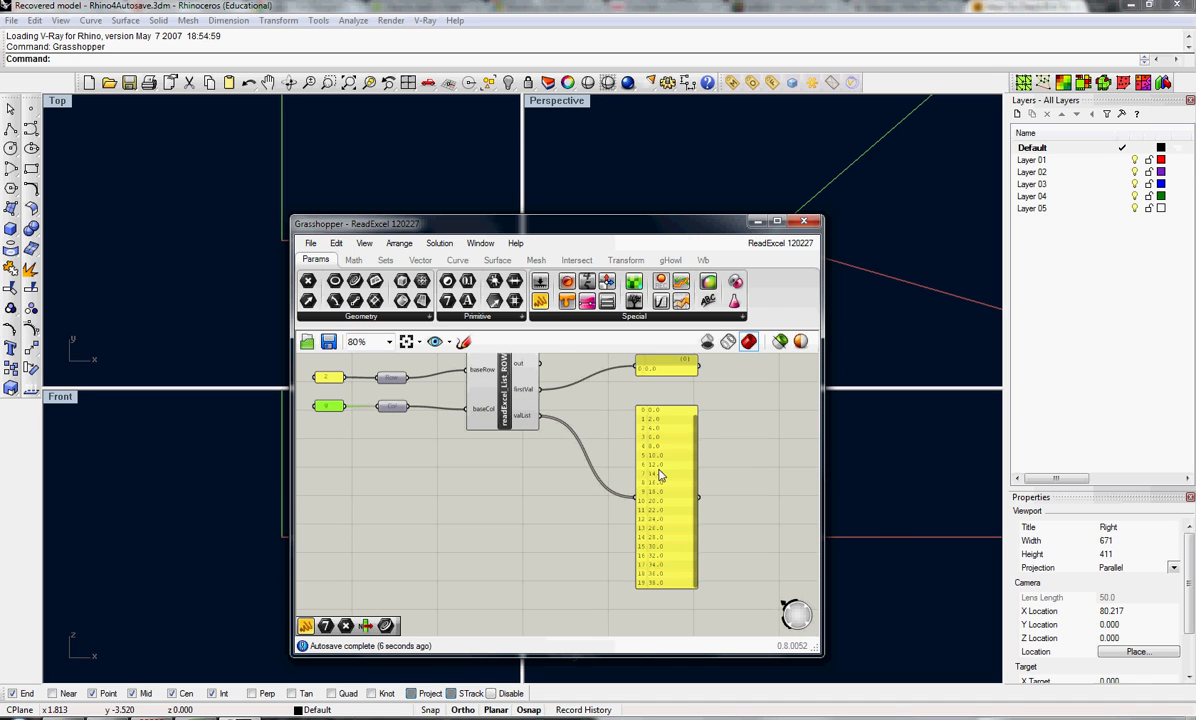
mouse_move(672, 528)
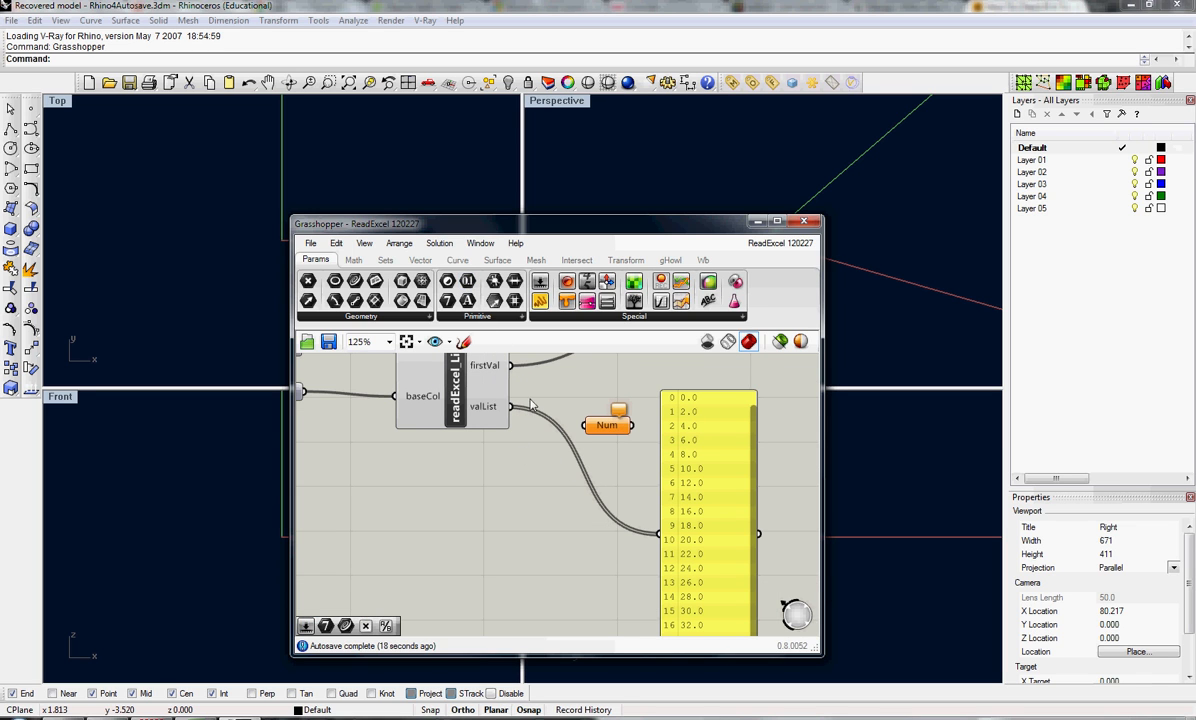
Step: Route the readExcel value list through a Num parameter into a panel, then locate Mass Addition under Math
left_click_drag(608, 424, 600, 448)
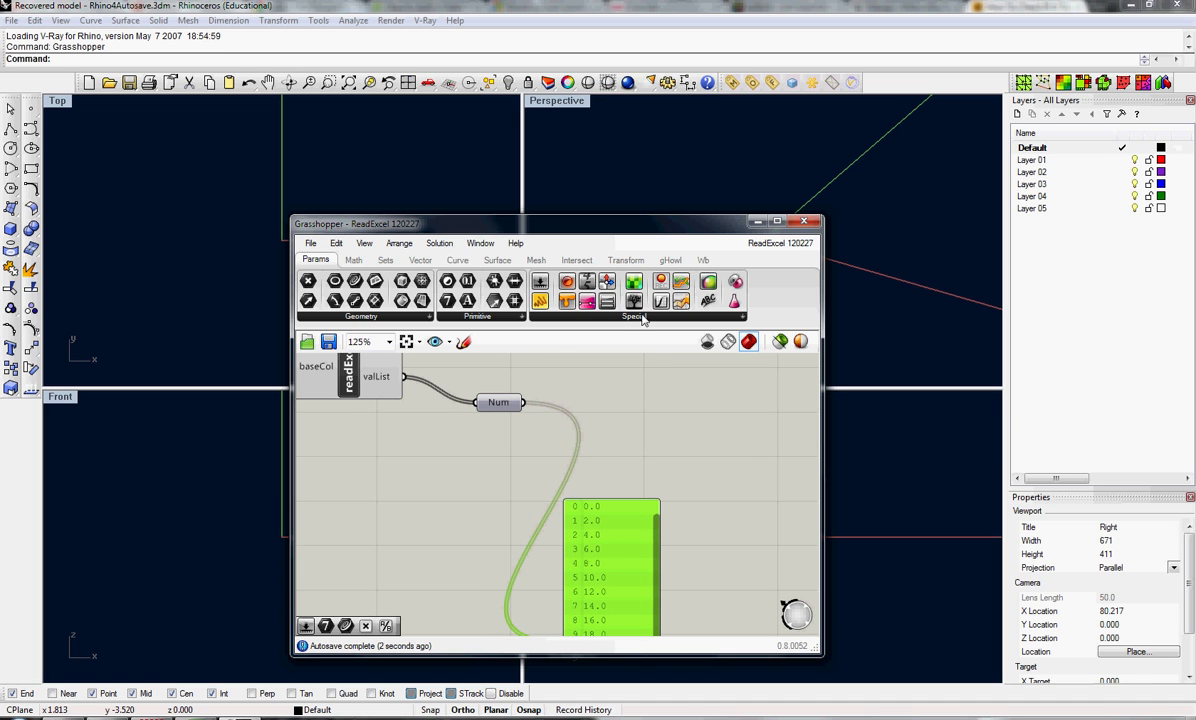
mouse_move(374, 268)
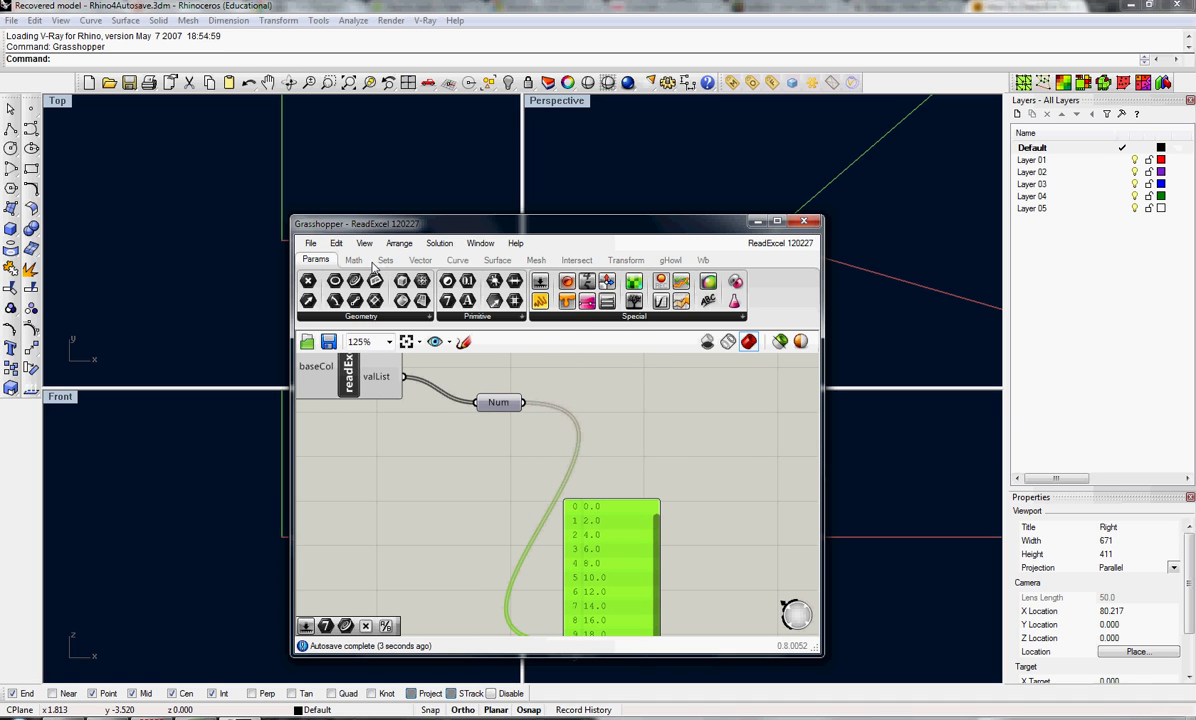
left_click(354, 260)
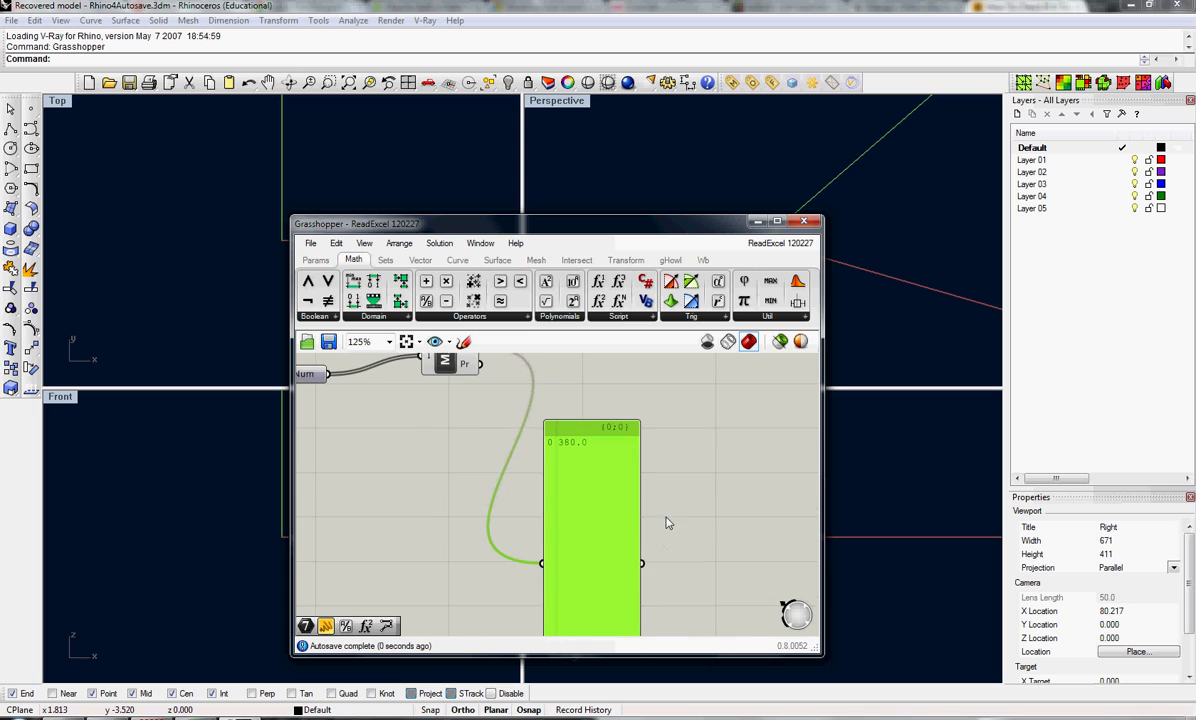
scroll("down", 3)
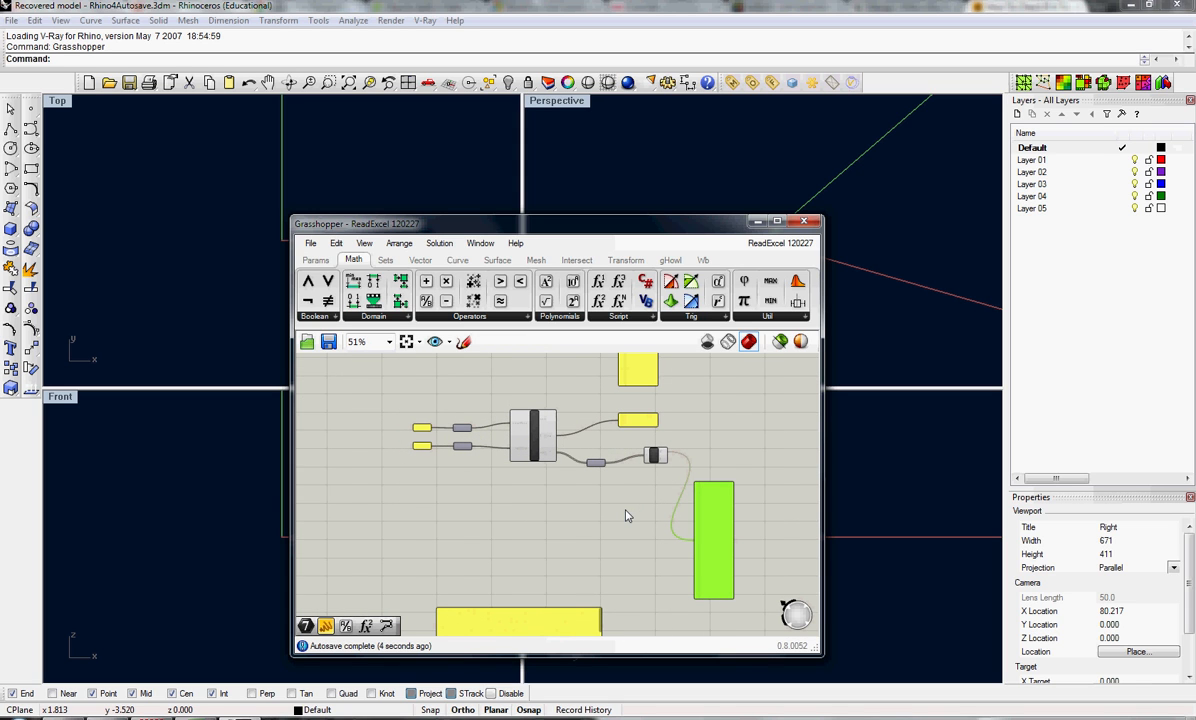
scroll("down", 3)
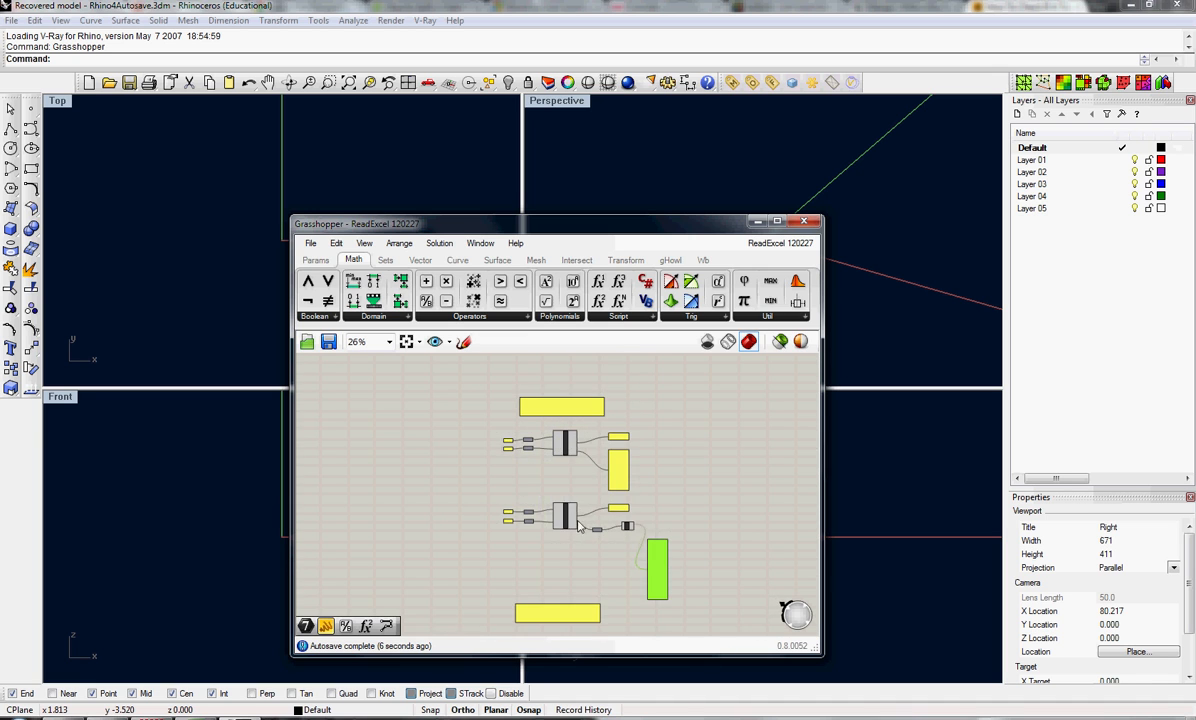